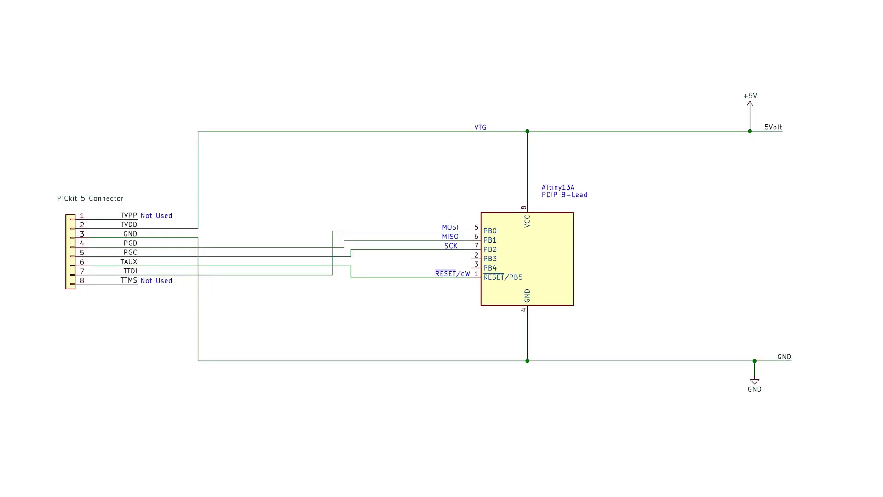
- Start a standalone project targeting the ATtiny13A with the PICkit 5 as tool
scroll("down", 3)
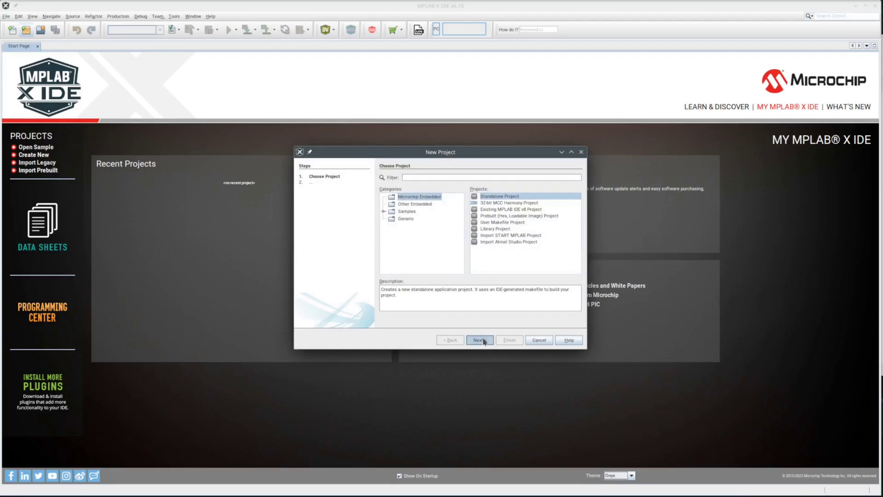
left_click(479, 339)
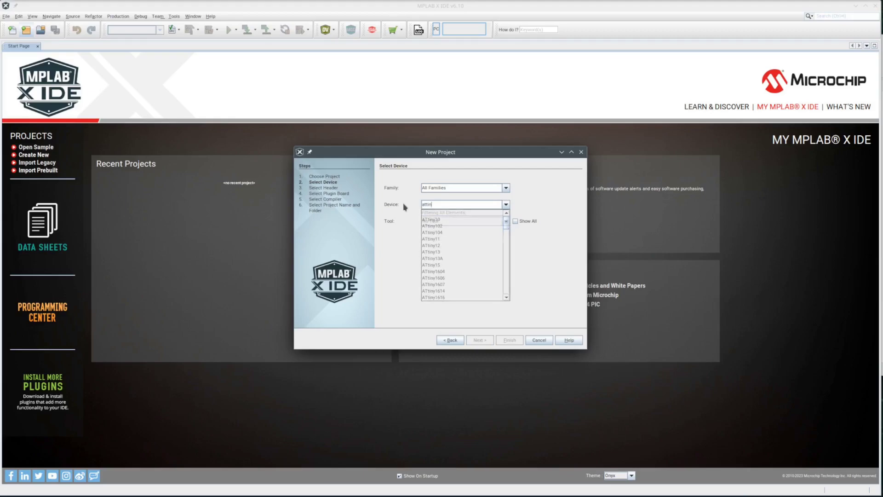
type("ATtiny13")
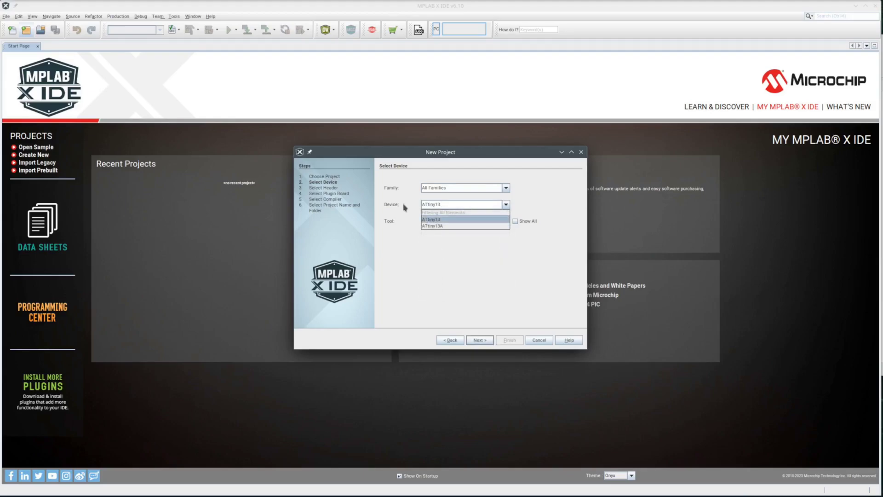
left_click(431, 226)
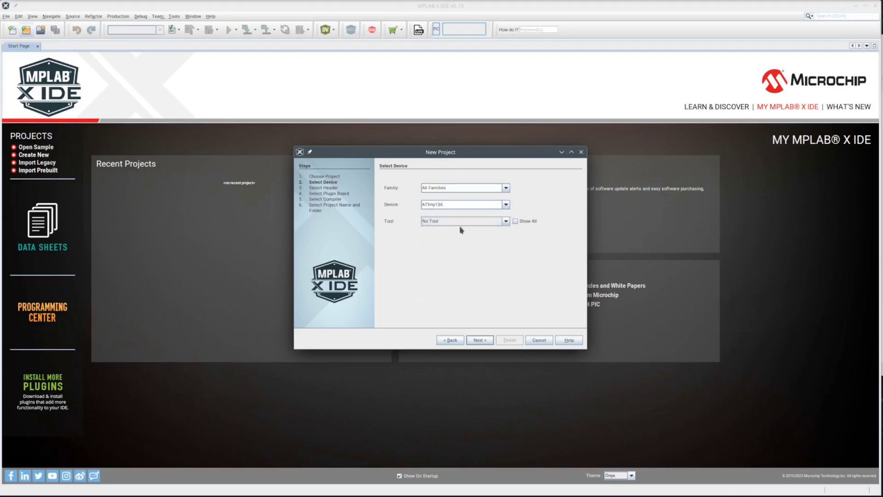
left_click(505, 220)
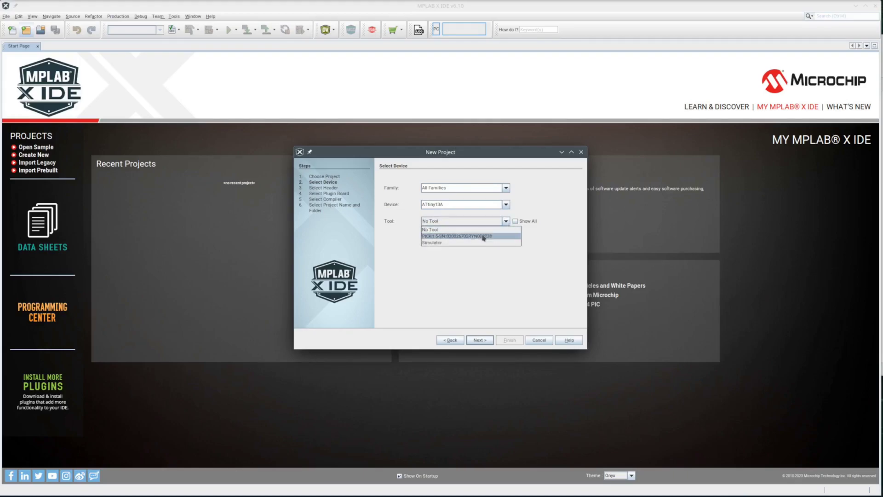
left_click(470, 236)
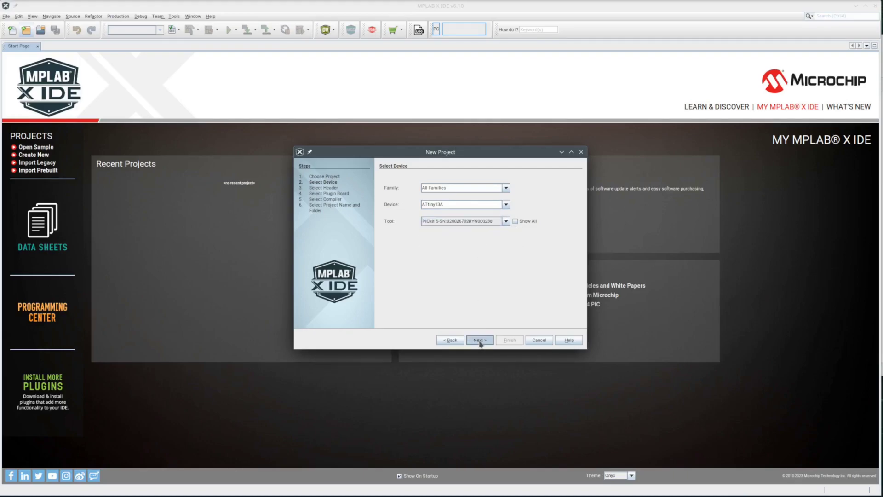
- Select the XC8 v2.41 compiler, name the project tiny13_test, and finish
left_click(479, 339)
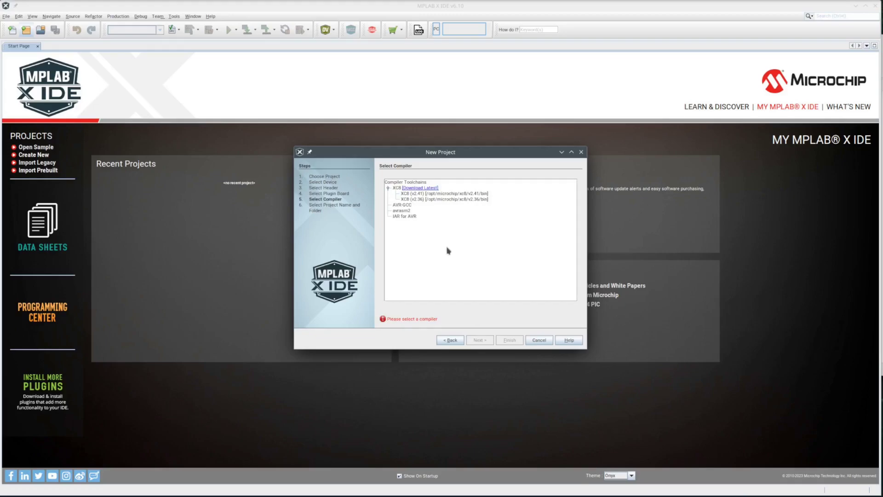
left_click(445, 193)
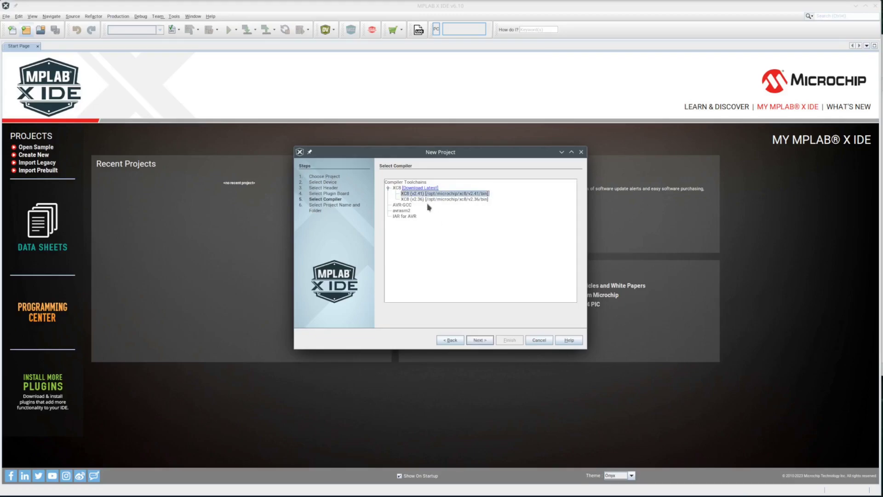
mouse_move(479, 339)
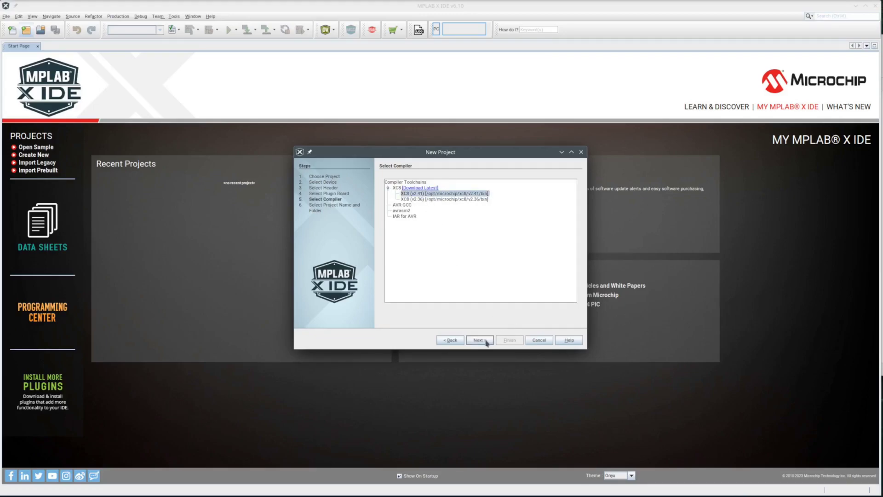
left_click(478, 340)
type("tim")
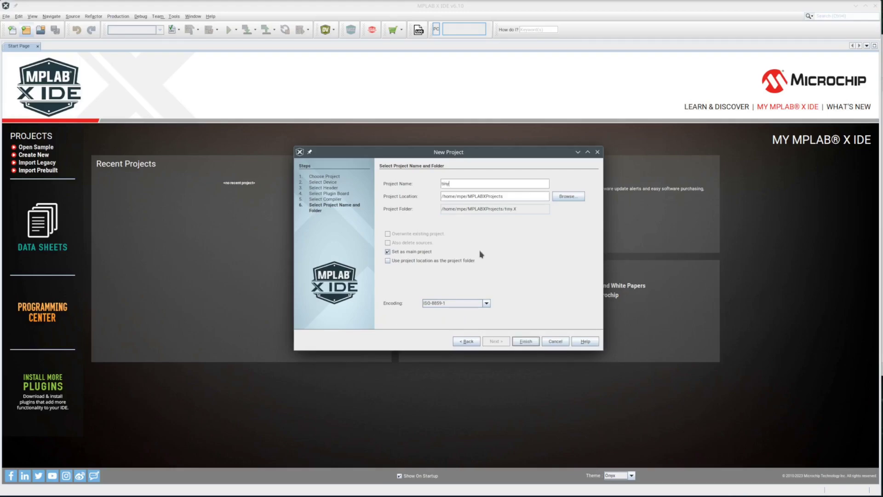
type("13_")
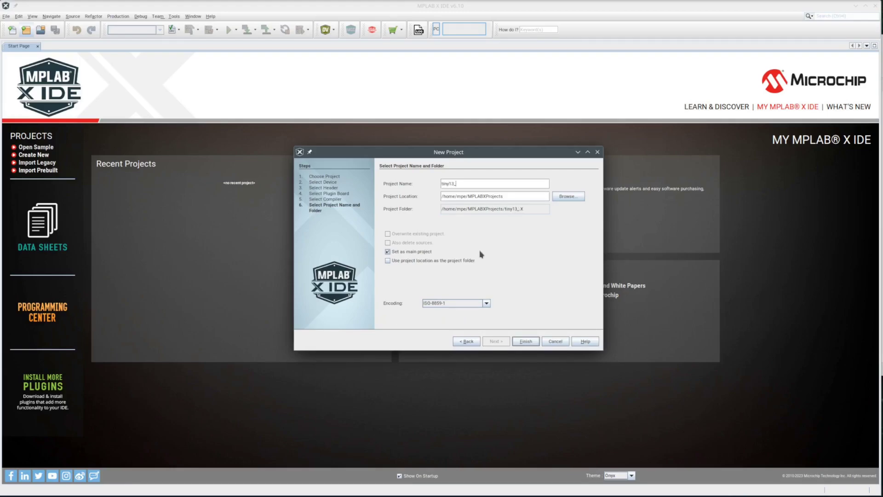
type("test")
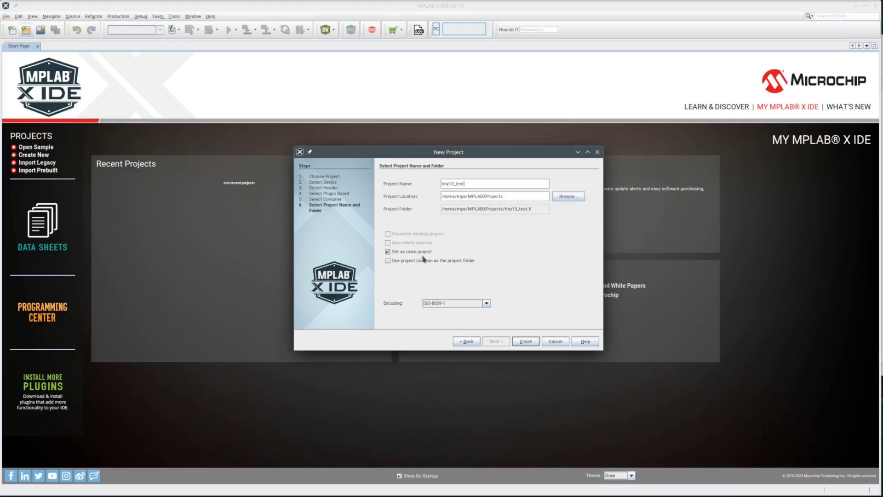
mouse_move(534, 349)
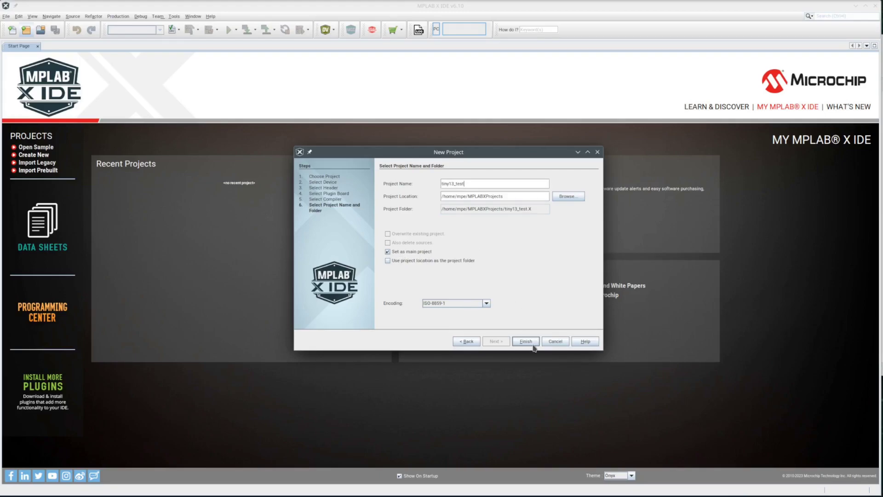
left_click(525, 341)
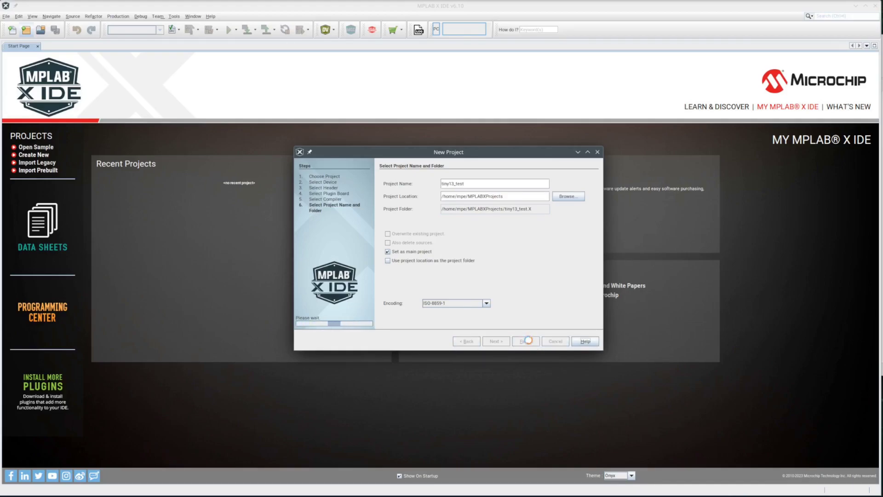
- Review the PICkit 5 Power, Debug Options and Communications settings, confirming the debugWIRE interface
left_click(524, 341)
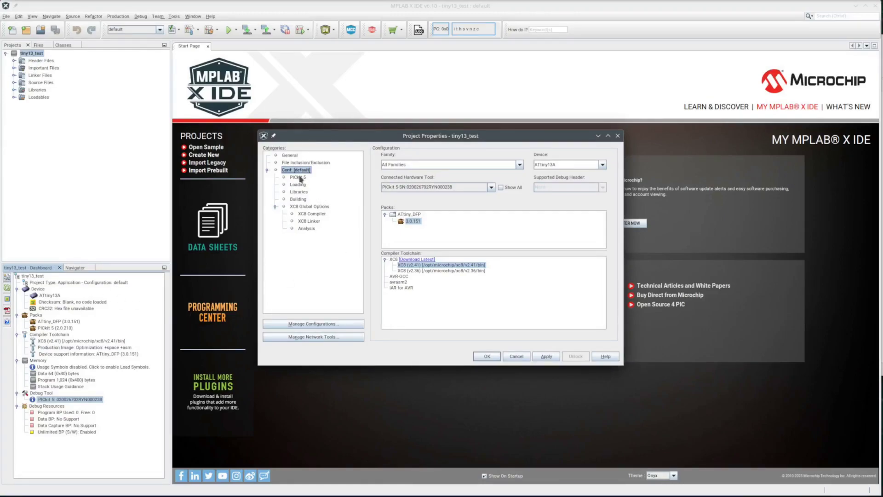
left_click(297, 177)
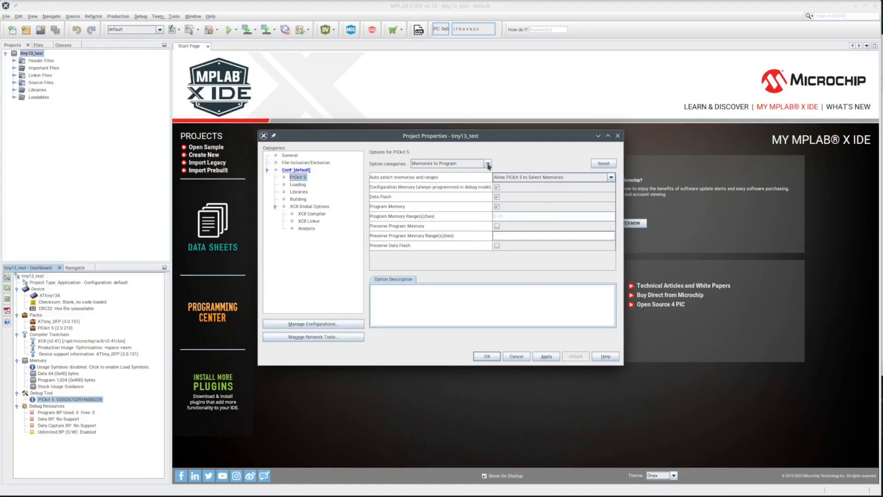
left_click(487, 164)
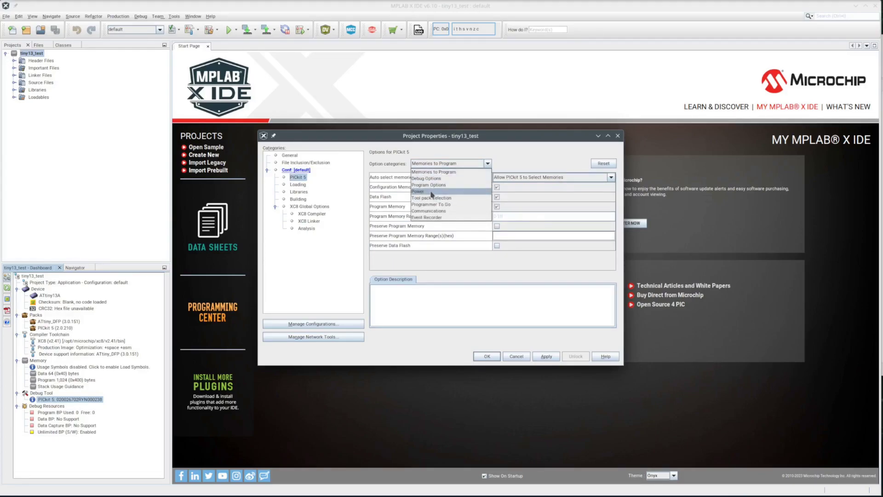
left_click(417, 191)
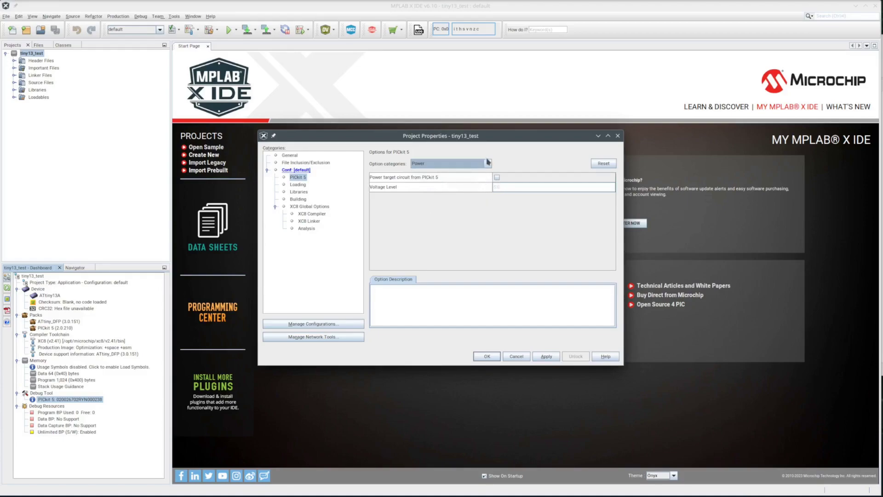
left_click(487, 164)
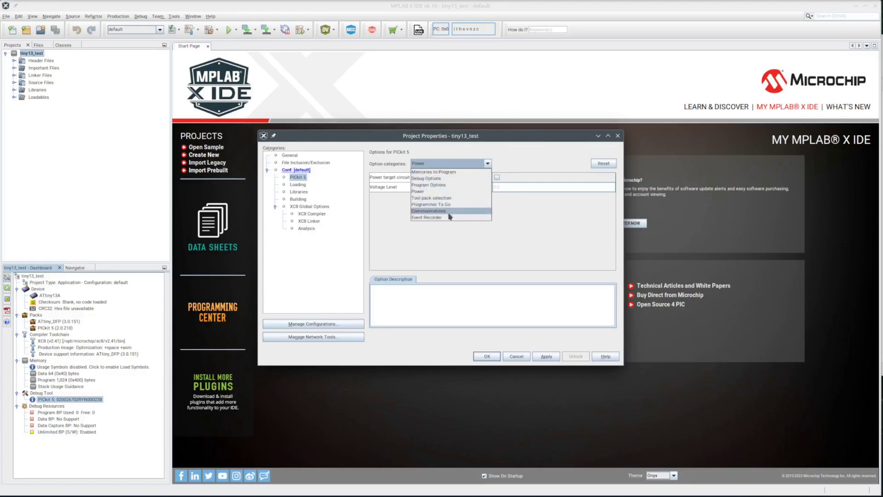
left_click(427, 178)
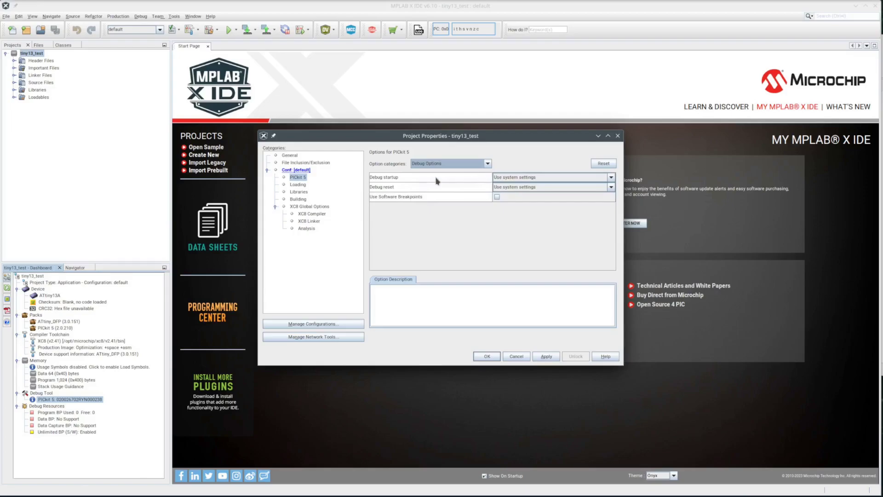
left_click(486, 163)
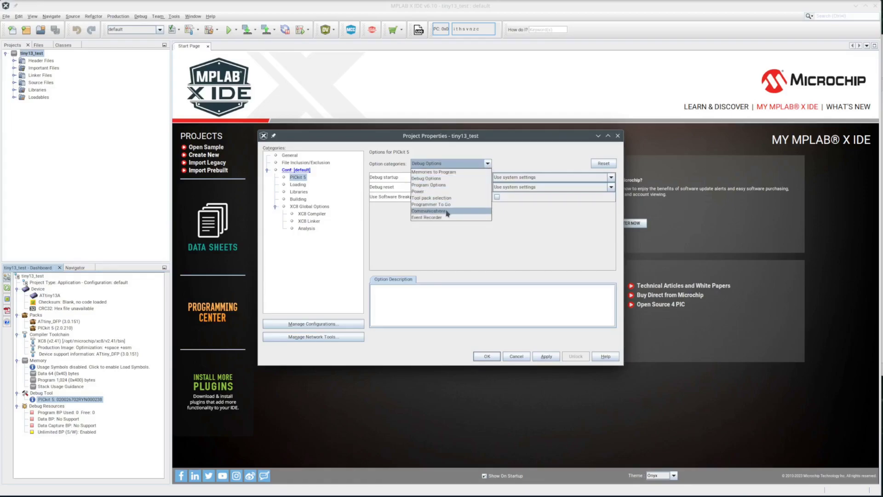
left_click(430, 211)
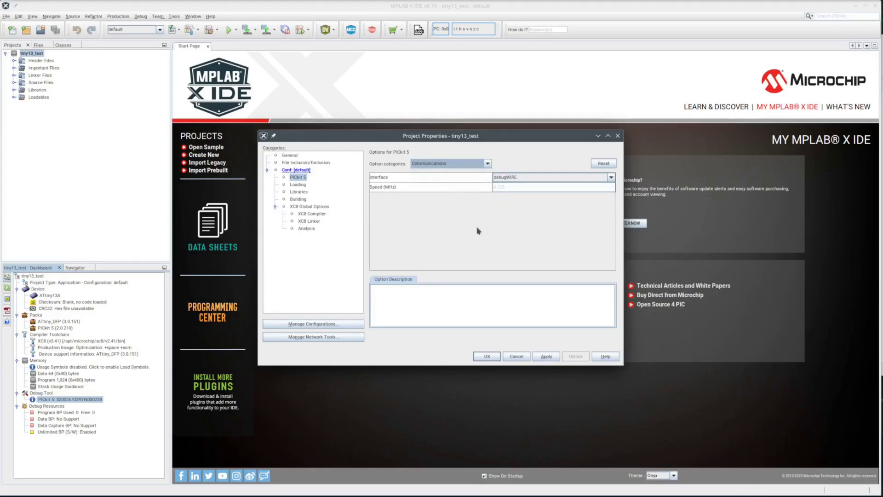
mouse_move(529, 183)
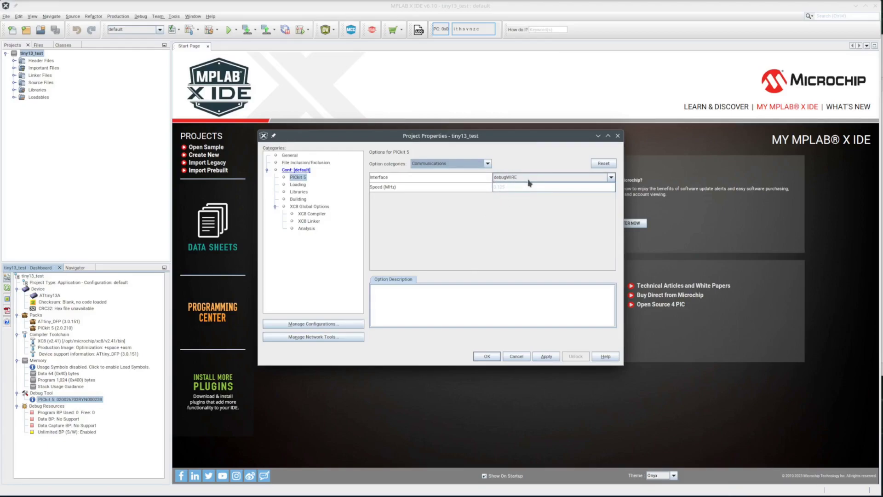
left_click(515, 356)
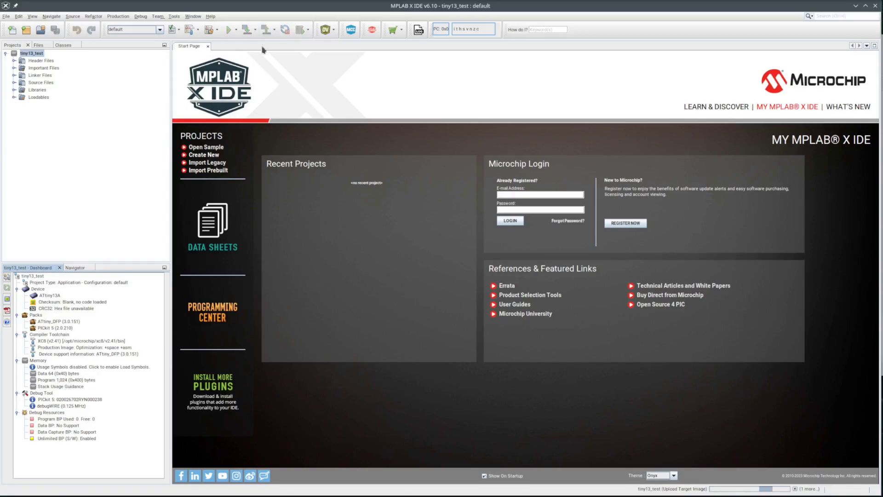
mouse_move(311, 308)
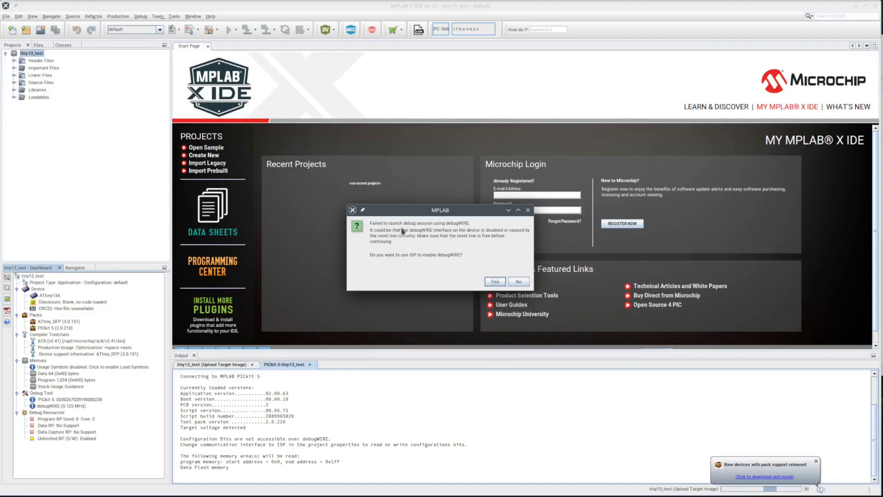
mouse_move(453, 247)
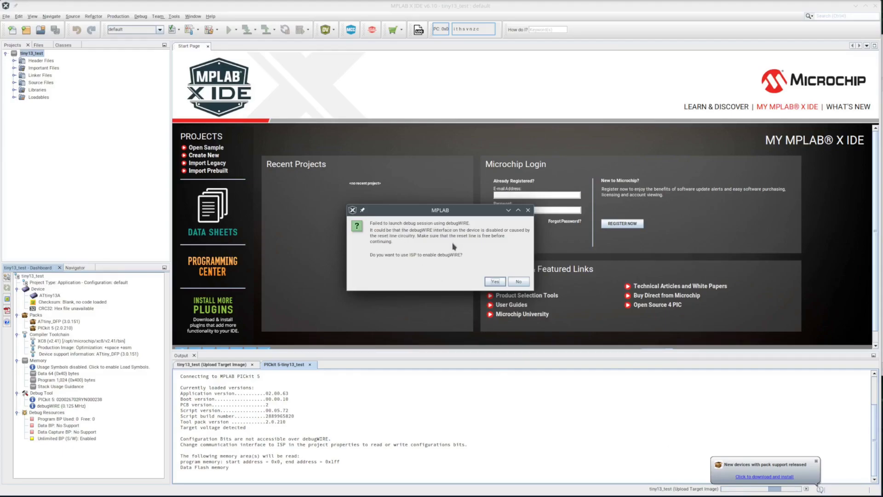
mouse_move(465, 249)
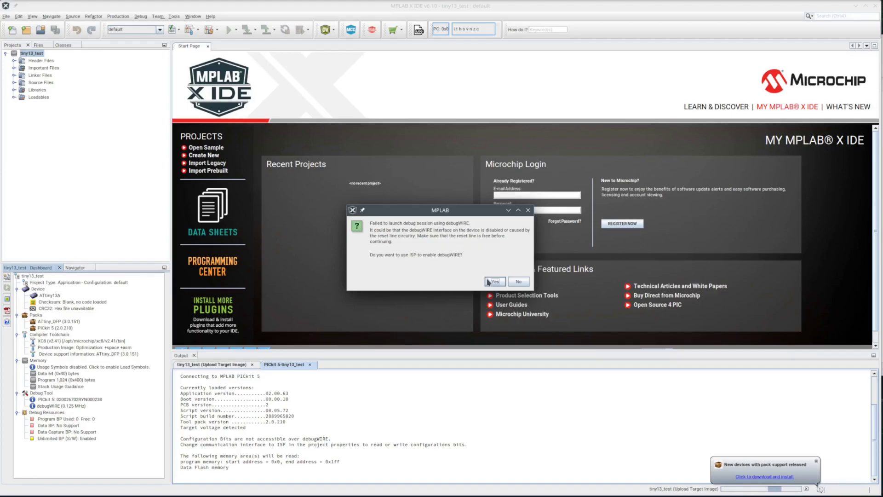
- Allow ISP to enable debugWIRE and confirm the target power was toggled
left_click(494, 281)
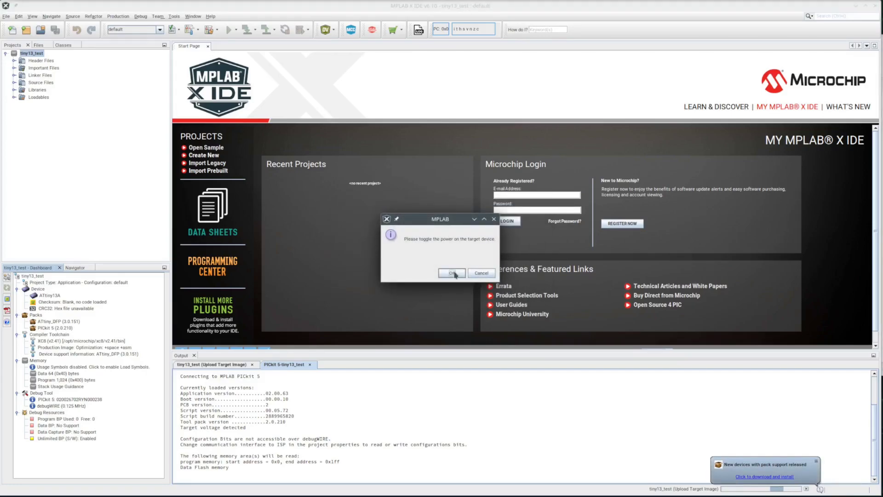
left_click(451, 273)
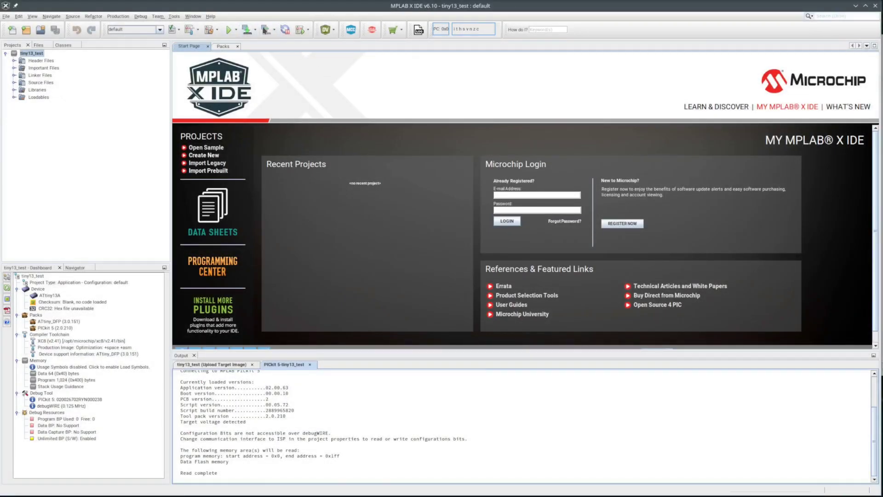
left_click(284, 363)
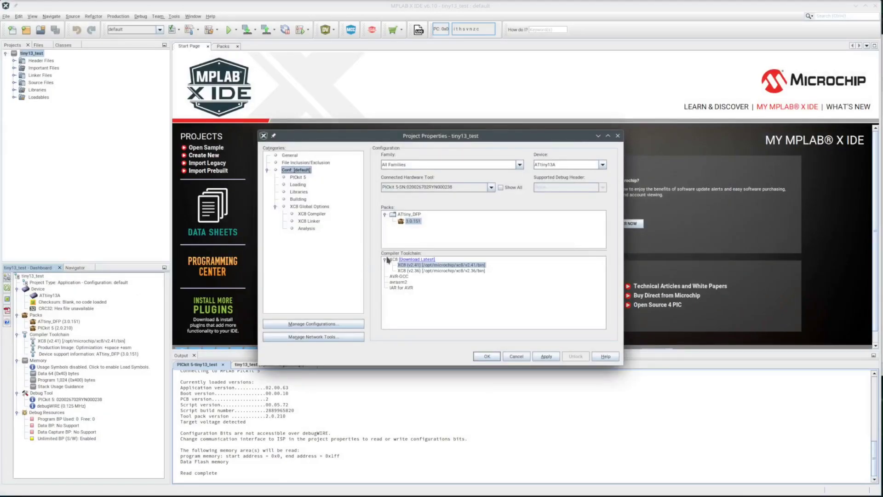
- Set the PICkit 5 Communications interface to ISP and apply the project properties
left_click(299, 176)
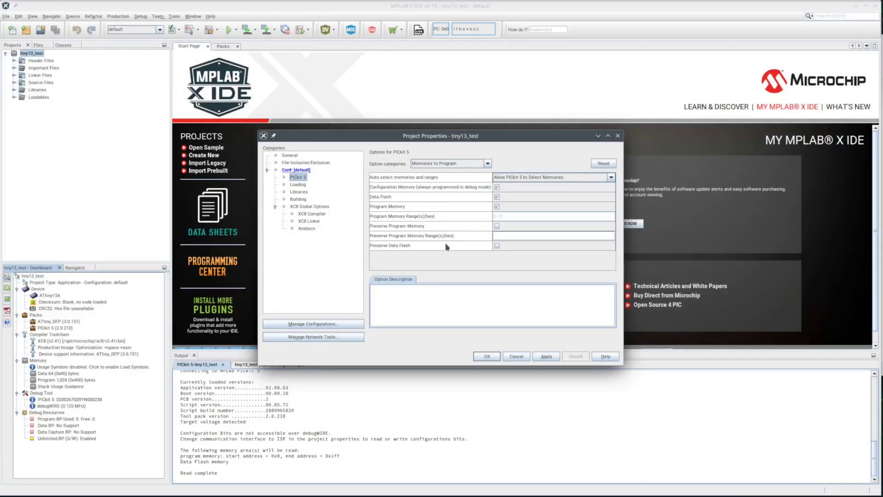
left_click(487, 164)
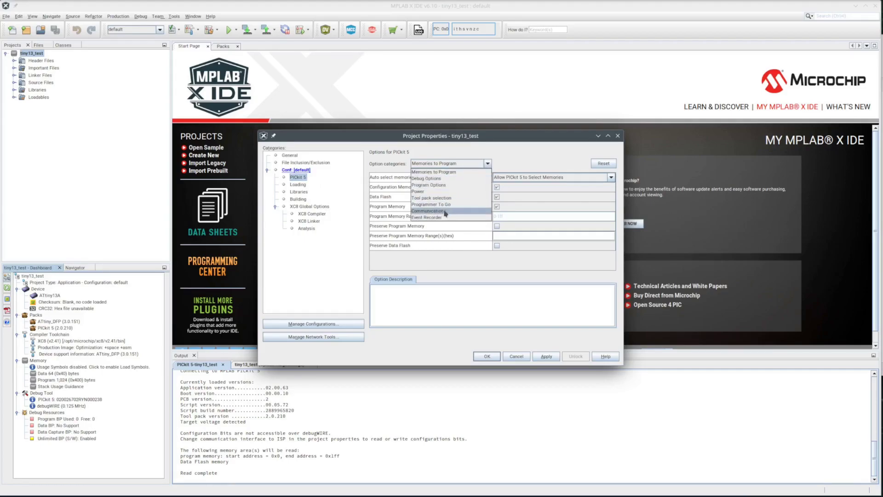
left_click(428, 211)
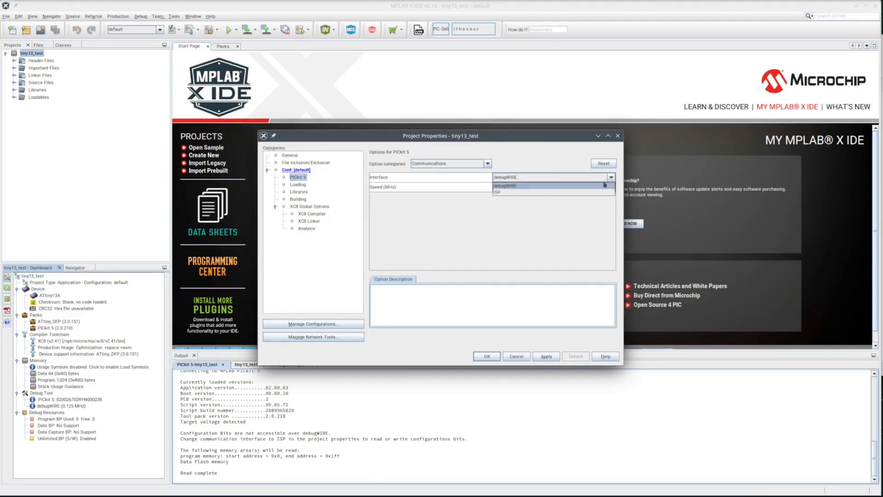
left_click(498, 192)
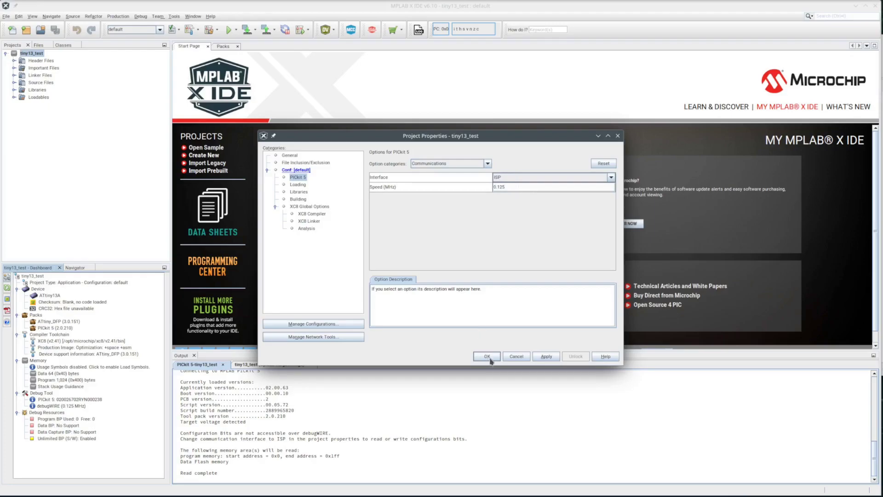
left_click(486, 356)
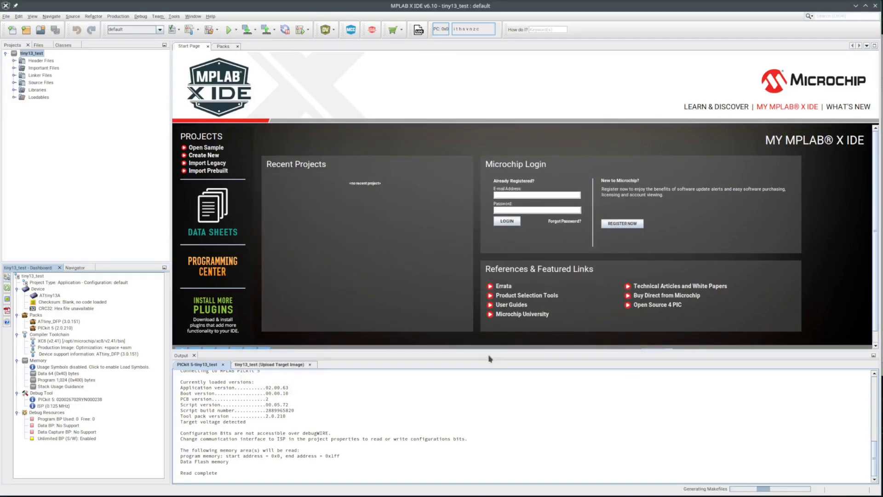
mouse_move(329, 416)
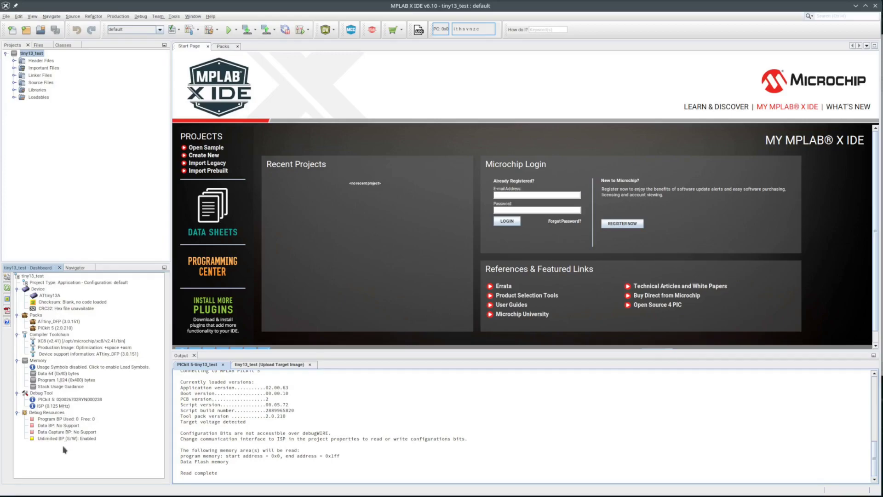
mouse_move(61, 391)
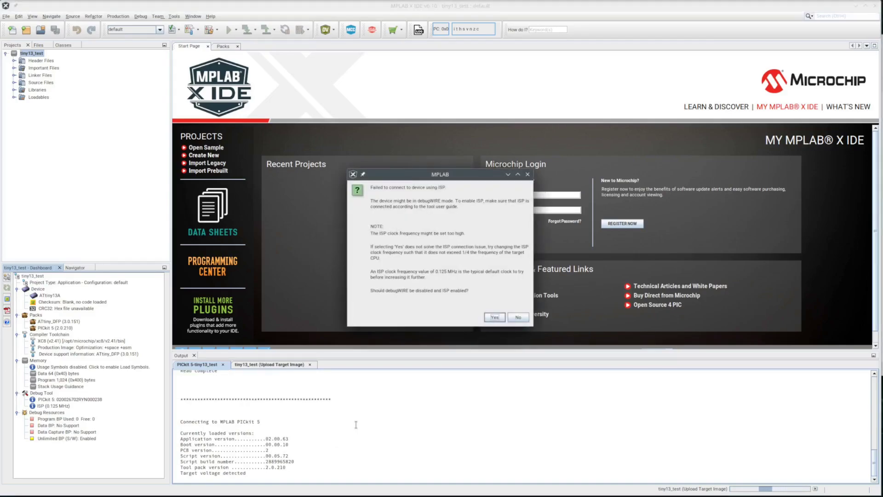
mouse_move(438, 304)
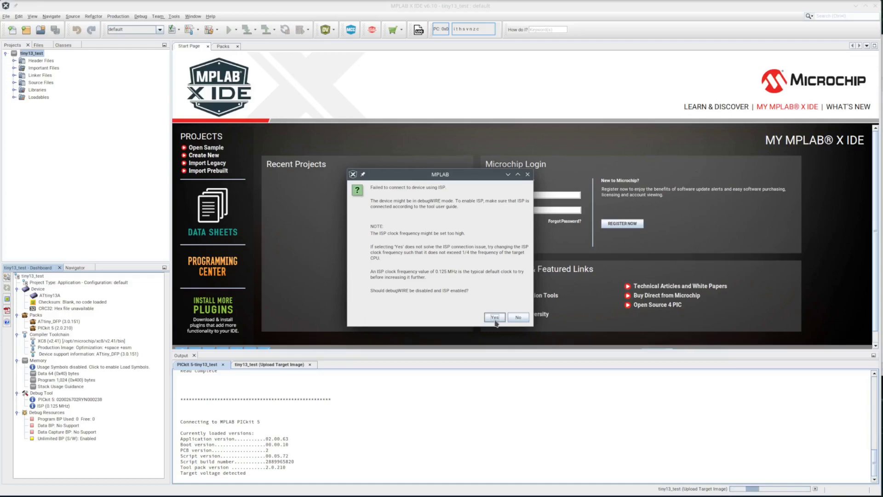
- Agree to disable debugWIRE and enable ISP so the device memories are read
left_click(517, 317)
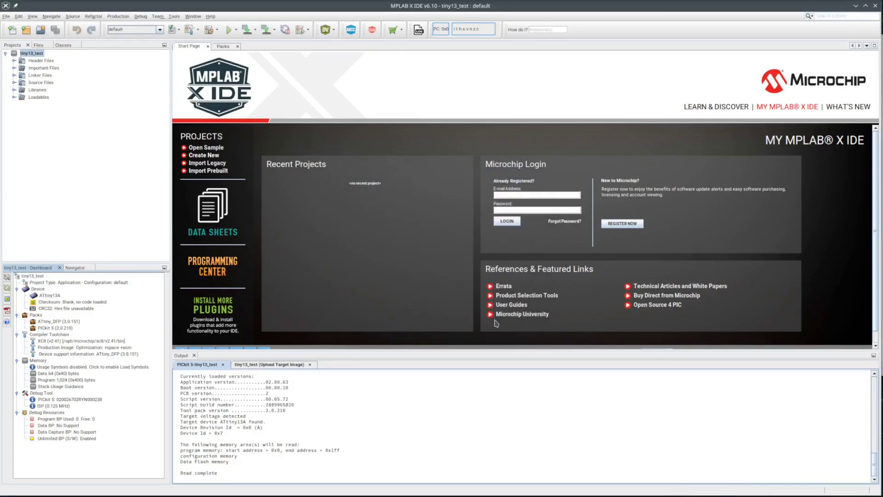
mouse_move(303, 133)
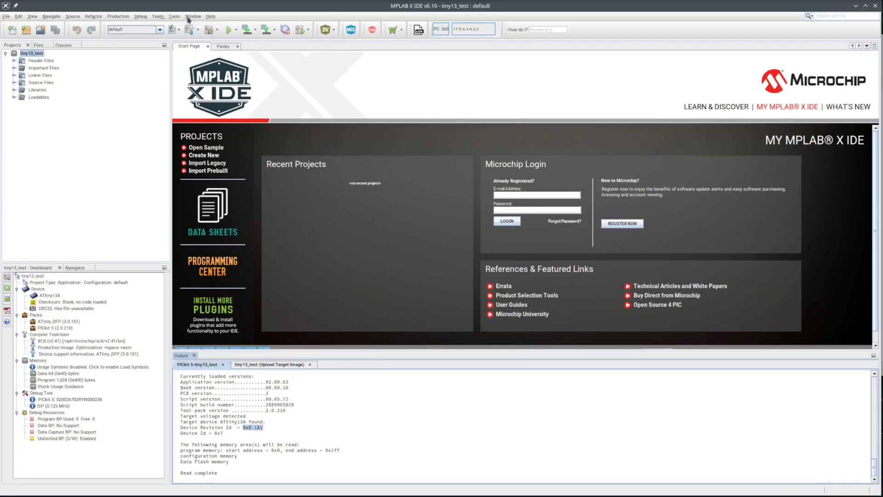
- Open the Configuration Bits memory view and dismiss the read-before-editing advice
left_click(192, 16)
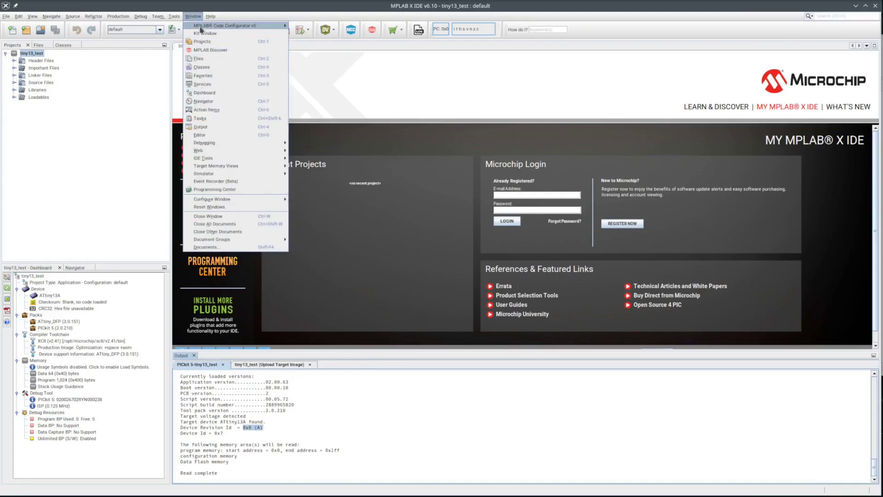
mouse_move(227, 131)
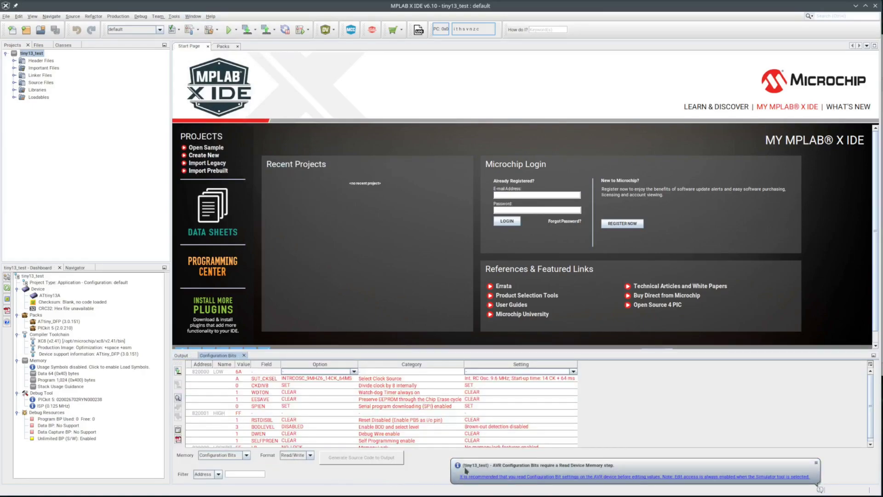
mouse_move(518, 470)
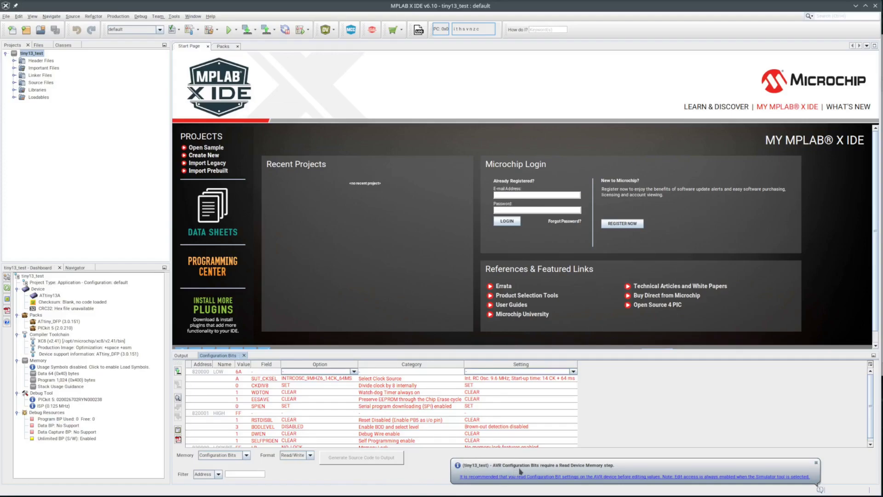
mouse_move(592, 468)
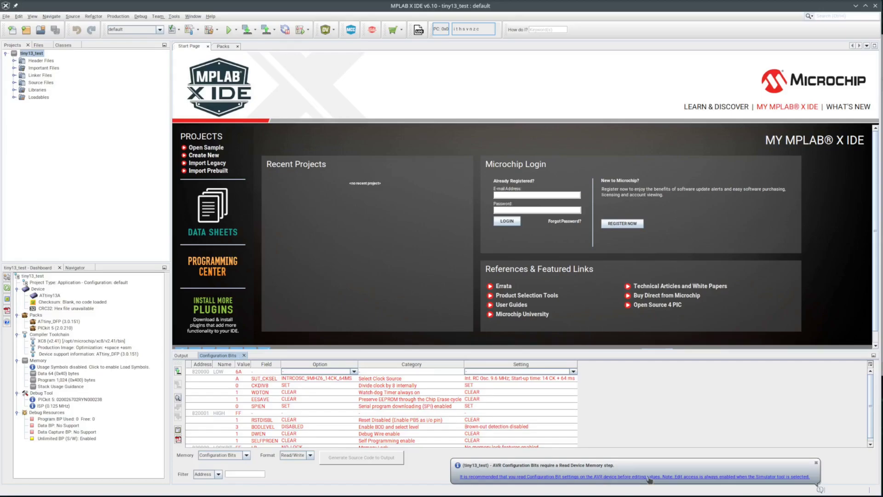
left_click(625, 476)
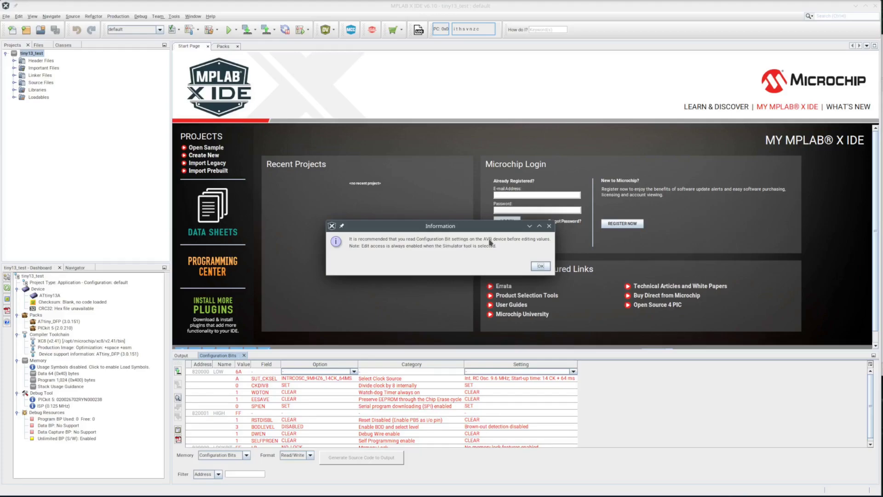
mouse_move(457, 254)
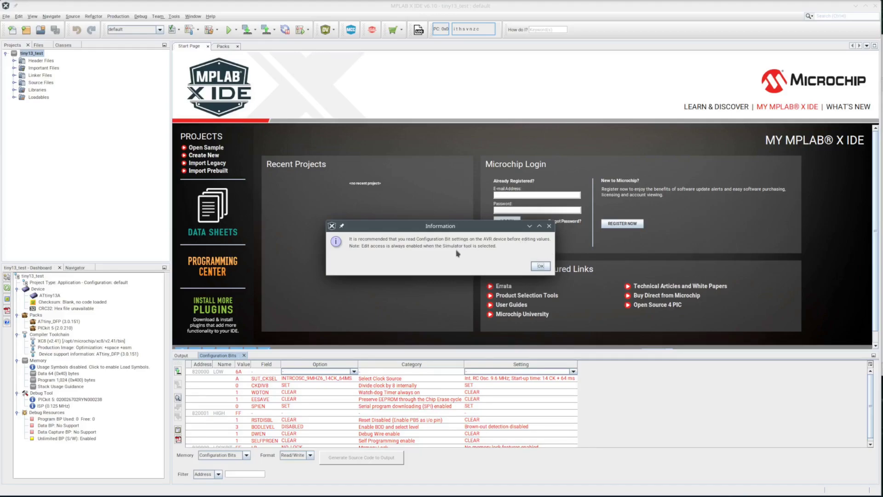
left_click(539, 266)
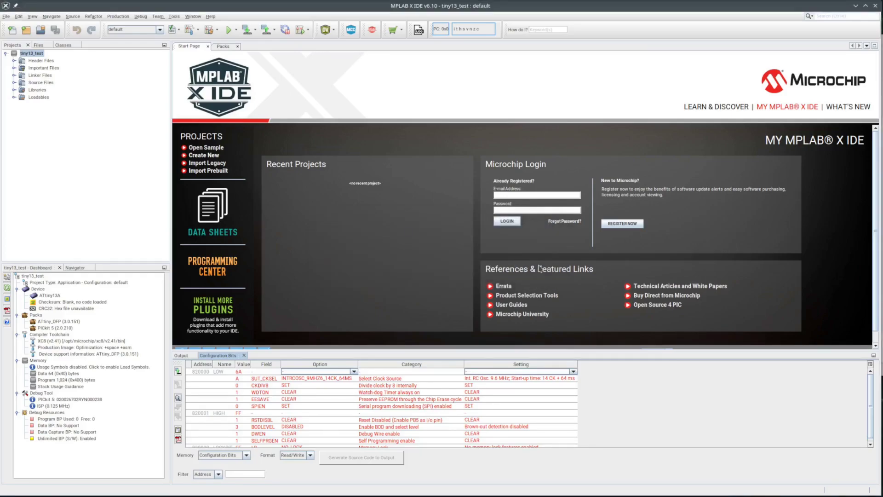
mouse_move(421, 482)
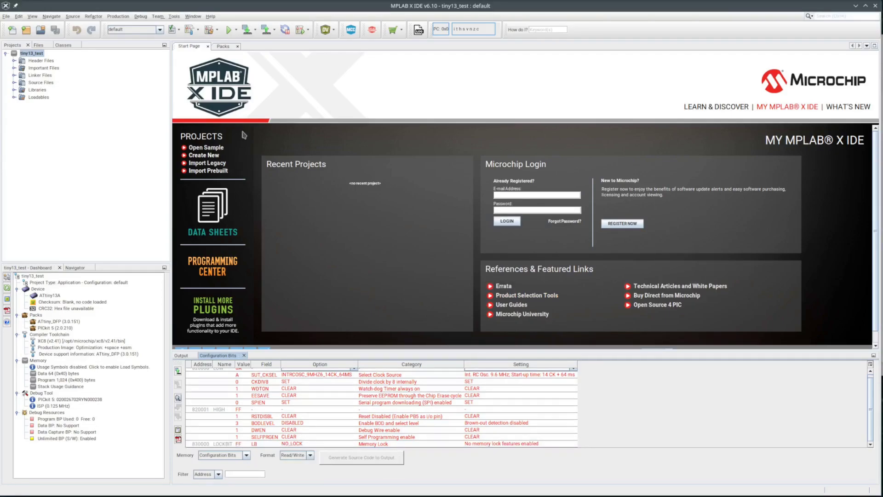
- Switch back to the Output tab showing the programmer log
left_click(265, 29)
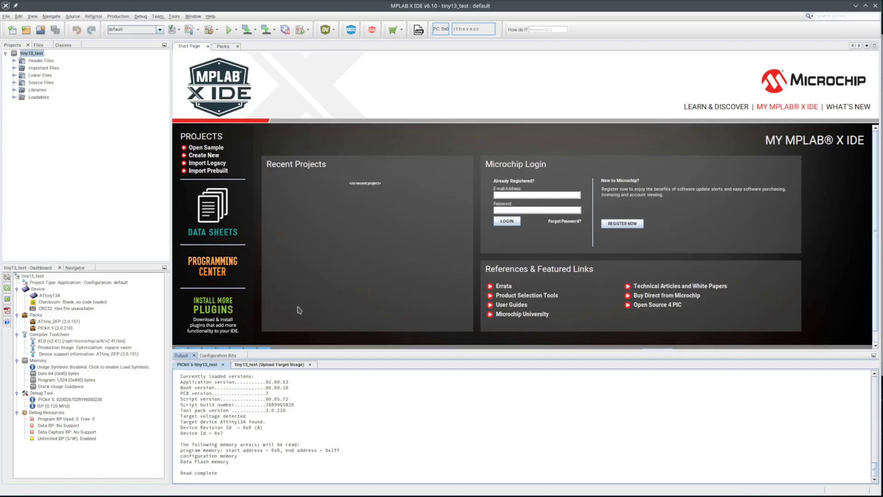
- Open the Program Memory, SRAM Data, I/O Memory and EEPROM Memory target views
left_click(192, 16)
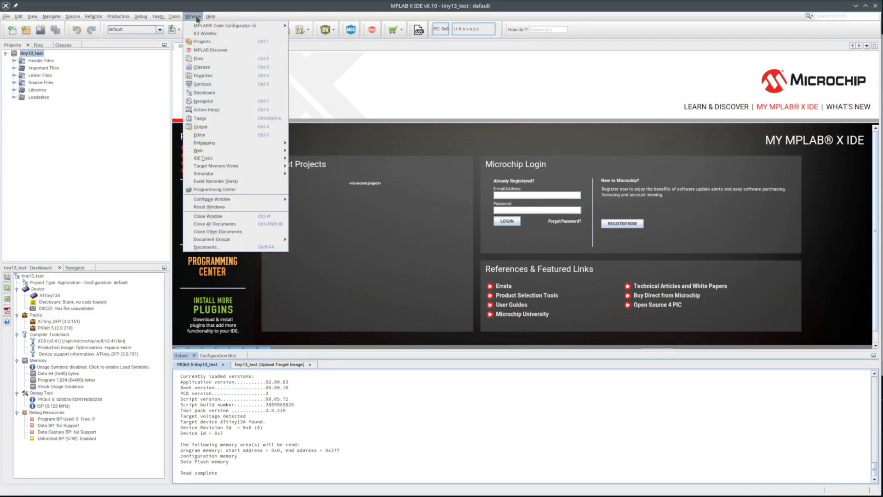
mouse_move(226, 165)
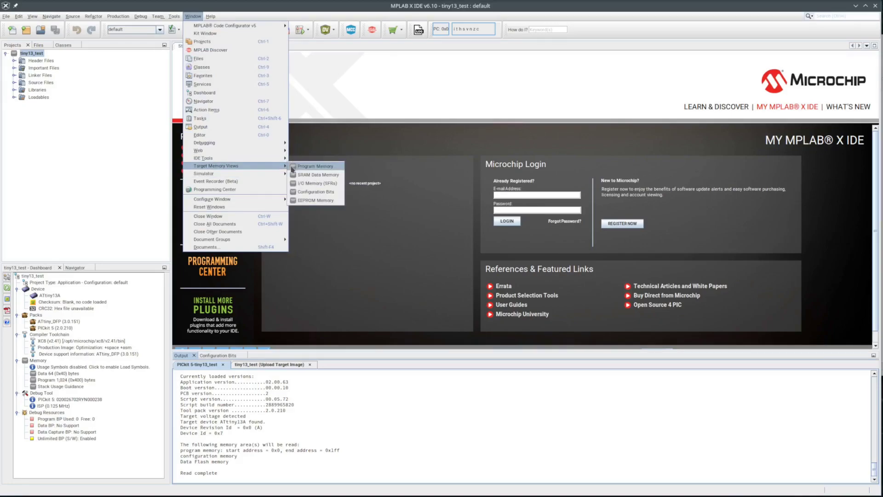
left_click(316, 166)
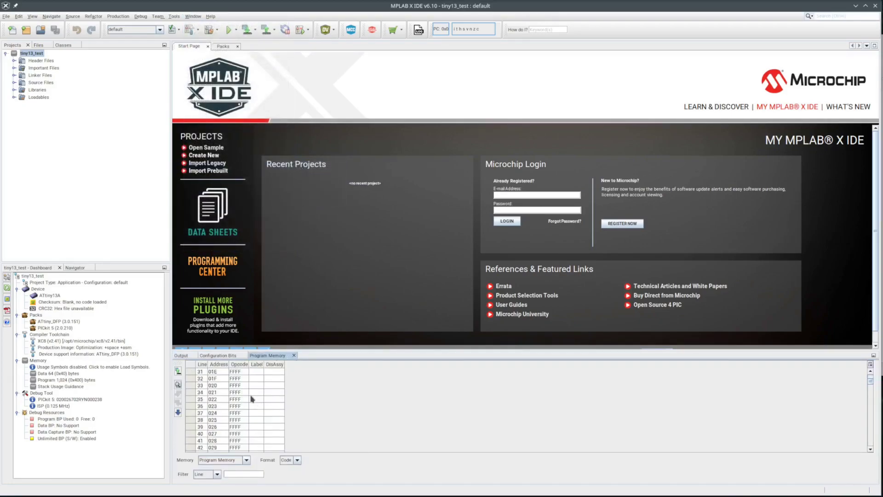
scroll("down", 3)
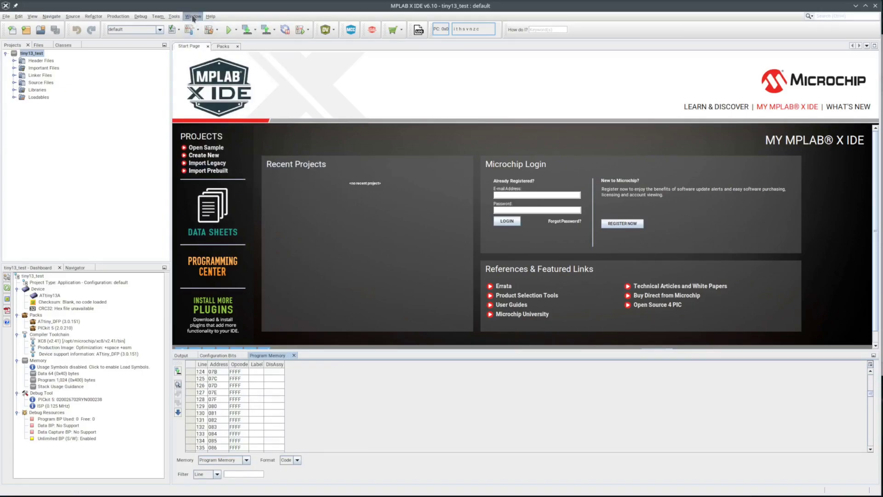
left_click(193, 16)
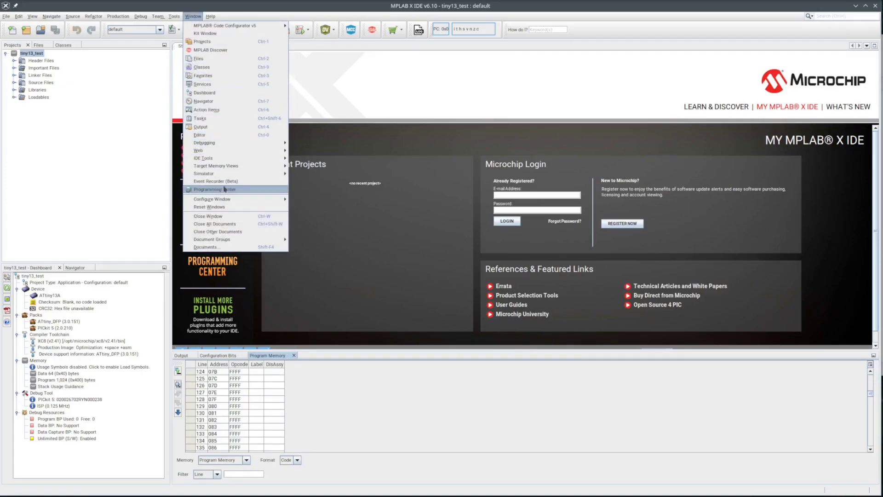
mouse_move(203, 173)
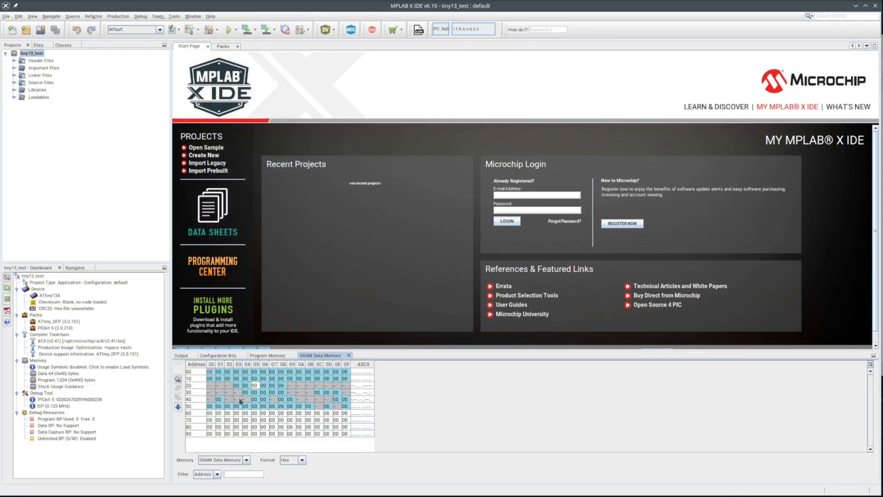
left_click(193, 15)
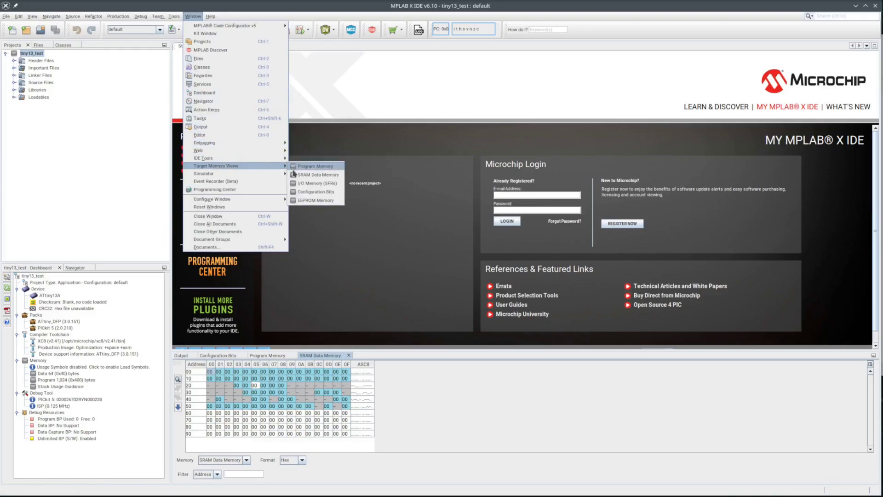
left_click(315, 183)
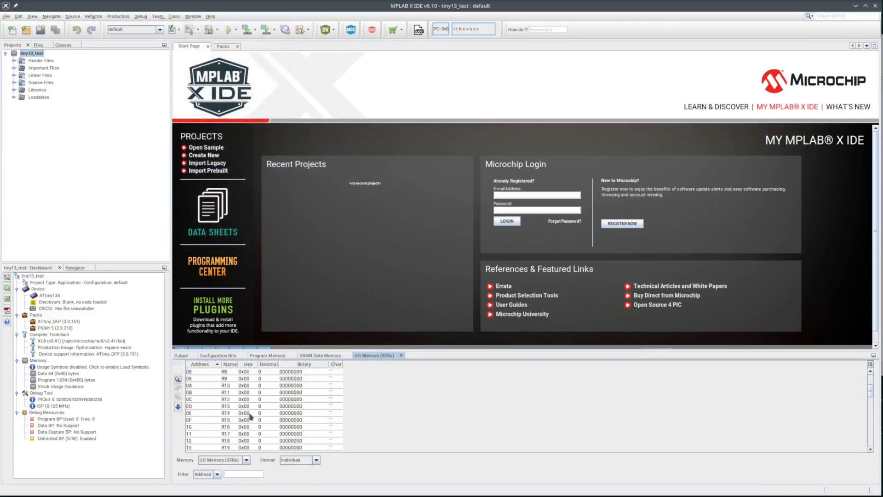
scroll("down", 3)
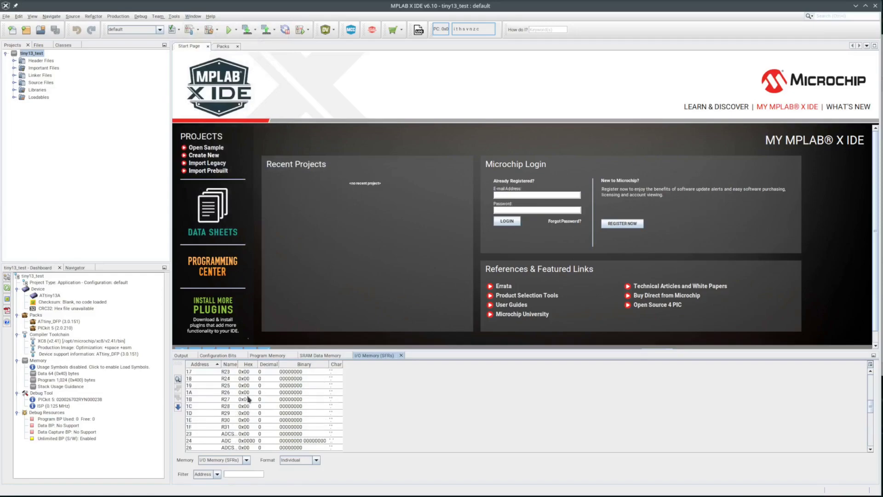
left_click(193, 16)
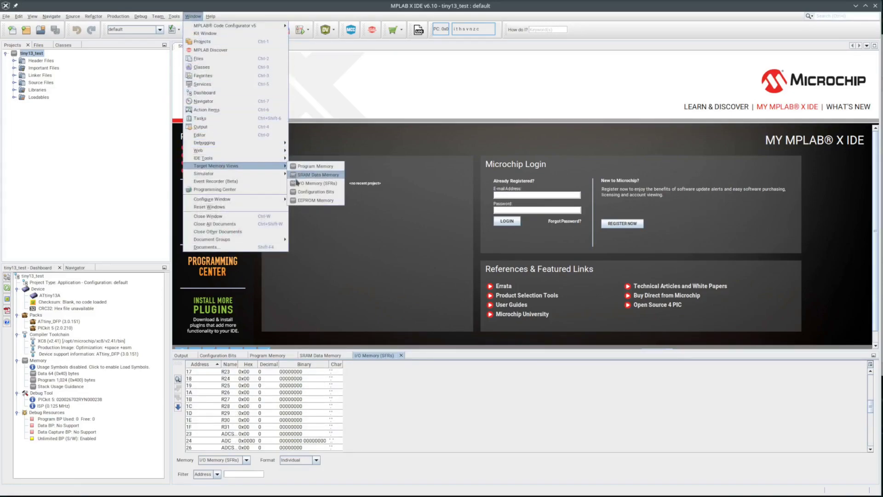
left_click(315, 200)
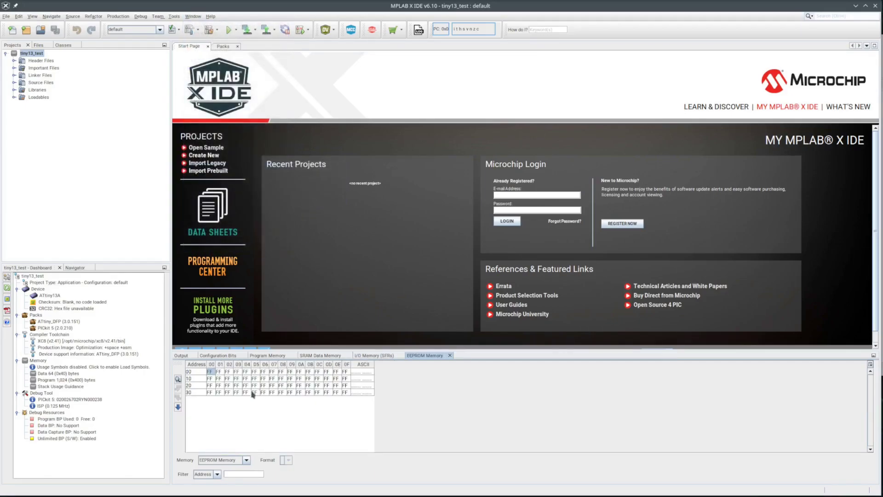
mouse_move(249, 46)
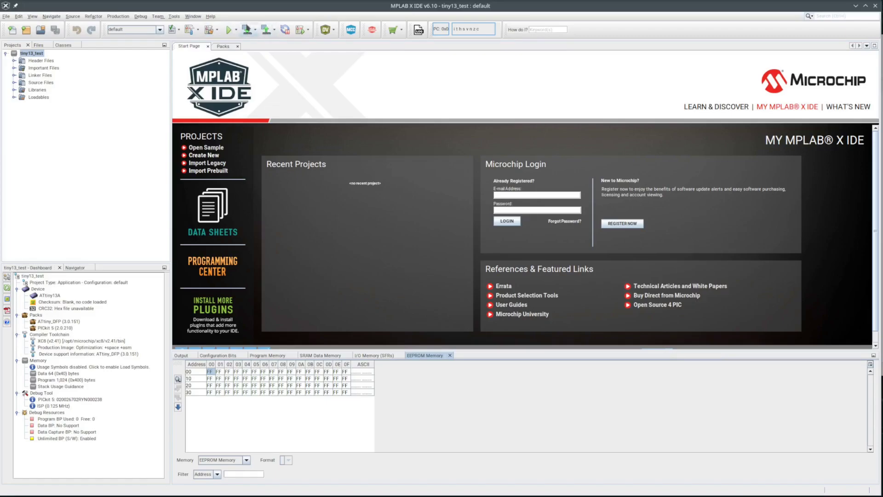
left_click(193, 16)
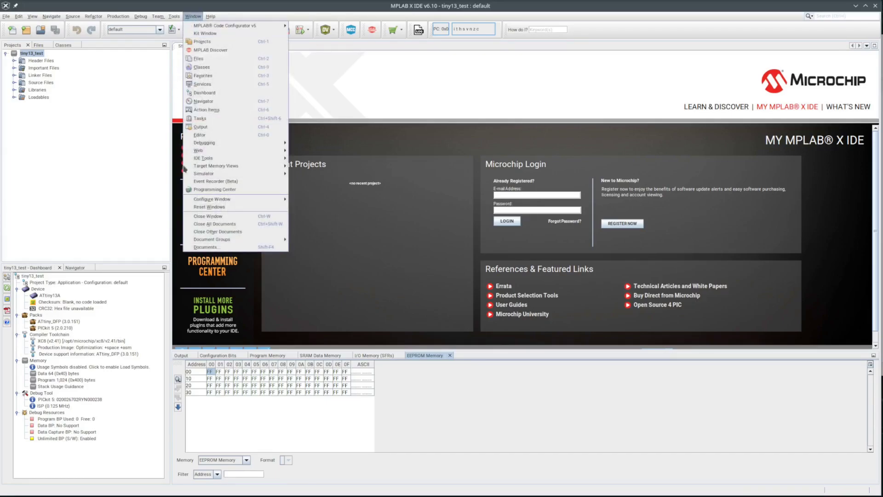
mouse_move(216, 166)
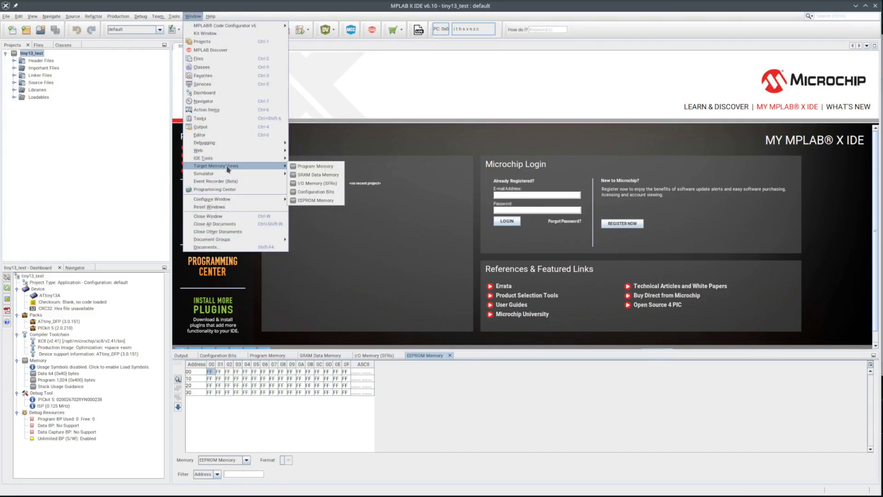
- Switch the memory view to Configuration Bits and generate its source code to output
left_click(316, 191)
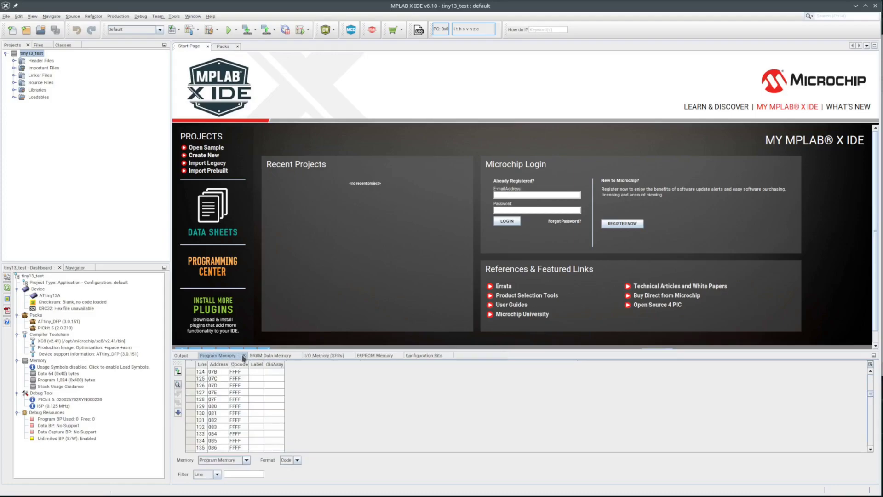
left_click(423, 355)
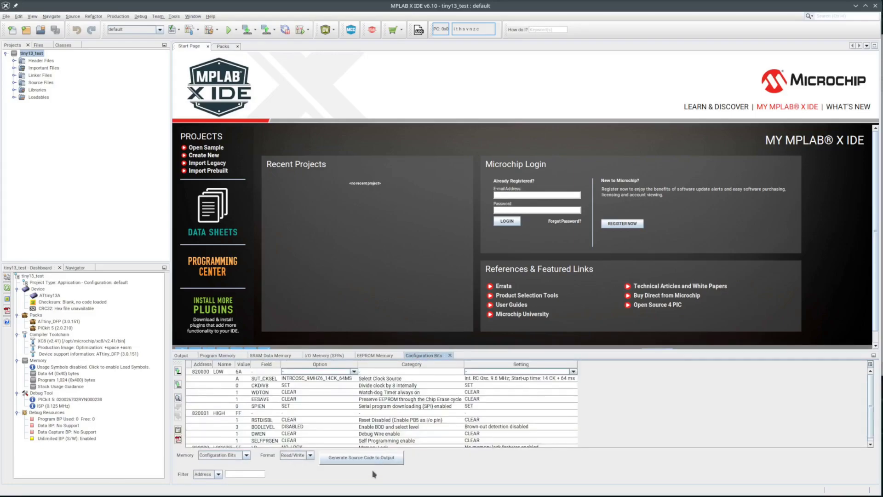
mouse_move(367, 404)
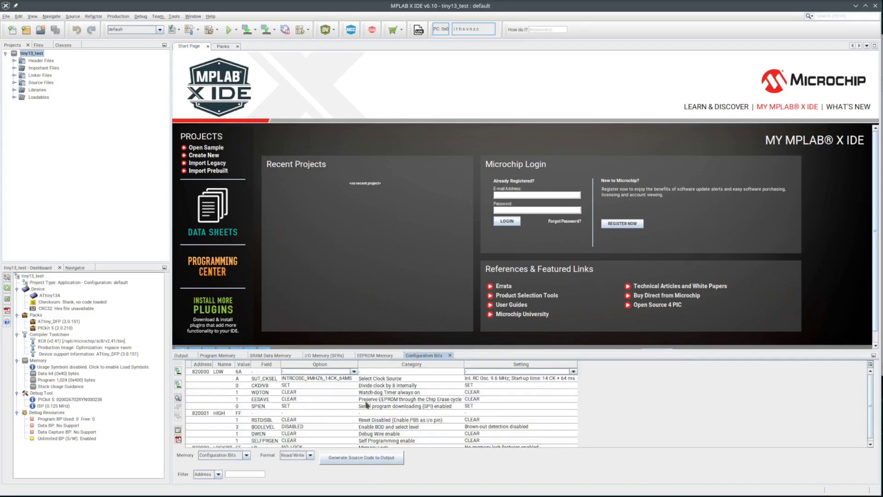
mouse_move(366, 442)
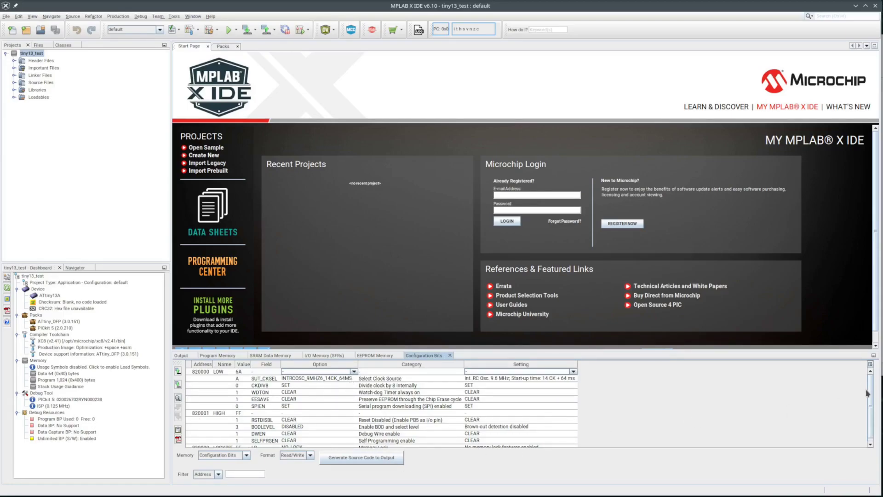
scroll("down", 3)
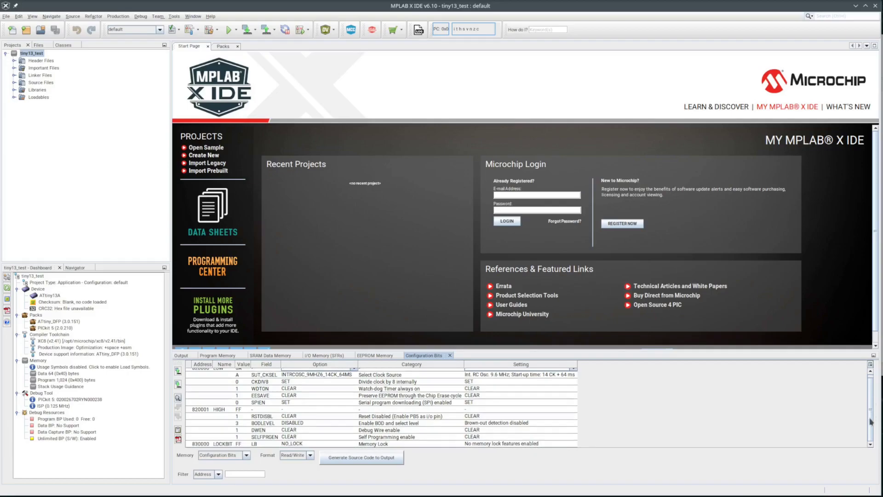
mouse_move(563, 413)
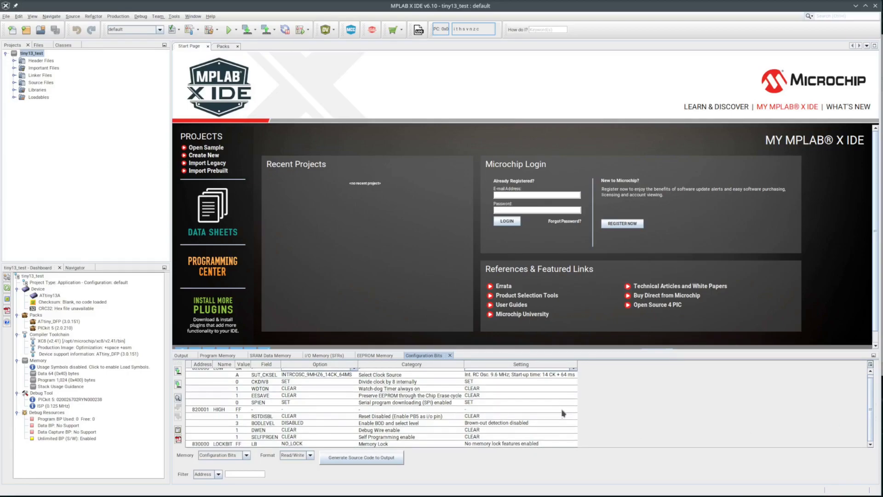
left_click(362, 456)
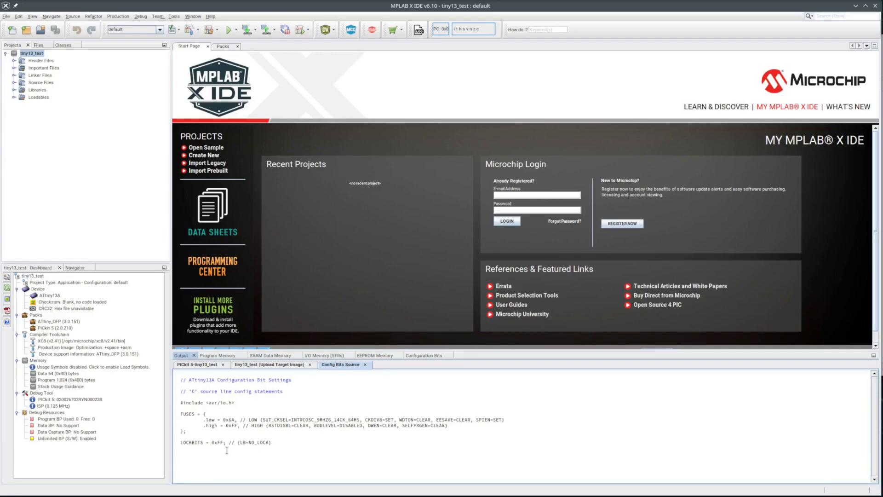
mouse_move(161, 191)
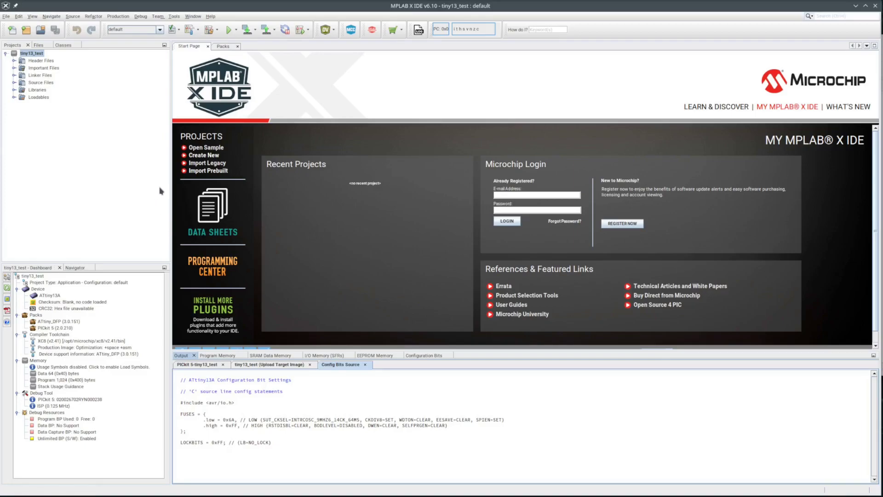
- Close the Start Page and create a new main.c file under Source Files
left_click(206, 46)
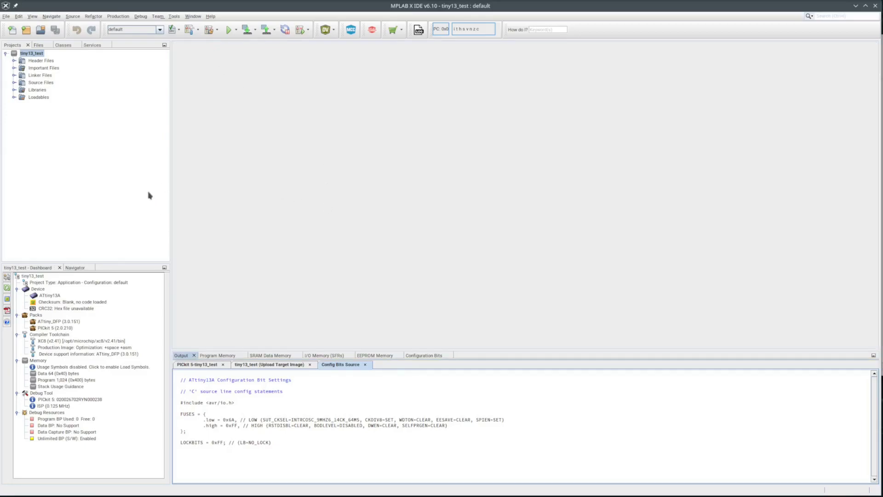
left_click(41, 82)
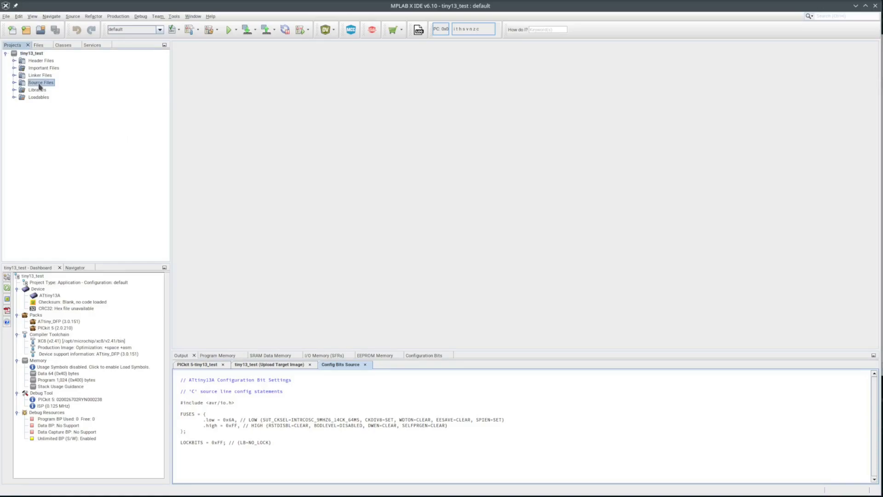
right_click(40, 82)
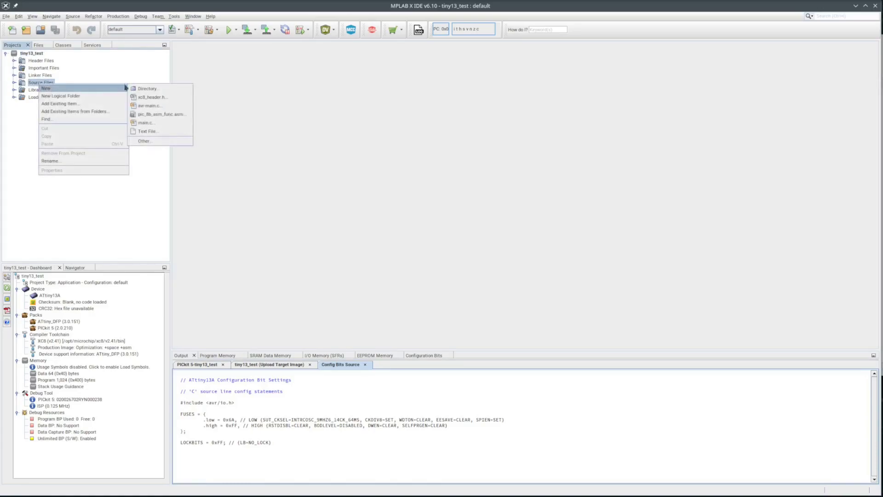
mouse_move(145, 123)
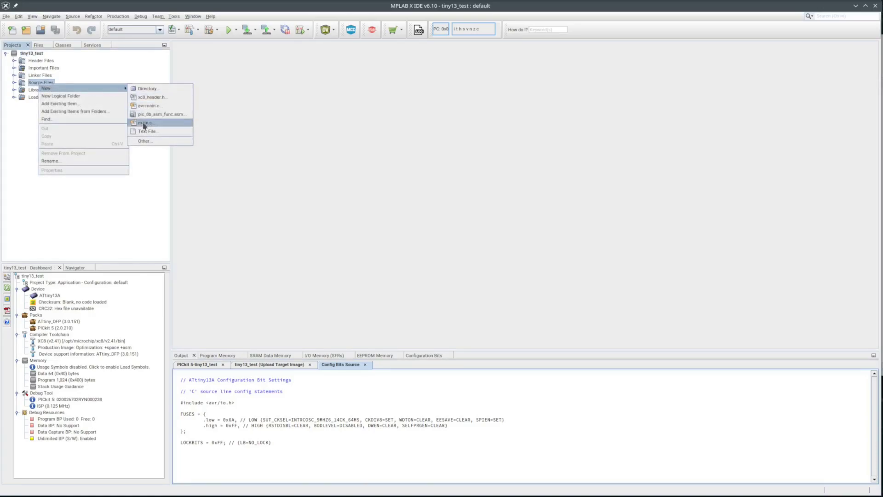
left_click(146, 123)
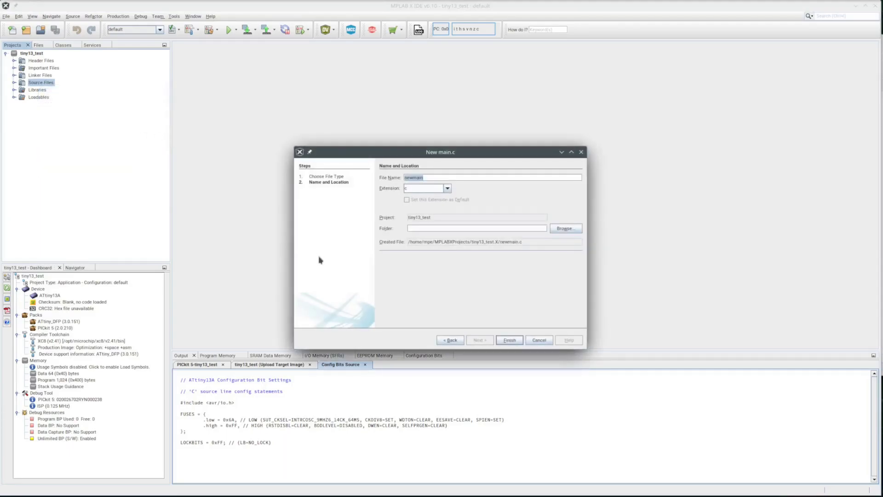
type("main")
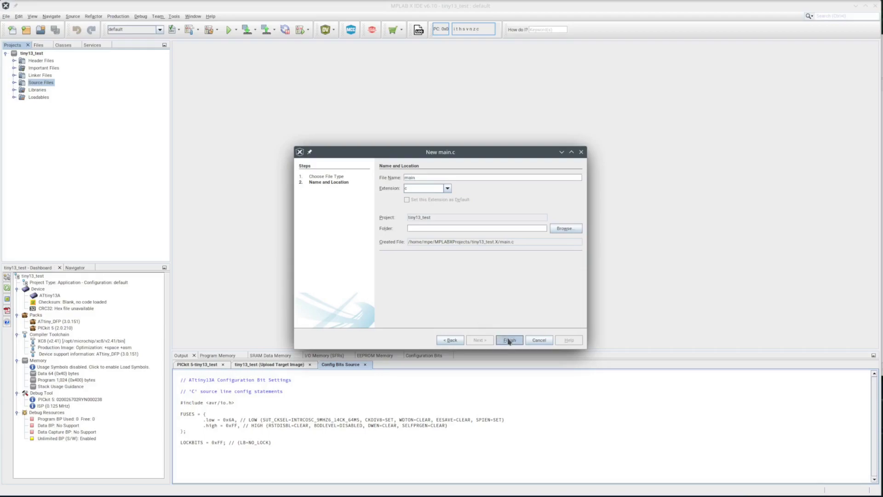
left_click(508, 339)
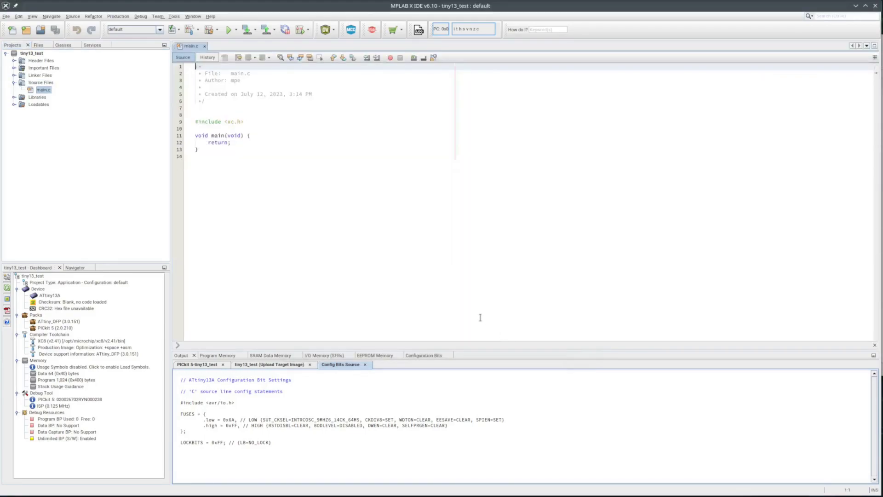
- Add a while(1) loop inside main()
left_click(248, 135)
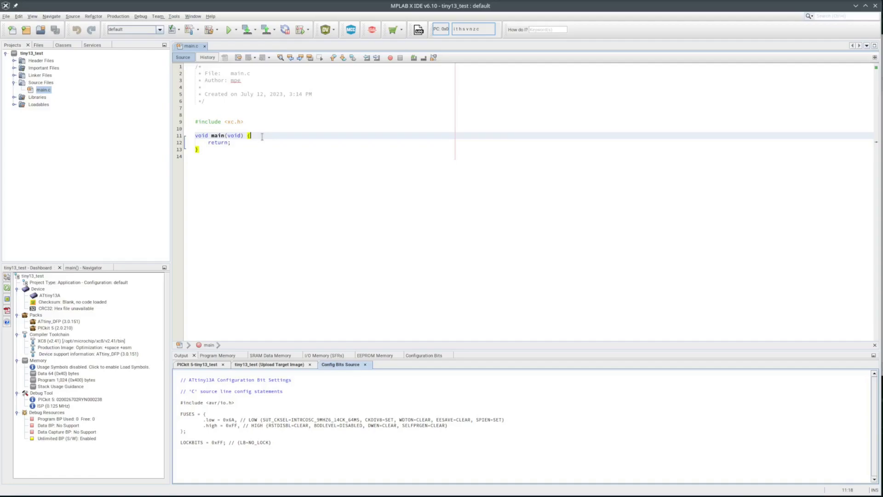
key("enter")
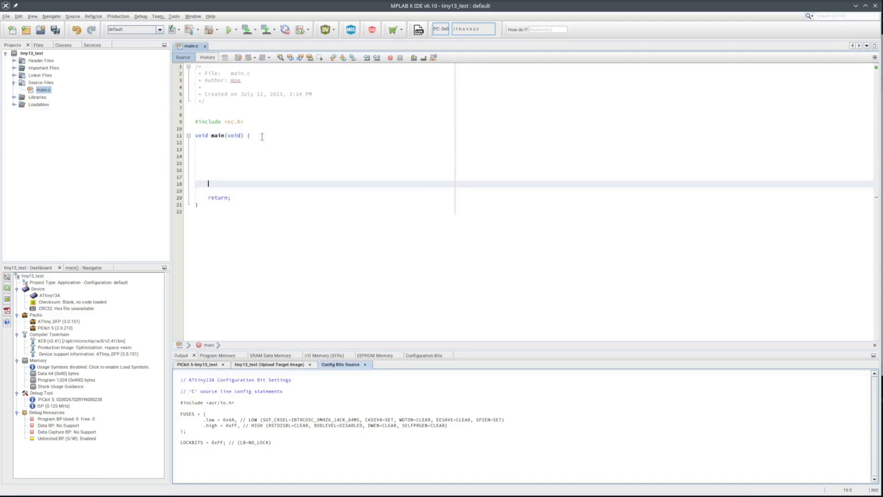
type("while(1){")
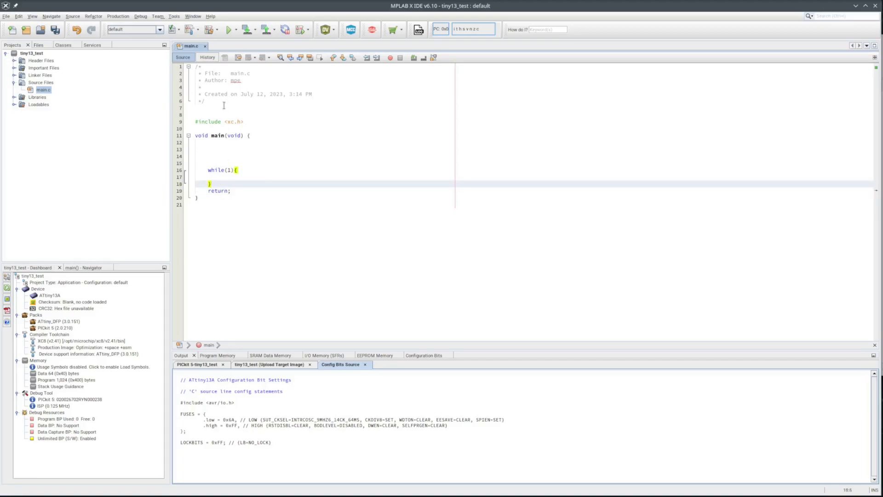
- Paste the generated FUSES and LOCKBITS settings into main.c and open the XC8 documentation
left_click(210, 29)
type(" 0")
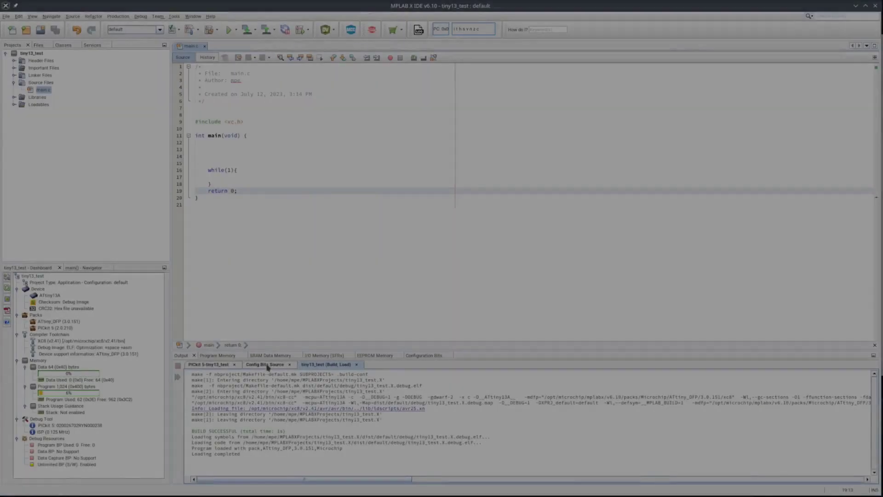
left_click(253, 365)
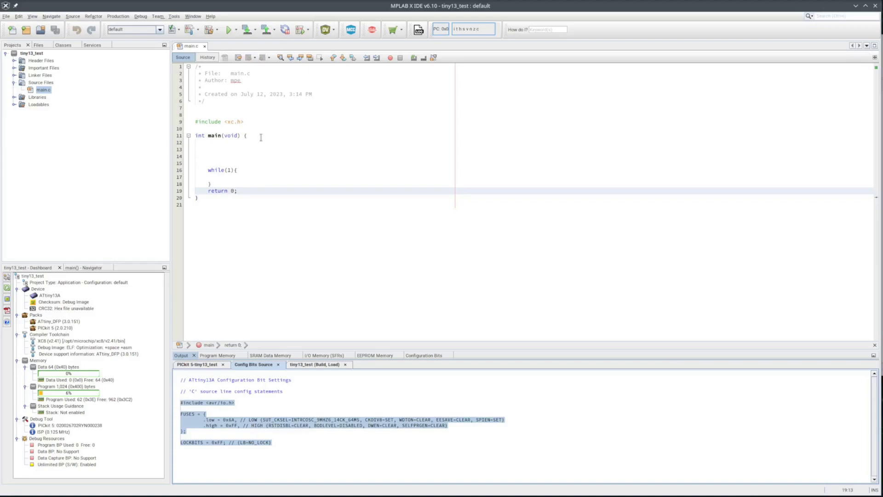
left_click(245, 121)
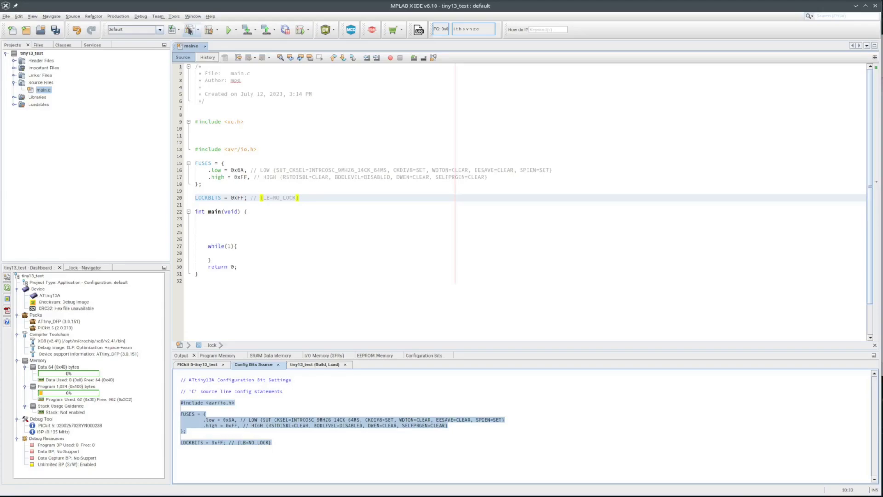
mouse_move(241, 266)
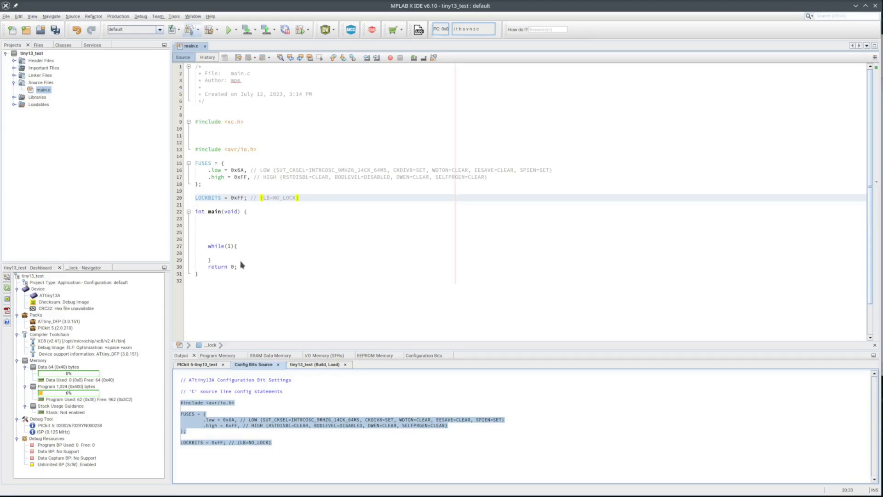
left_click(230, 29)
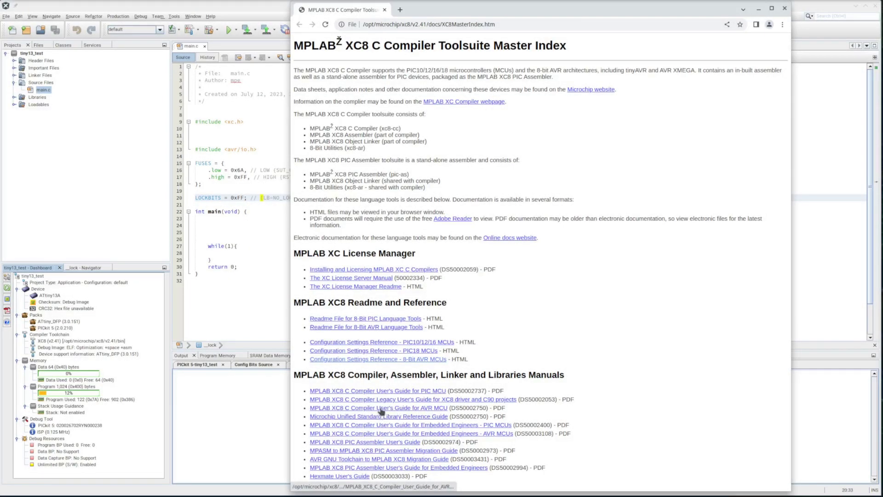
- Browse the XC8 AVR user's guide to the ATtiny13A device support page
left_click(378, 408)
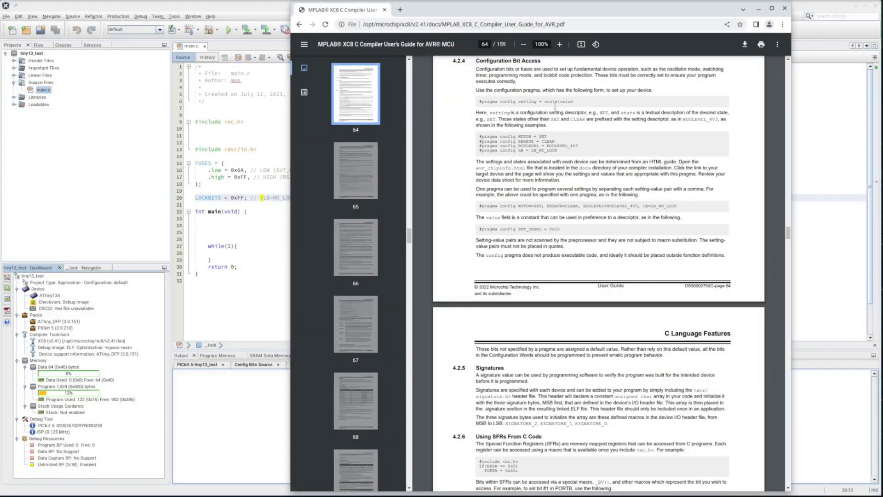
mouse_move(541, 159)
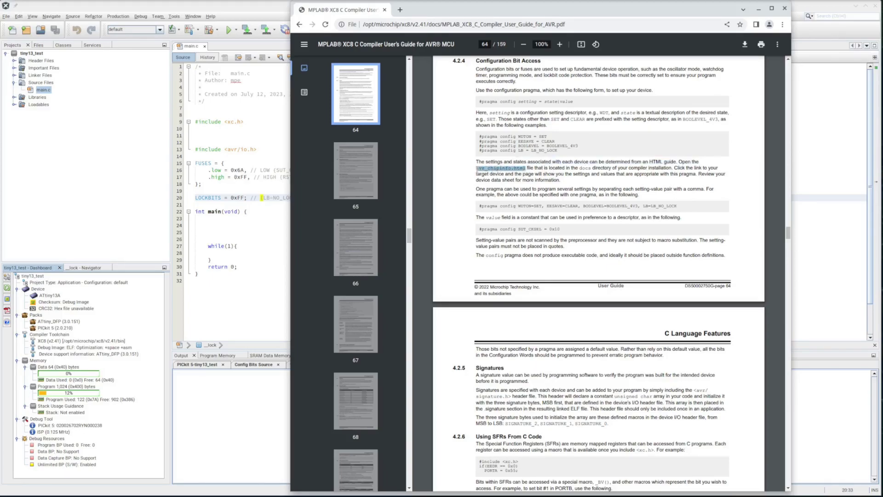
mouse_move(457, 225)
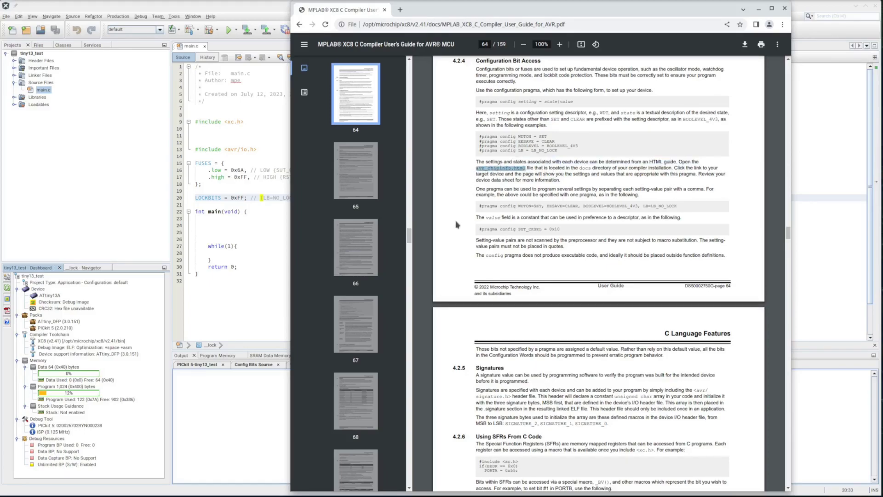
mouse_move(446, 177)
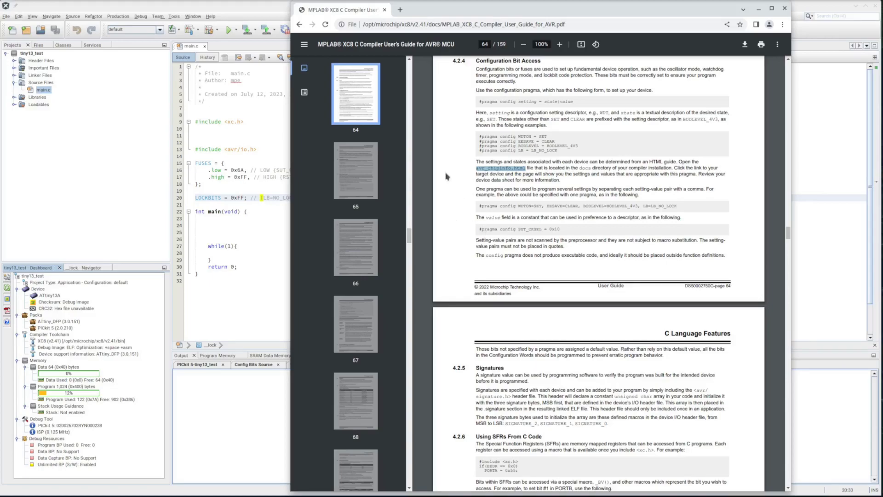
left_click(506, 168)
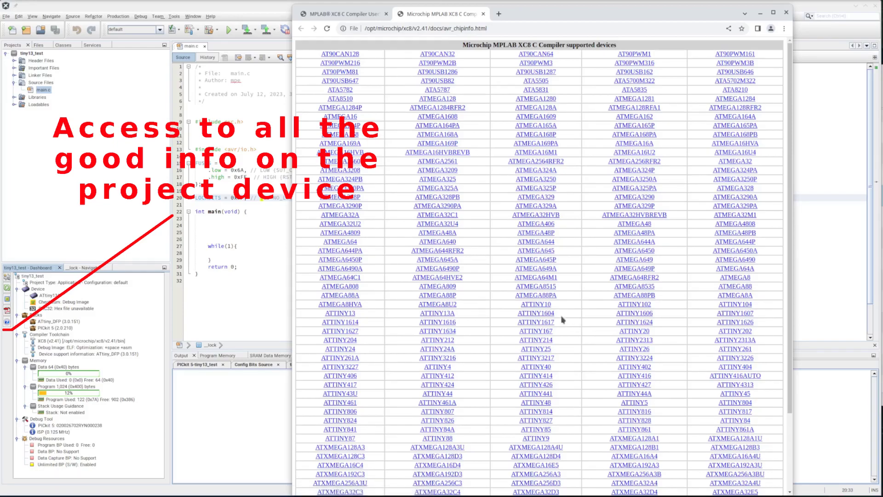
mouse_move(530, 313)
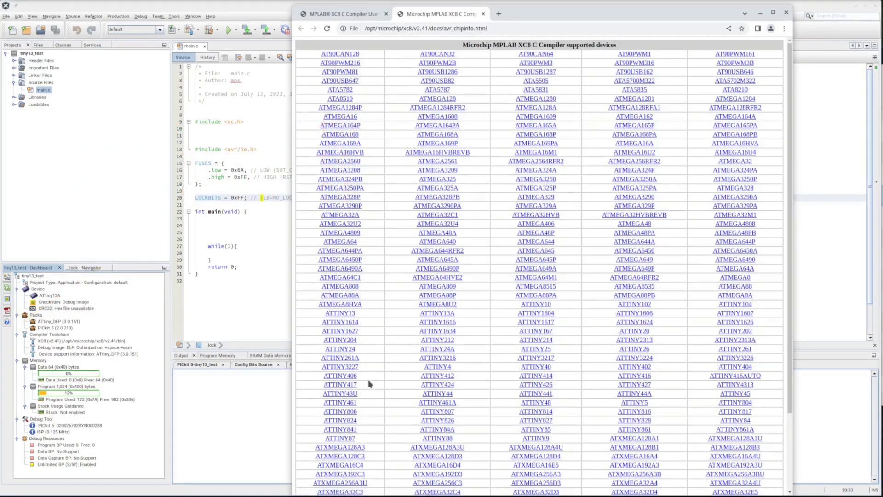
left_click(437, 312)
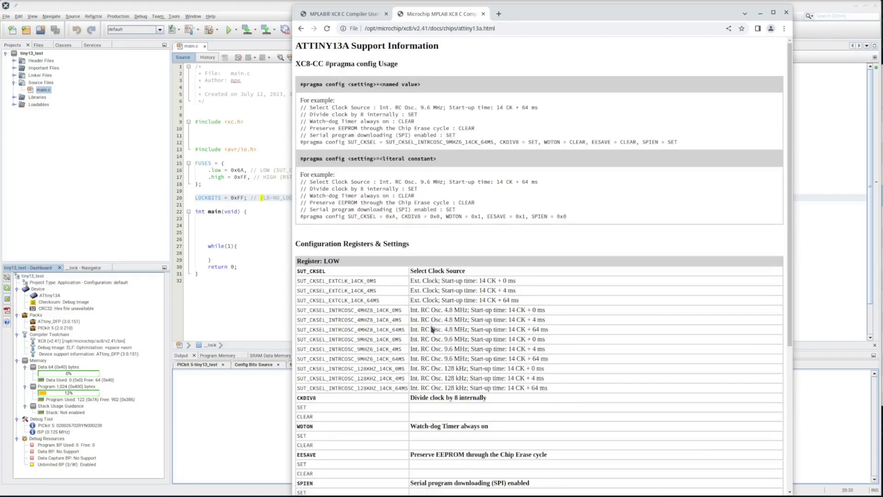
mouse_move(530, 39)
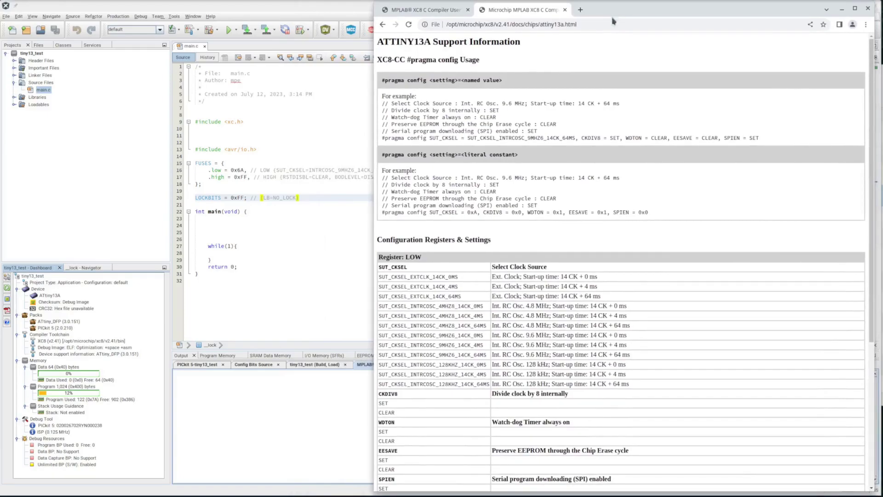
mouse_move(430, 221)
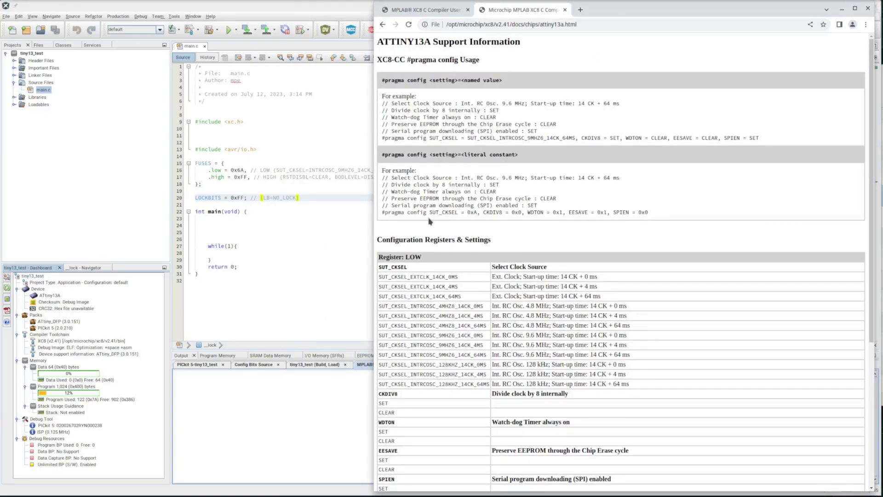
mouse_move(760, 143)
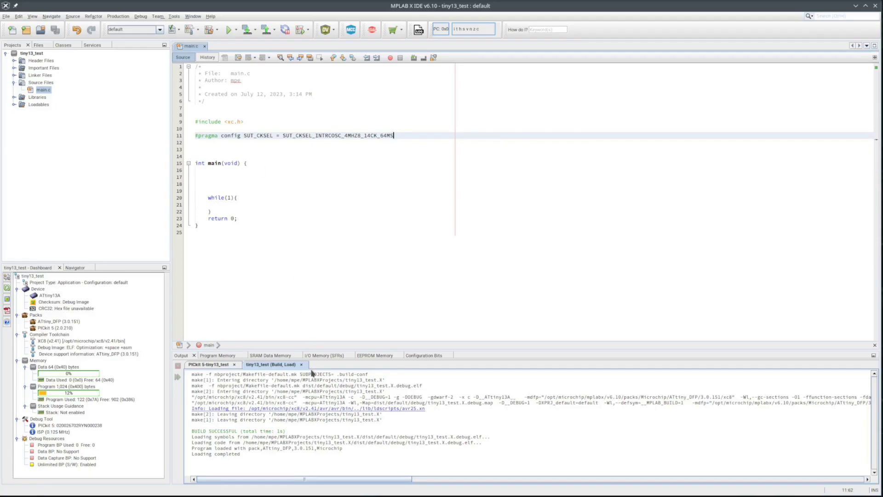
- Show Configuration Bits, program tiny13_test with its fuses, and read the ATtiny13A memory back
left_click(425, 355)
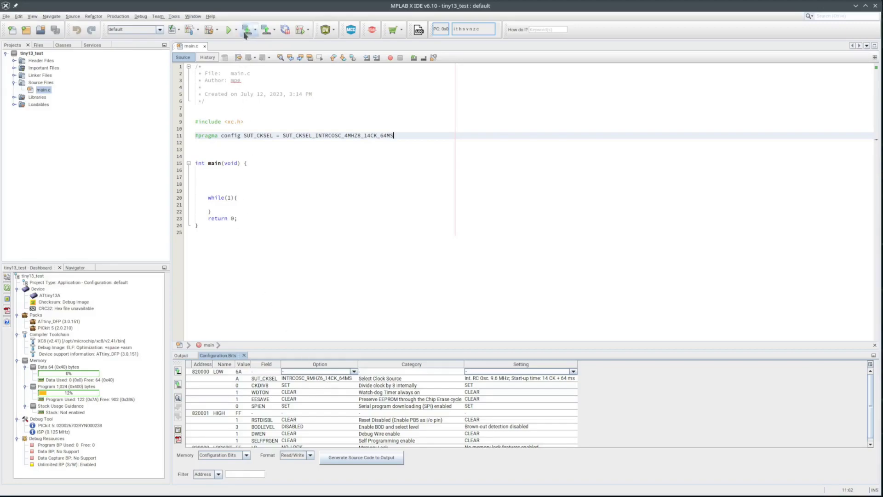
left_click(246, 29)
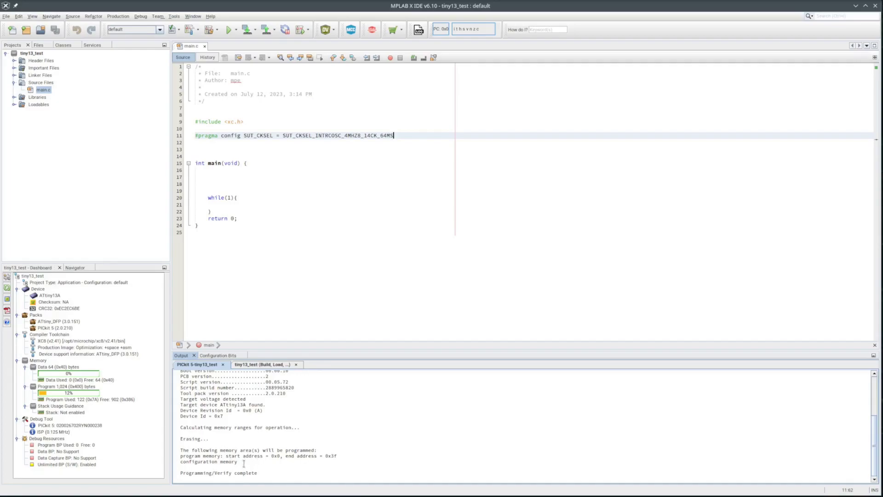
left_click(265, 30)
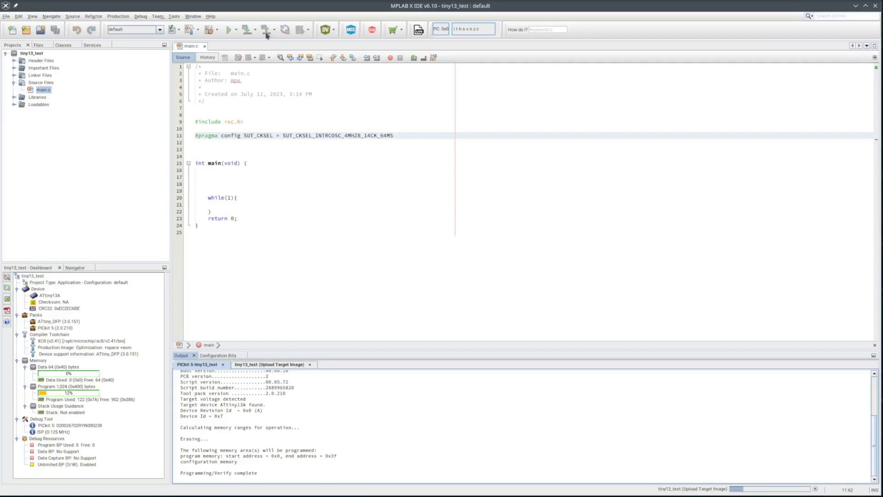
mouse_move(268, 29)
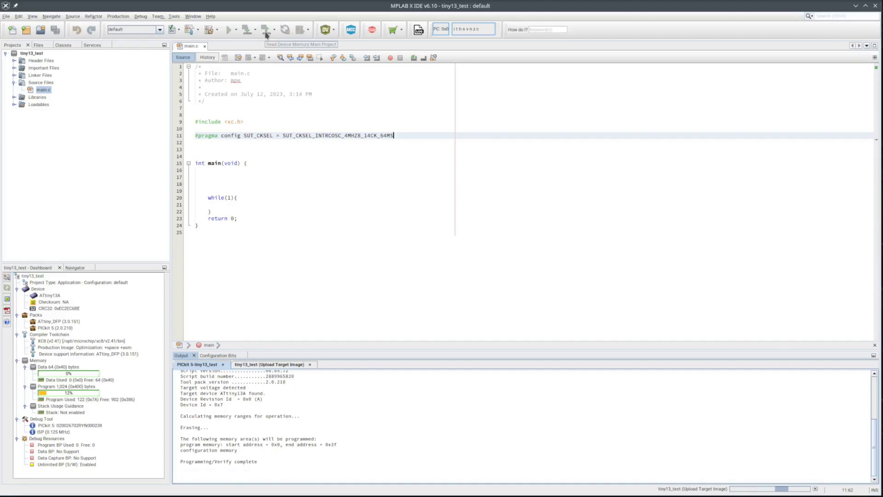
left_click(266, 29)
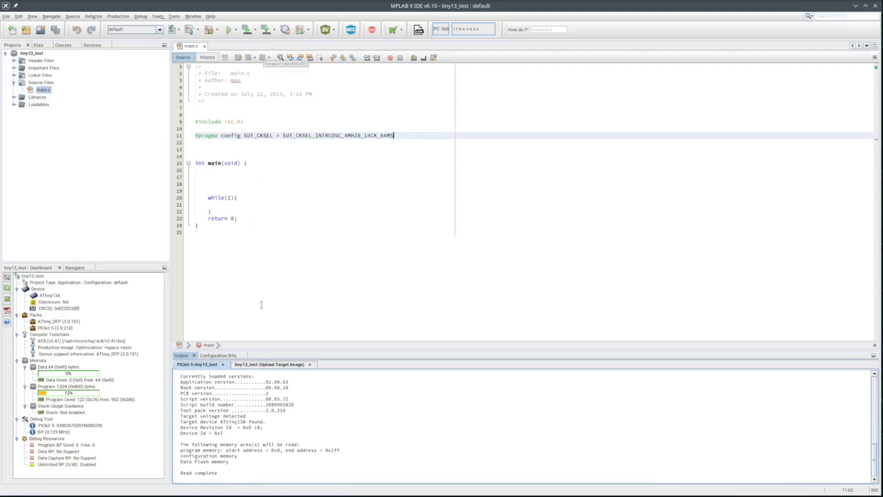
- Bring up the Configuration Bits window to generate the fuse source code
left_click(217, 356)
type("DDRB")
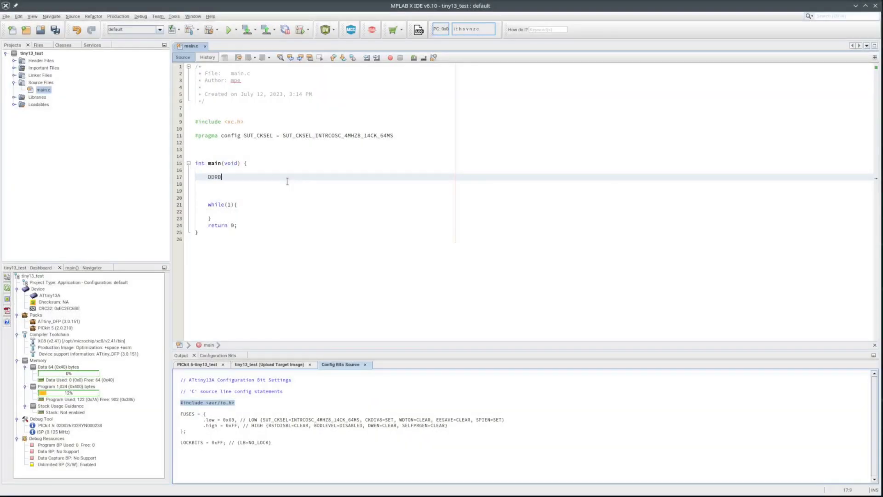
- Add the DDRB = 0x07 and PORTB = 0x00 setup to main()
type("= 0x0")
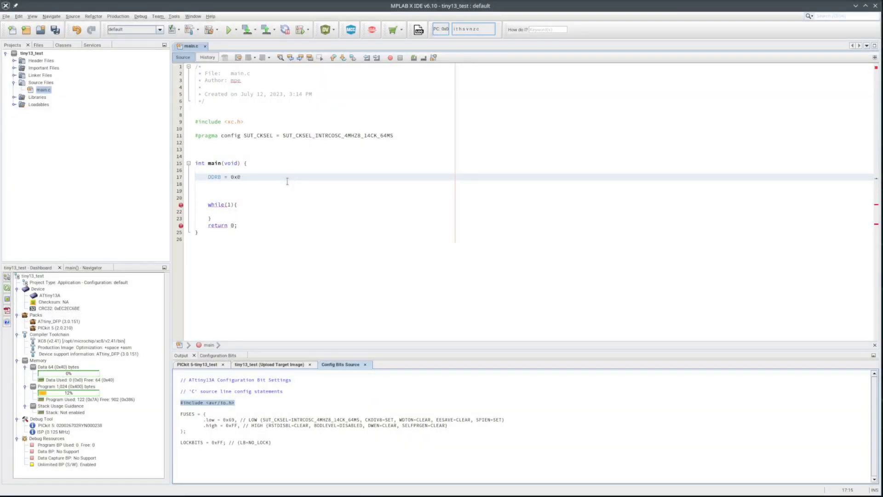
type("07;")
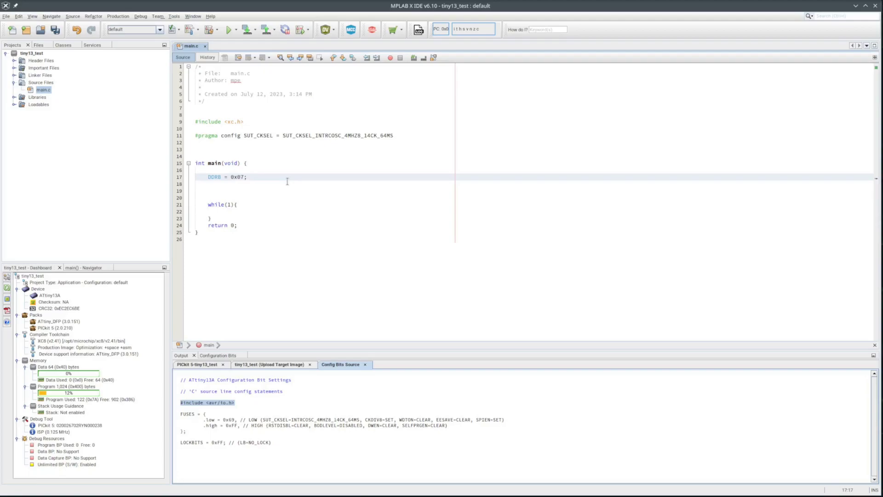
type("PORTB")
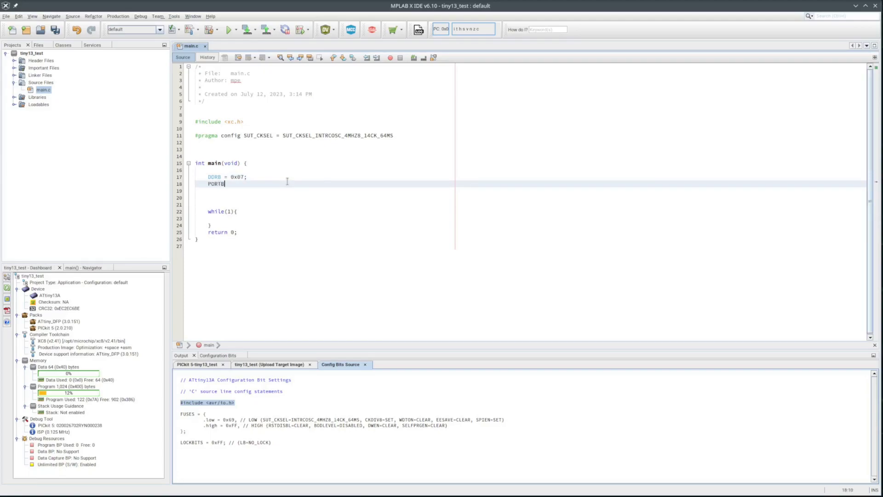
type("= 0x00;")
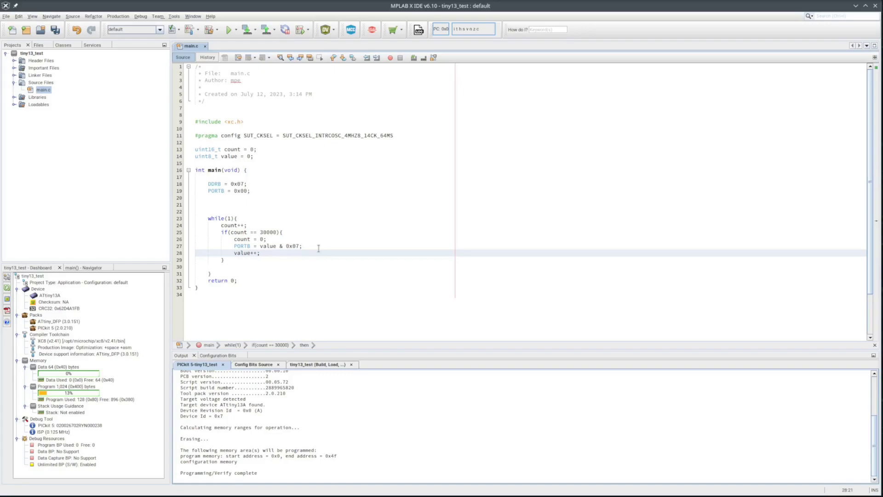
left_click(259, 253)
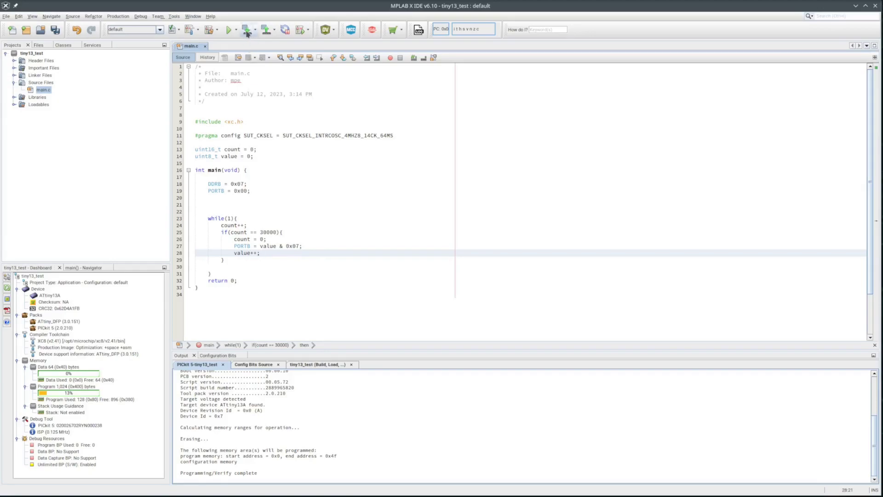
- Build and program the updated counter code onto the ATtiny13A
left_click(246, 29)
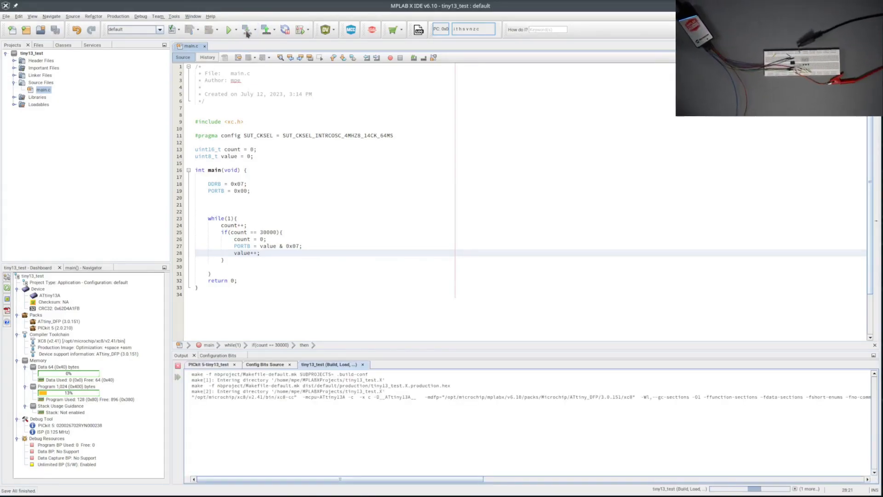
left_click(248, 30)
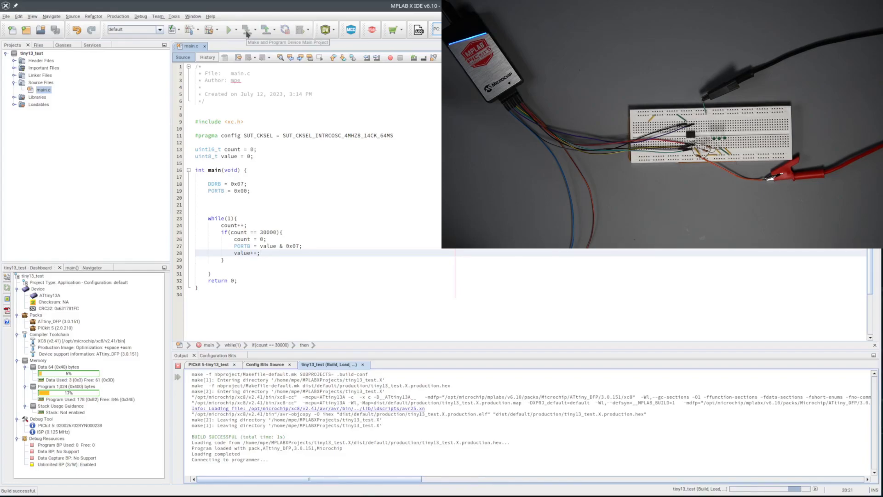
left_click(248, 29)
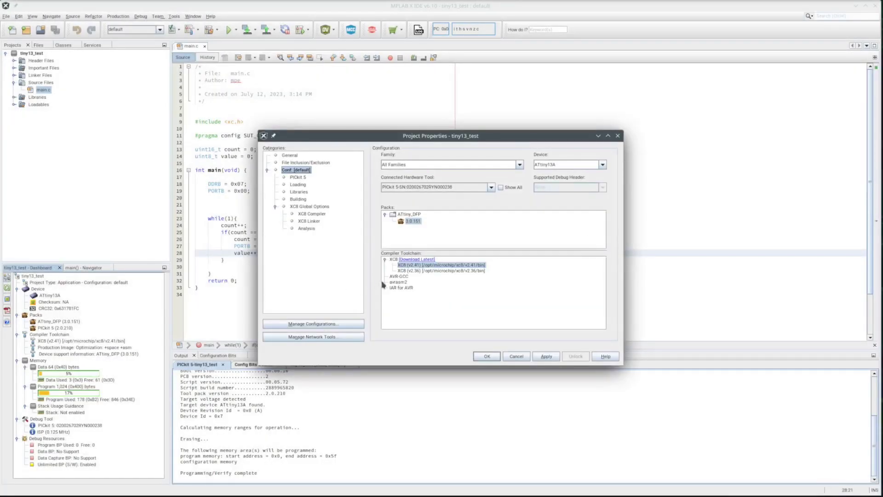
- Switch the programmer interface to debugWIRE, accepting the debugWIRE and power-toggle prompts
left_click(297, 176)
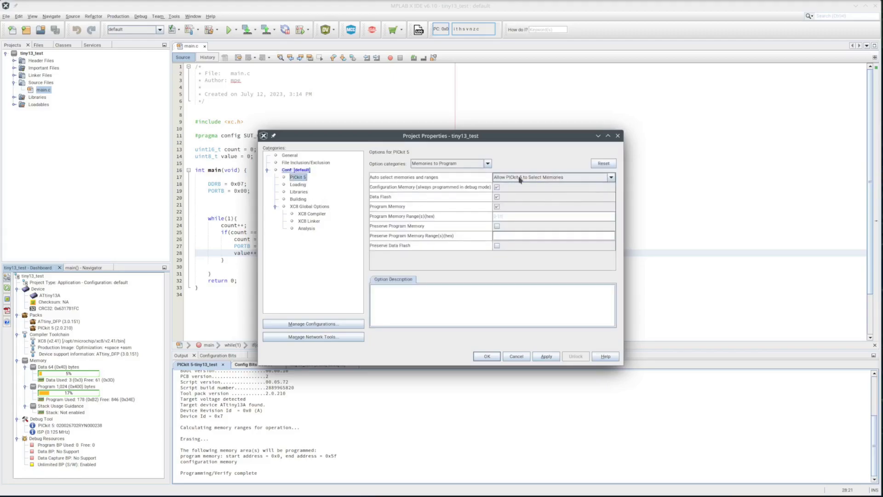
left_click(487, 164)
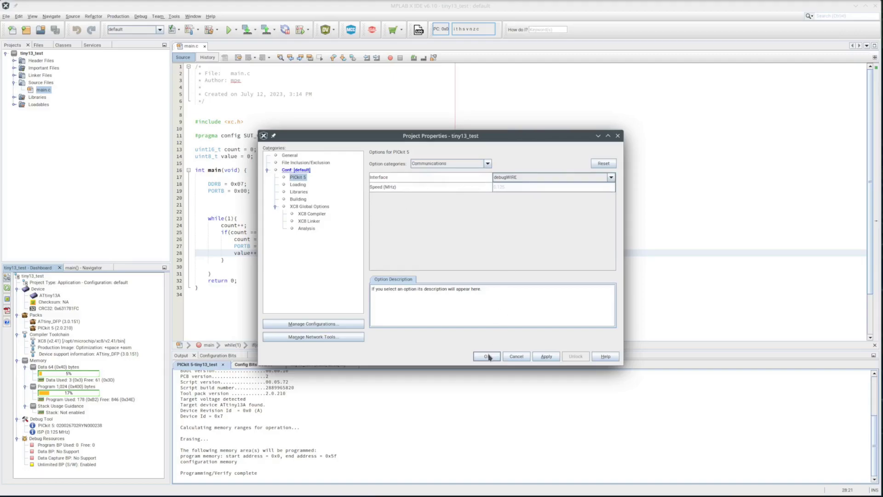
left_click(486, 356)
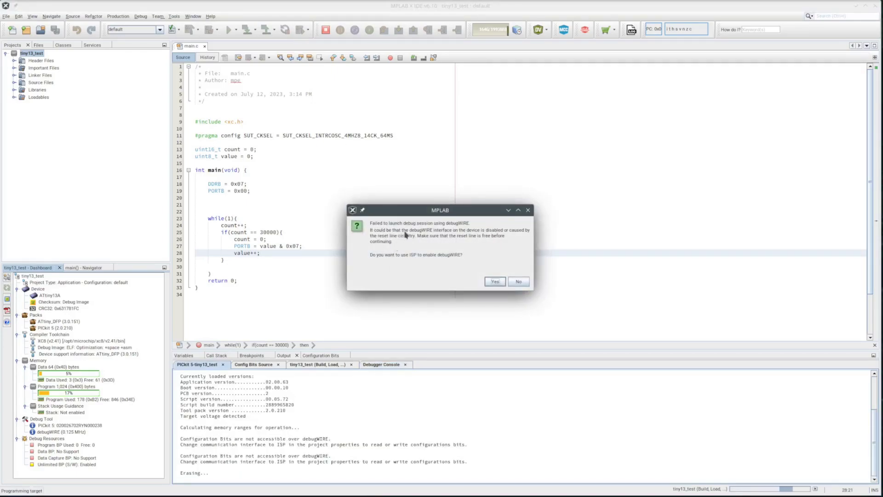
mouse_move(415, 246)
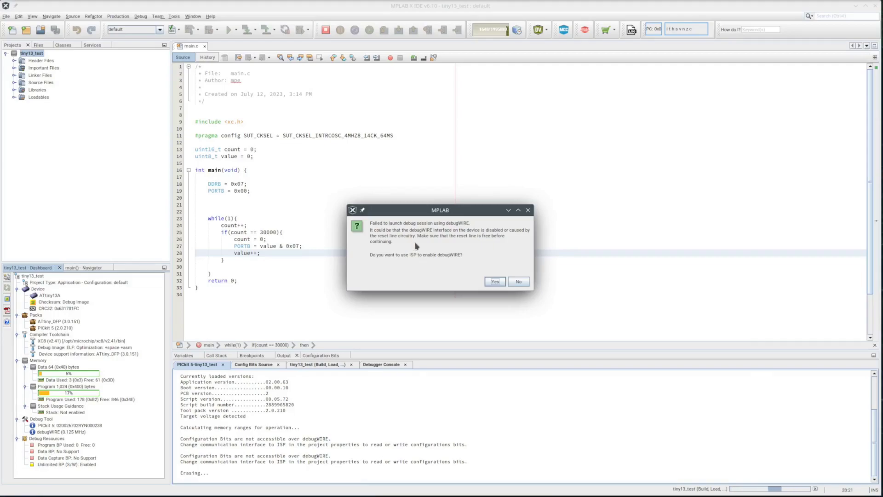
mouse_move(435, 242)
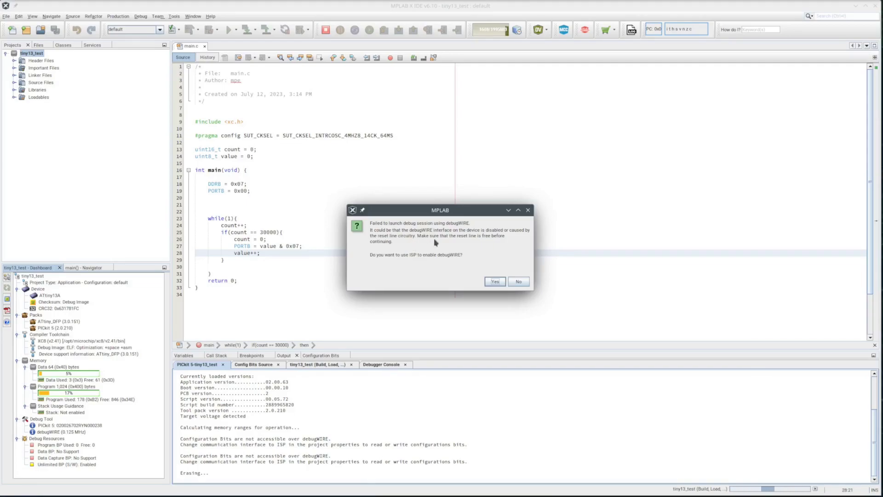
mouse_move(454, 265)
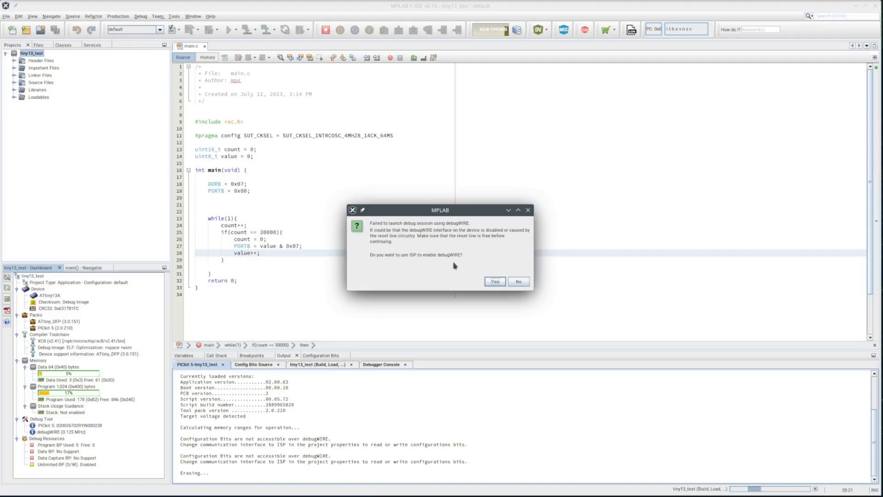
left_click(494, 281)
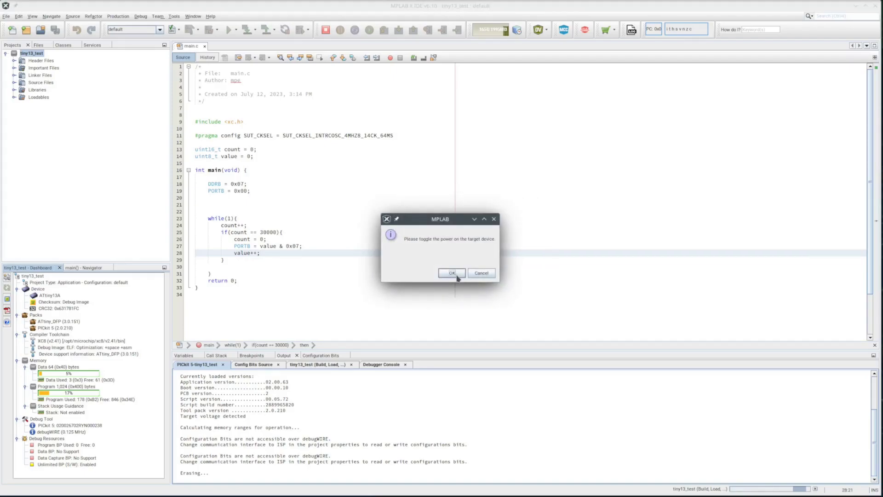
left_click(451, 273)
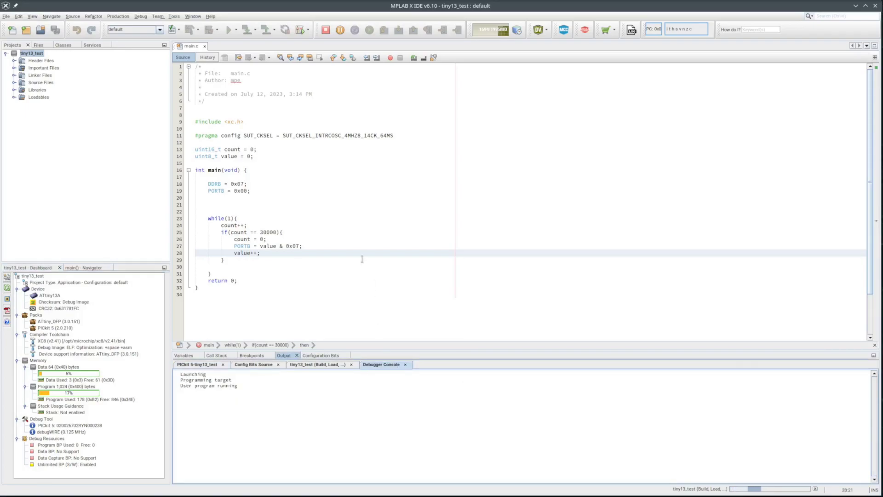
- Pause and resume the program, breaking on the count reset line
left_click(340, 29)
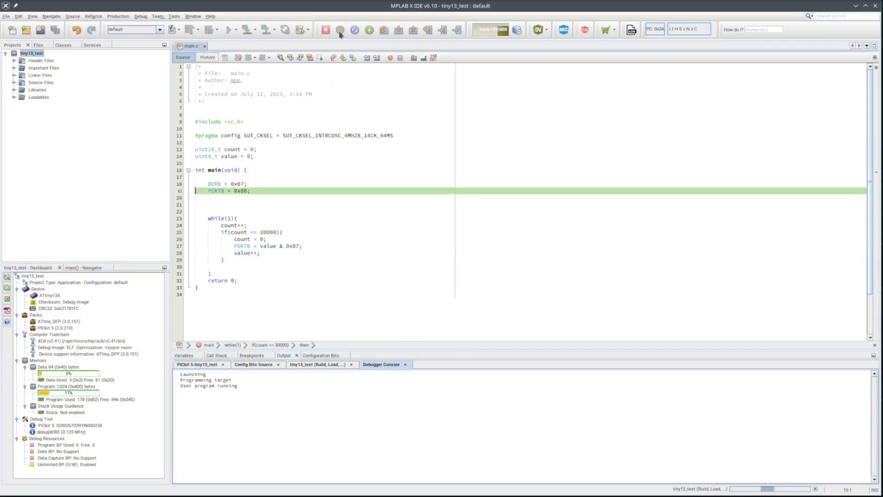
left_click(339, 30)
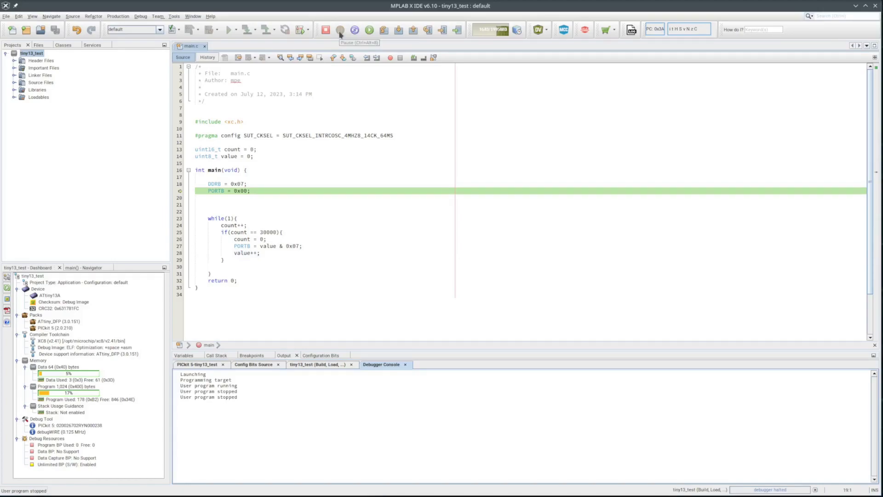
left_click(340, 30)
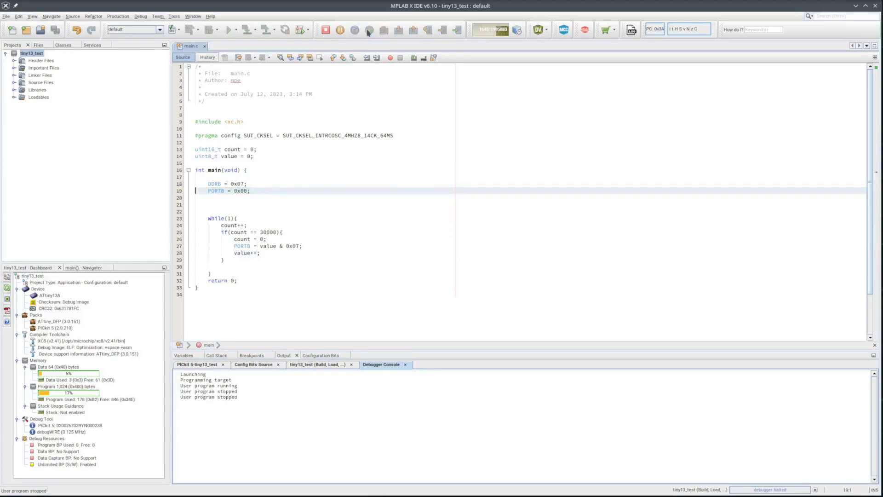
left_click(369, 30)
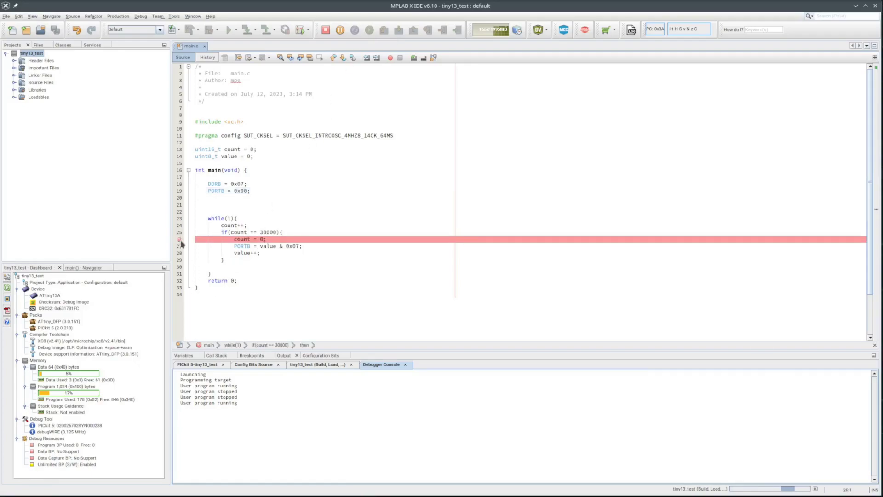
left_click(369, 30)
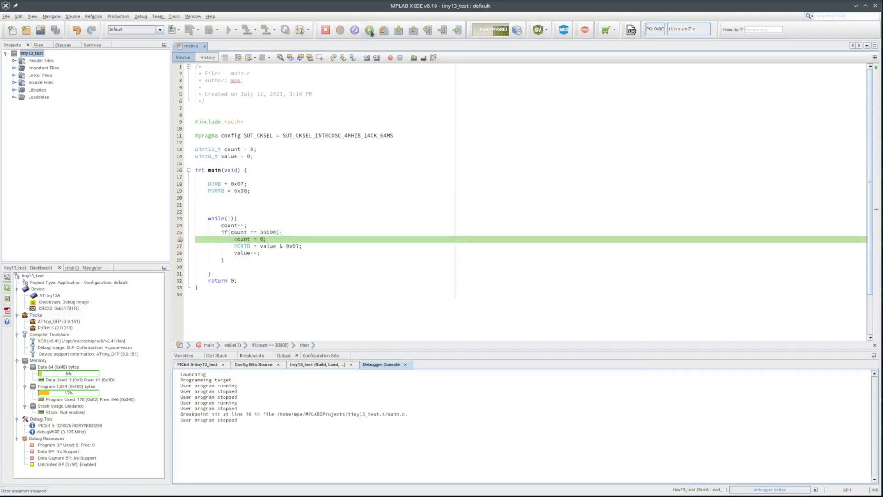
left_click(370, 29)
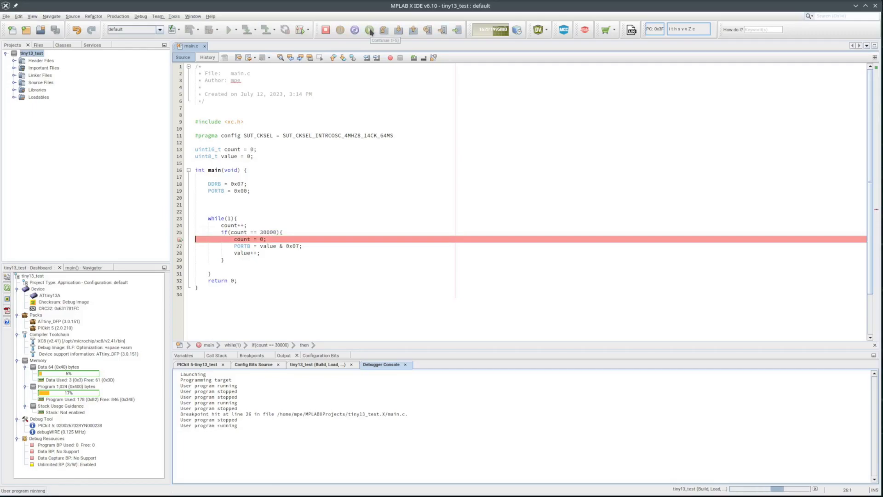
left_click(369, 30)
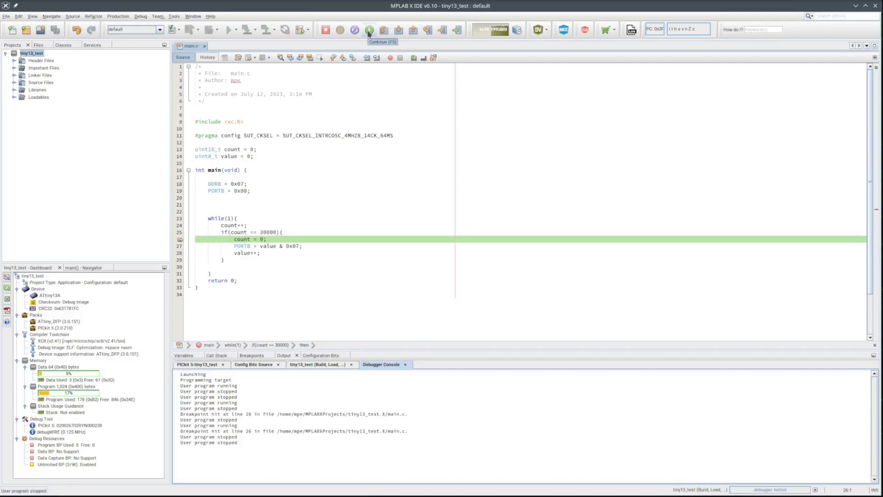
left_click(368, 30)
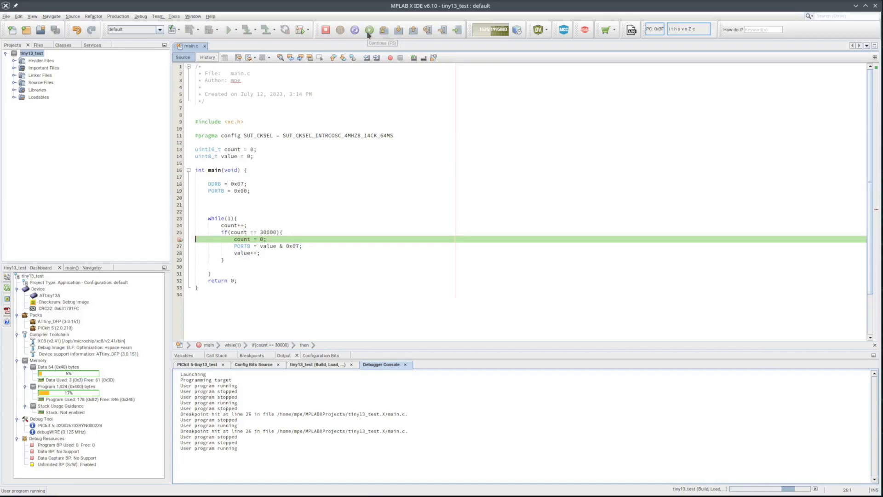
- Break on the PORTB output line, then remove the line 27 breakpoint and resume
left_click(368, 30)
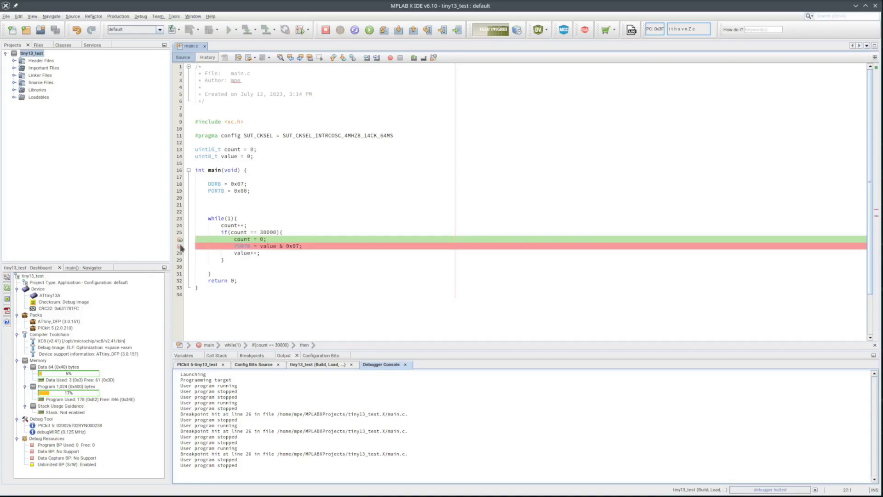
left_click(369, 30)
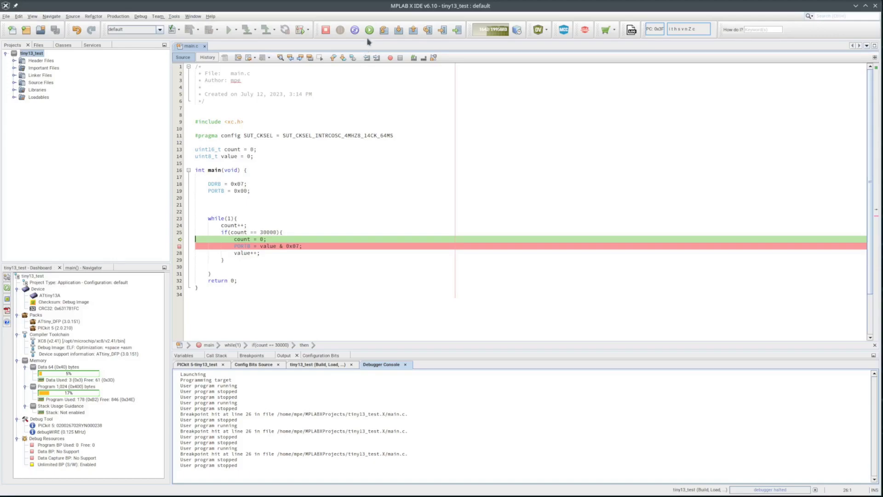
left_click(369, 30)
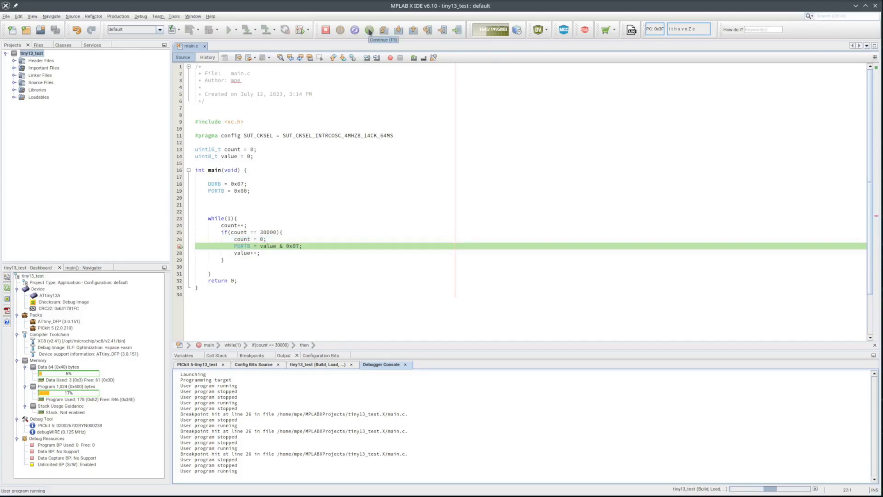
left_click(369, 29)
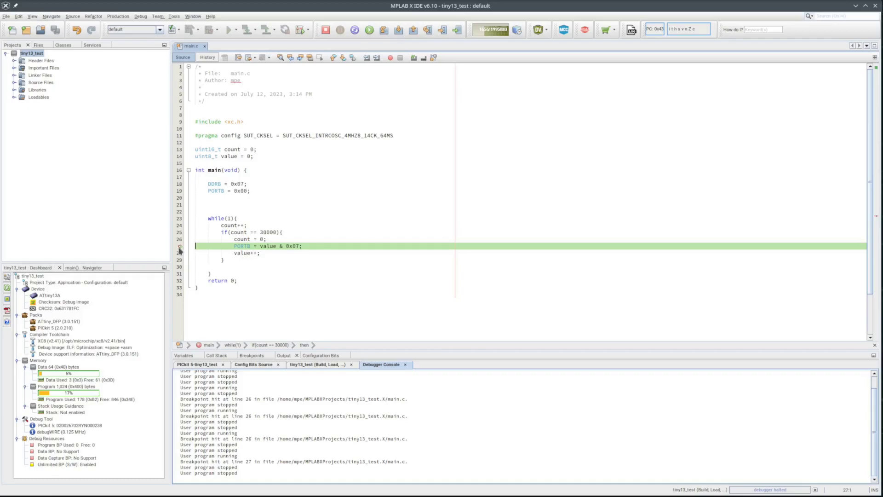
left_click(369, 29)
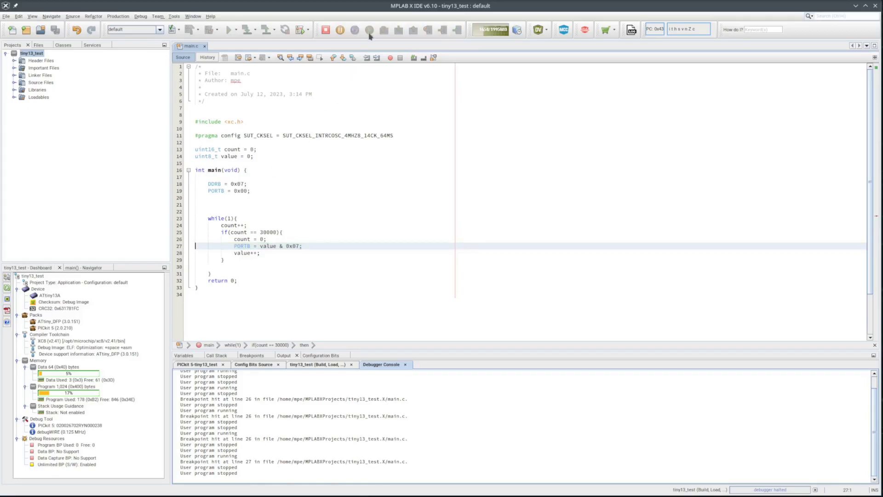
left_click(371, 30)
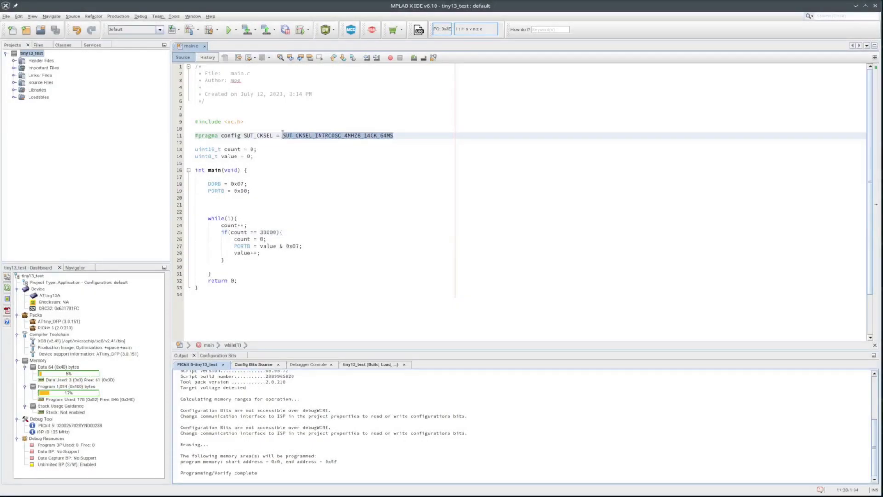
- Change the clock pragma to SUT_CKSEL_INTRCOSC_9MHZ6_14CK_64MS and agree to disable debugWIRE
type("9MHZ6")
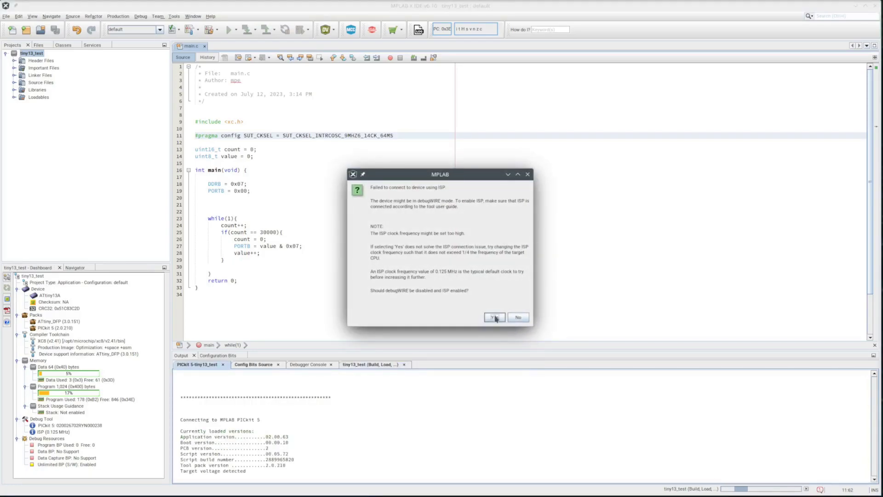
left_click(494, 317)
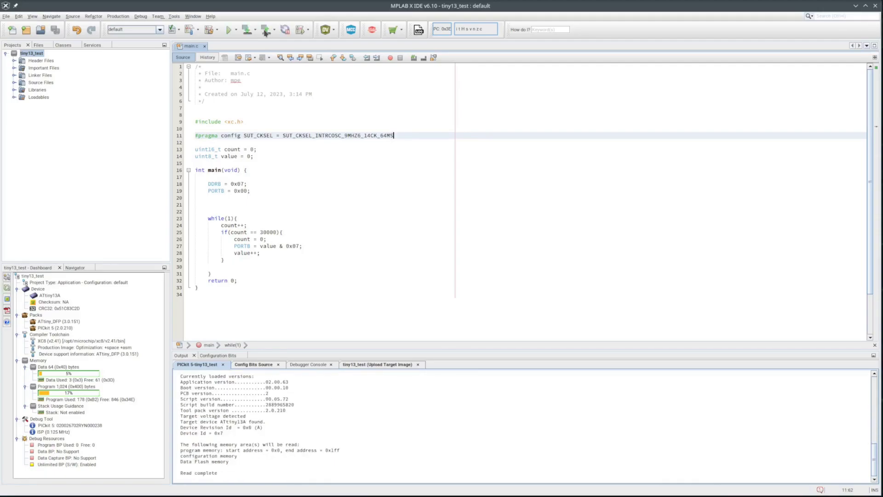
- Program the 9.6 MHz build onto the ATtiny13A over ISP until verify completes
left_click(216, 355)
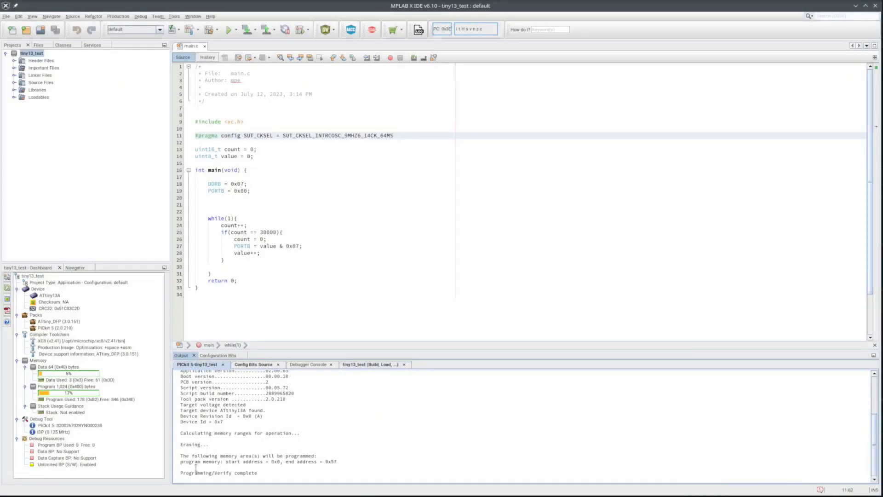
mouse_move(266, 465)
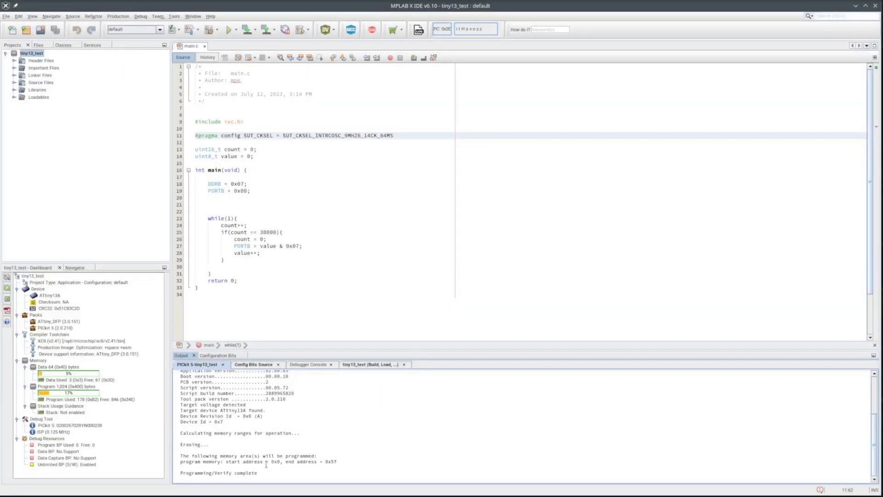
- Read the chip's configuration bits, showing a 0x69 low fuse, and check the programmer log
left_click(217, 356)
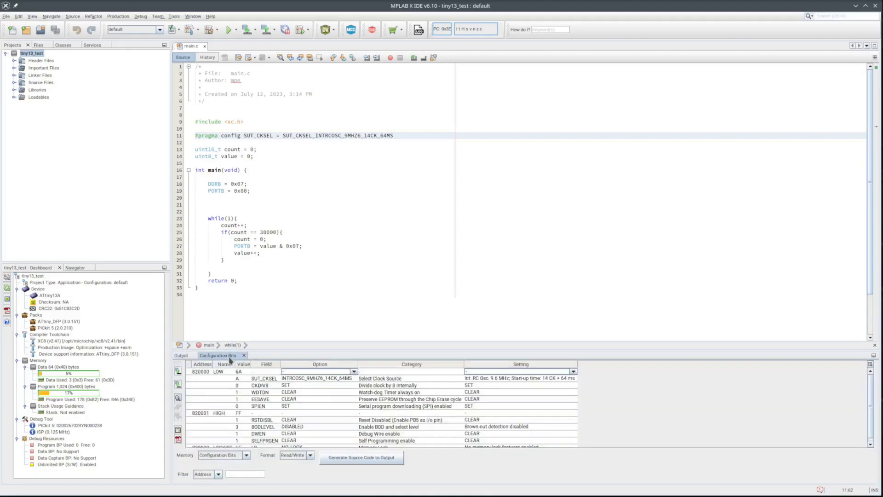
mouse_move(333, 385)
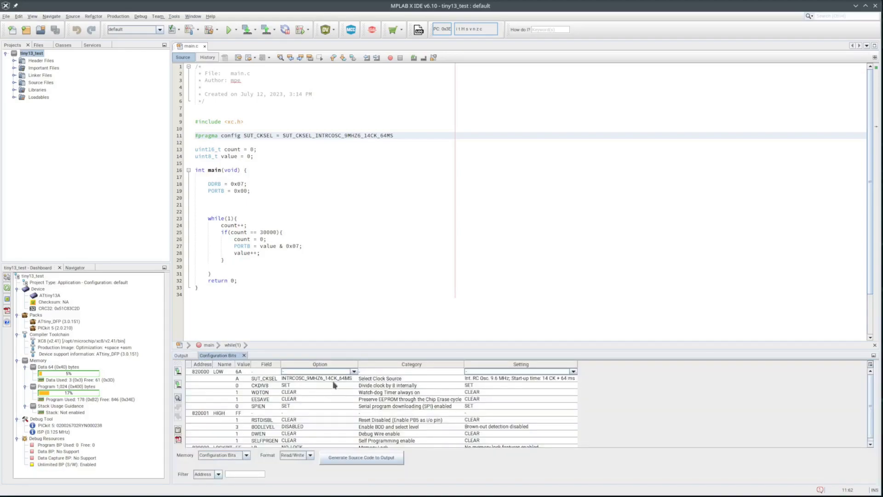
left_click(265, 30)
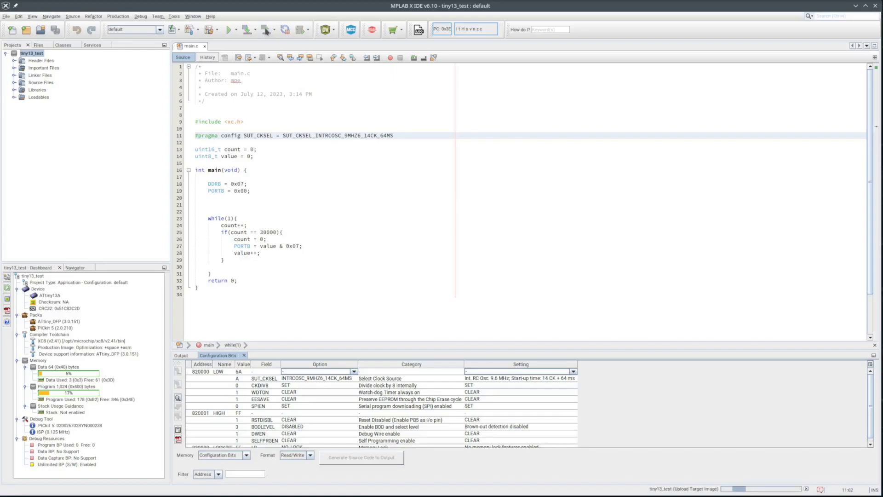
mouse_move(265, 30)
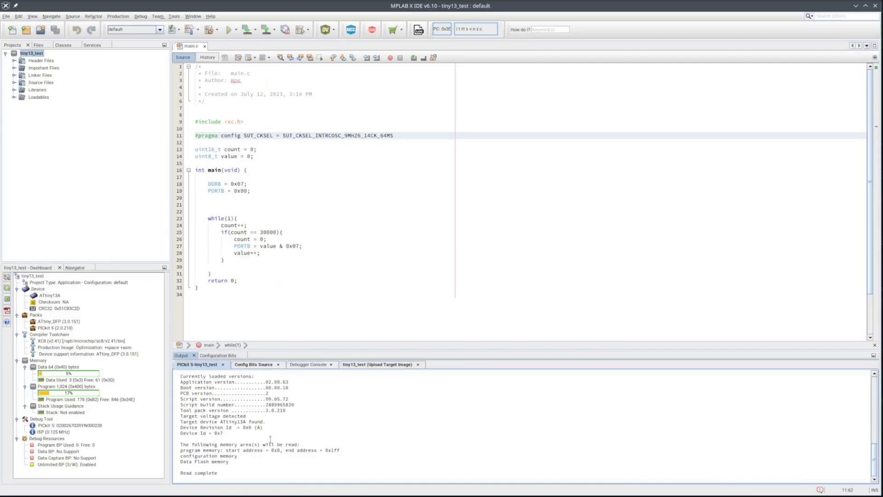
left_click(216, 356)
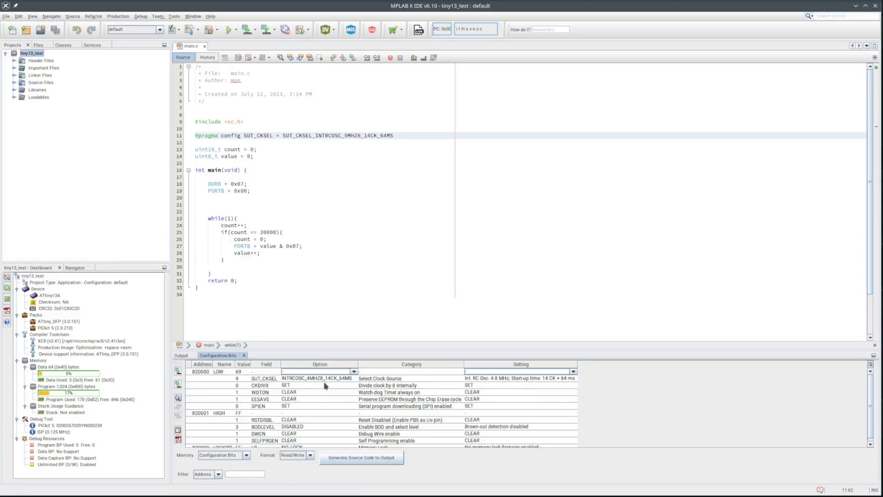
mouse_move(324, 386)
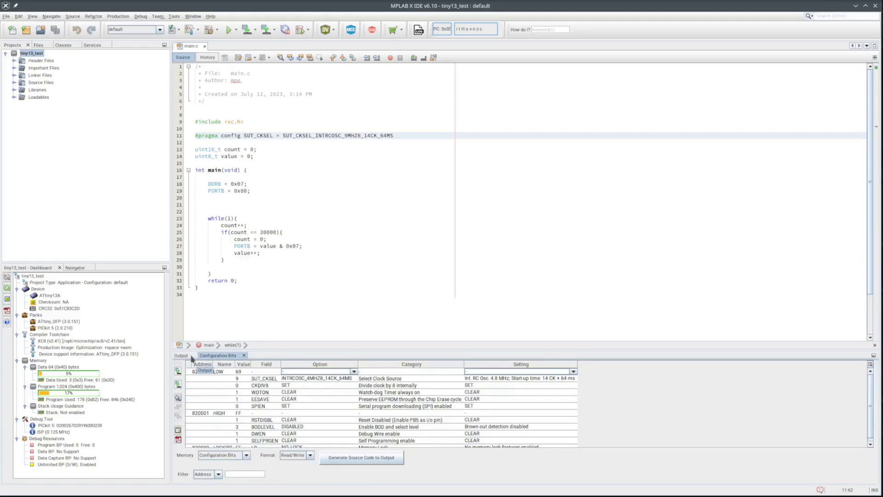
left_click(181, 355)
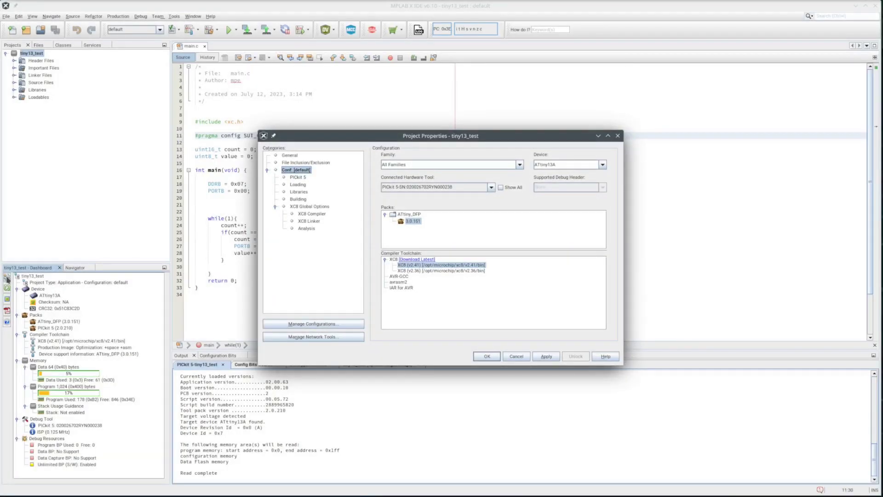
- Set PICkit 5 memory selection to 'Manually select memories and ranges' and save
left_click(298, 177)
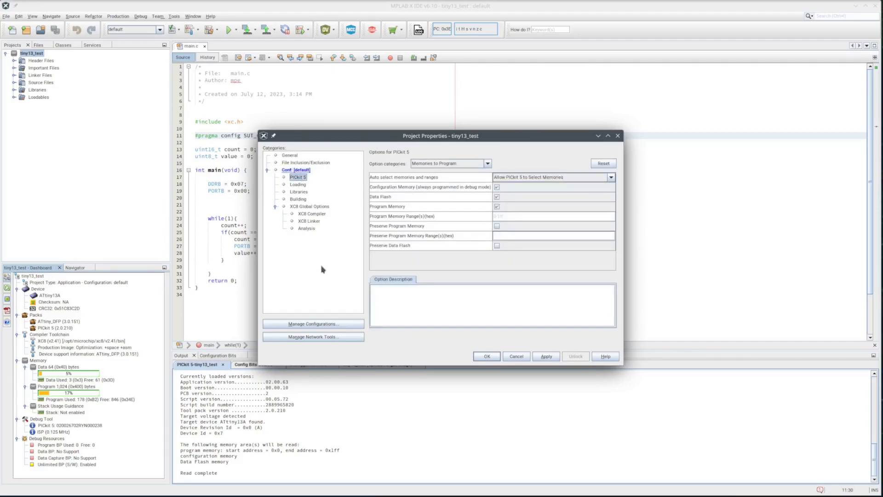
mouse_move(544, 180)
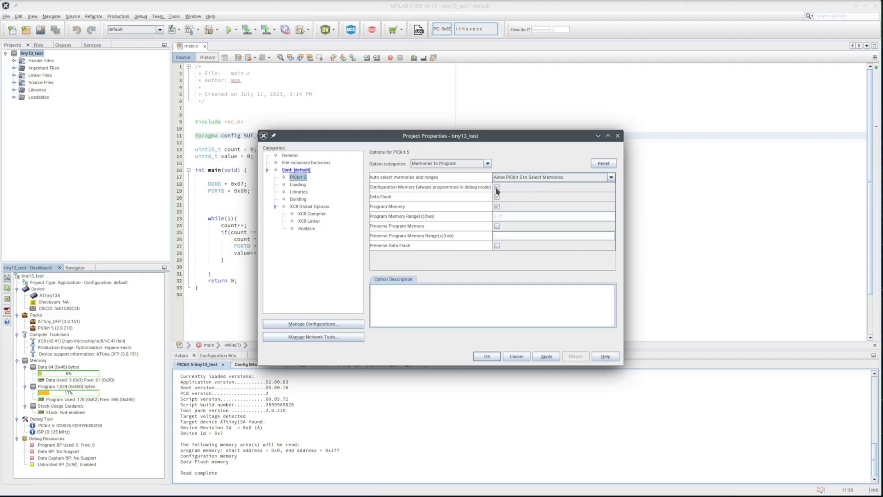
left_click(610, 177)
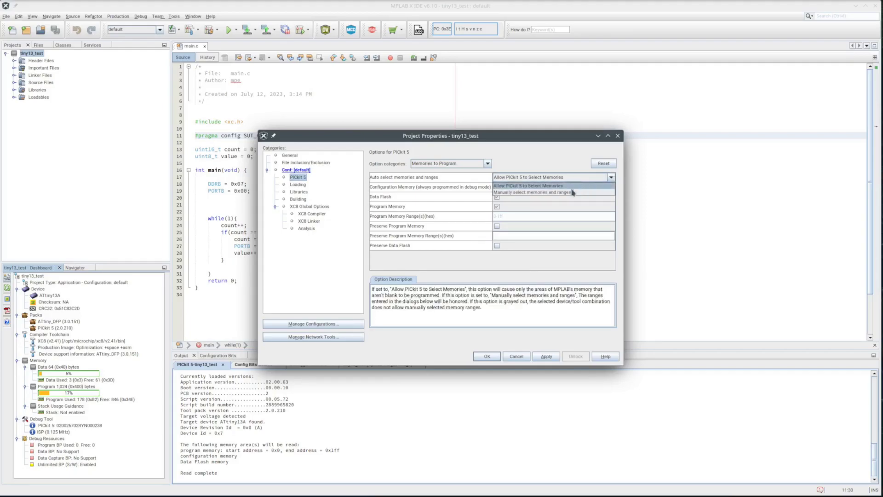
left_click(531, 192)
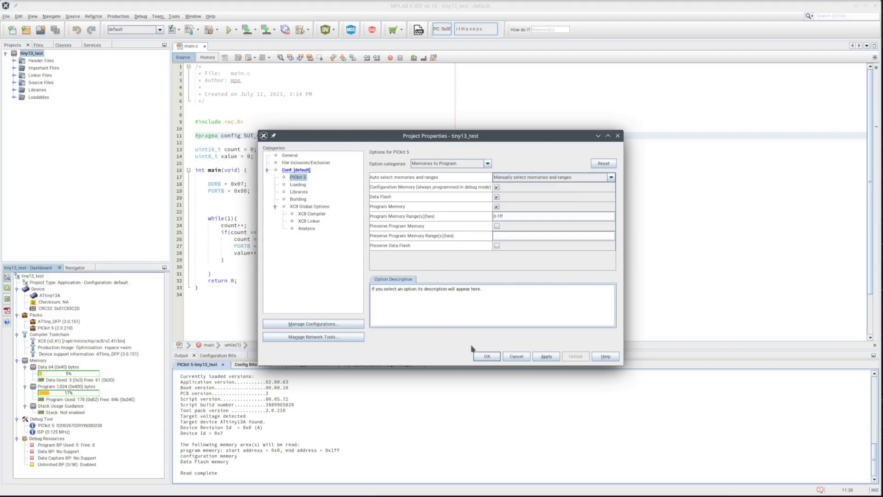
left_click(487, 356)
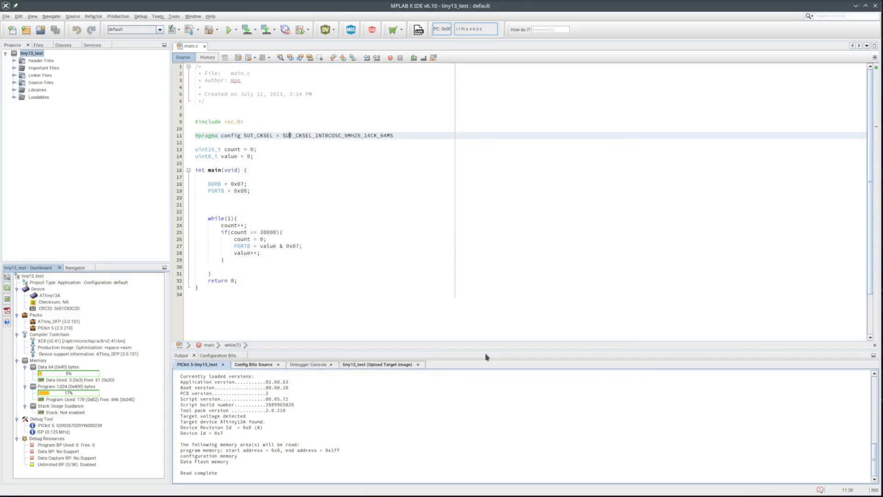
- Reprogram the chip and confirm the configuration bits show a 0x6A low fuse (9.6 MHz)
left_click(245, 30)
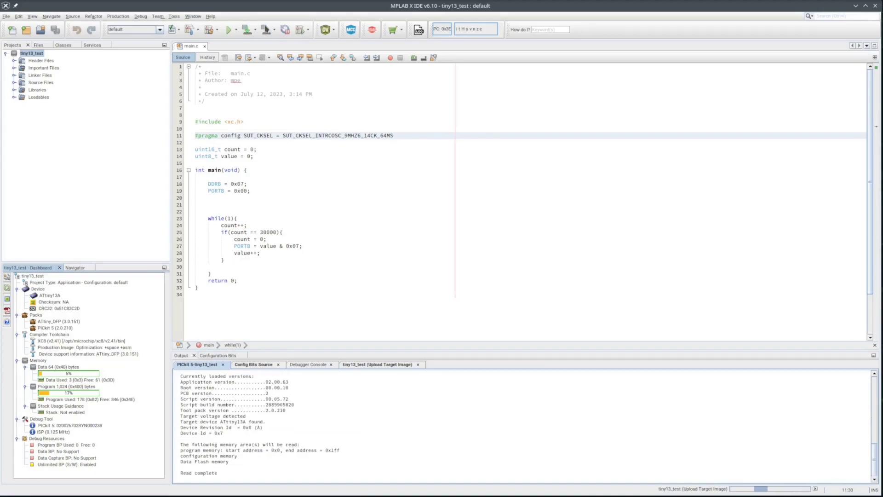
left_click(218, 355)
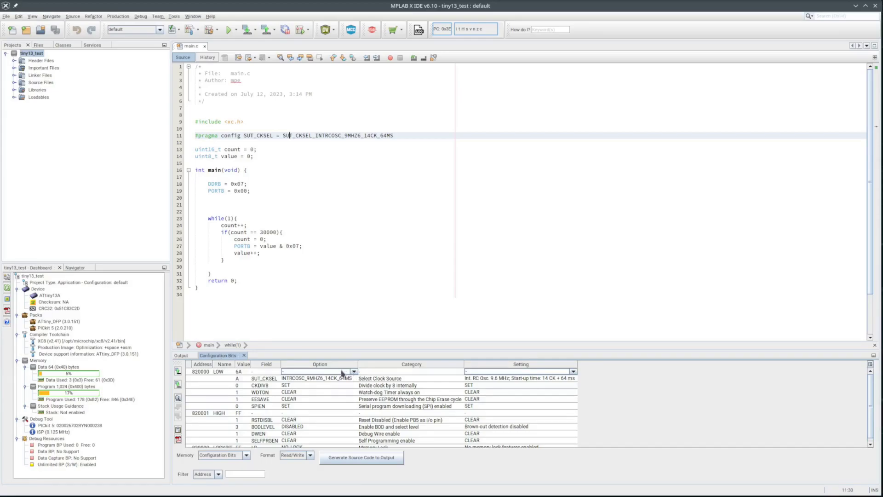
mouse_move(8, 280)
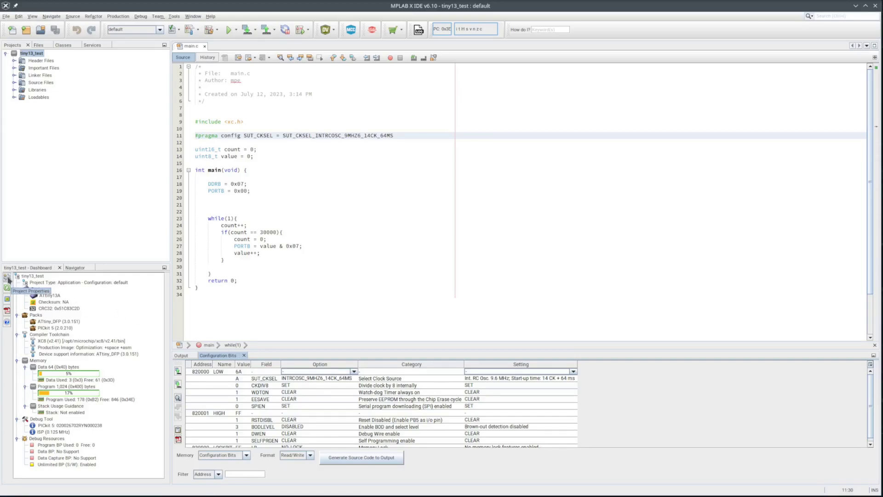
left_click(8, 280)
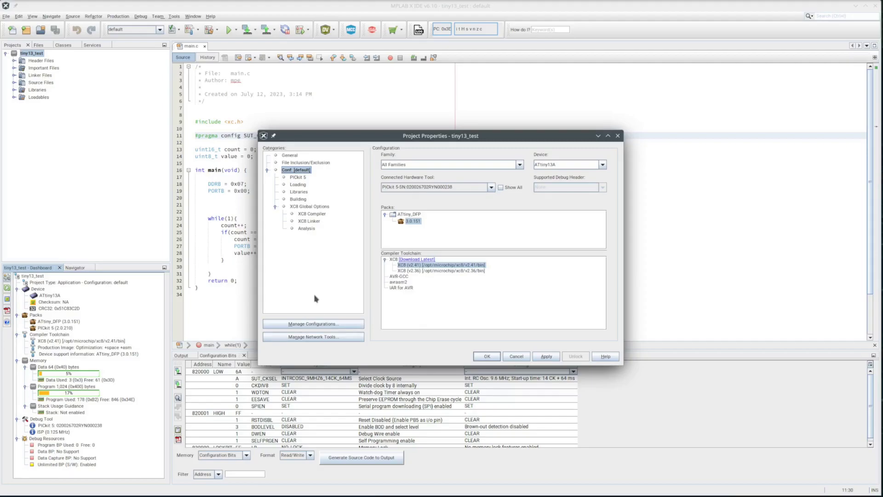
- Uncheck Data Flash in the PICkit 5 Memories to Program options and save the project properties
left_click(297, 176)
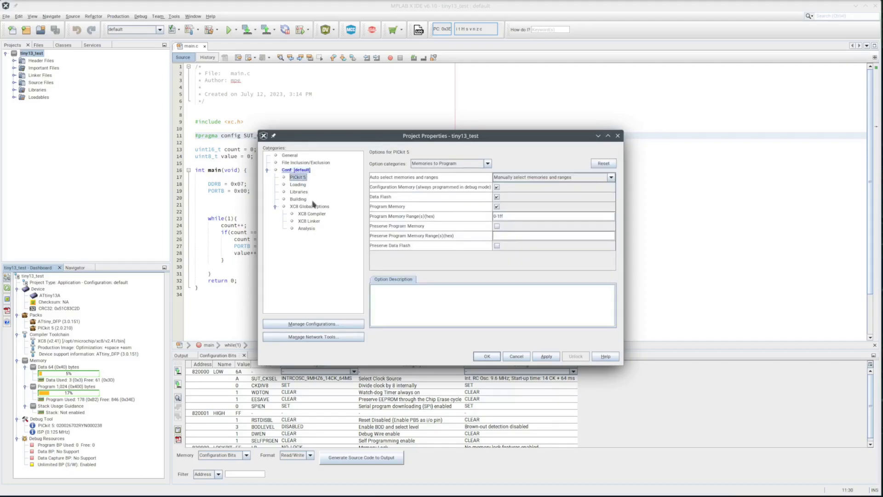
mouse_move(486, 206)
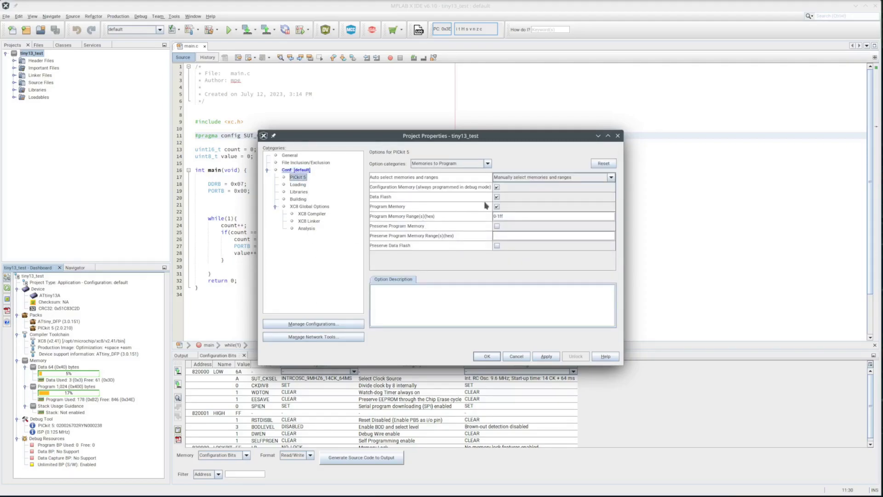
left_click(497, 196)
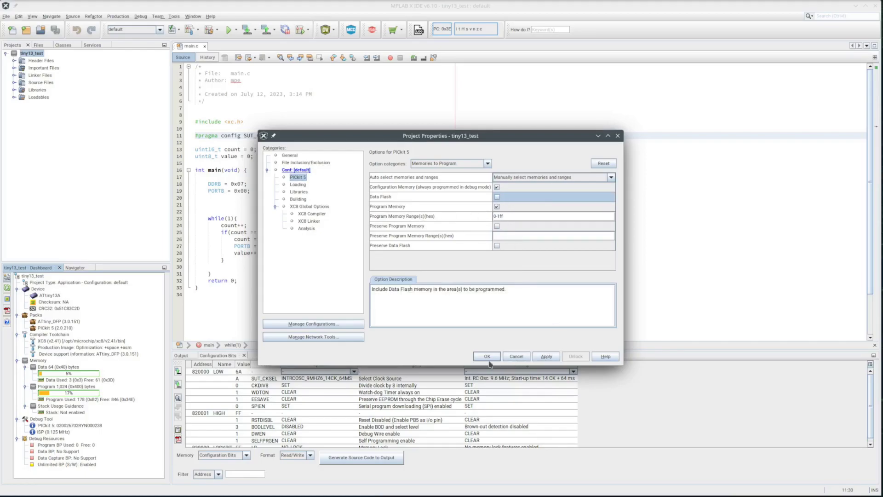
left_click(486, 356)
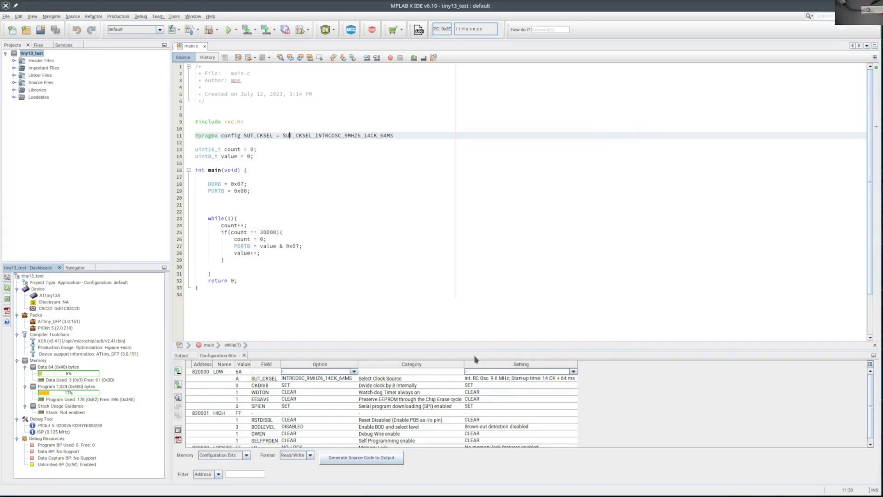